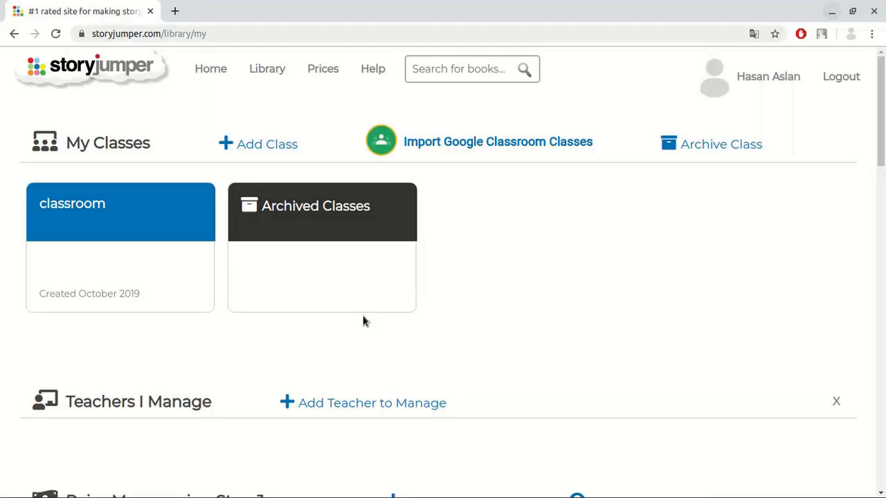
mouse_move(637, 279)
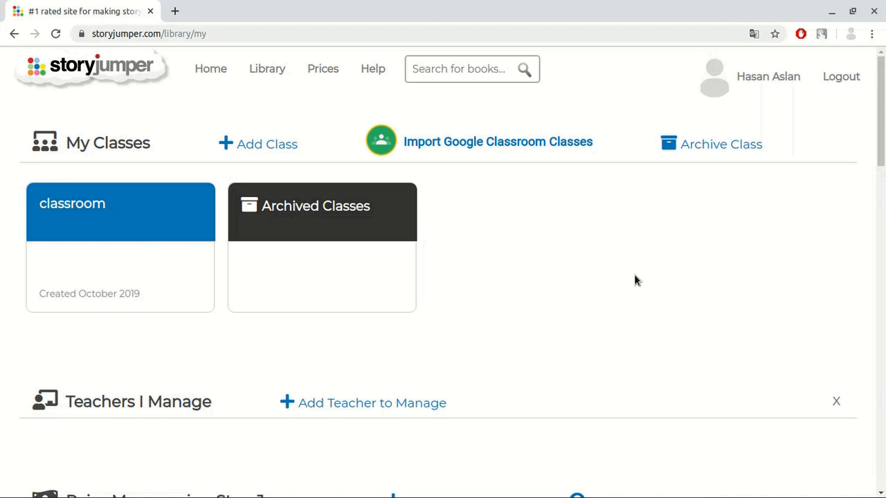
mouse_move(544, 243)
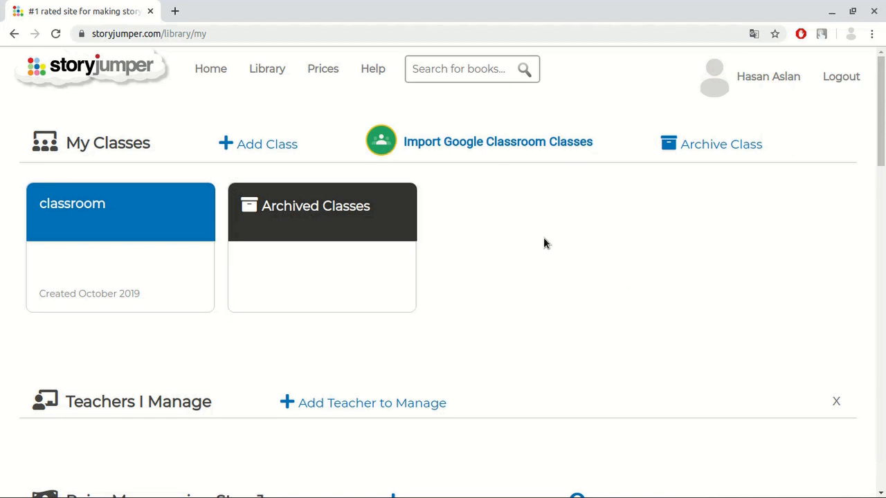
mouse_move(704, 114)
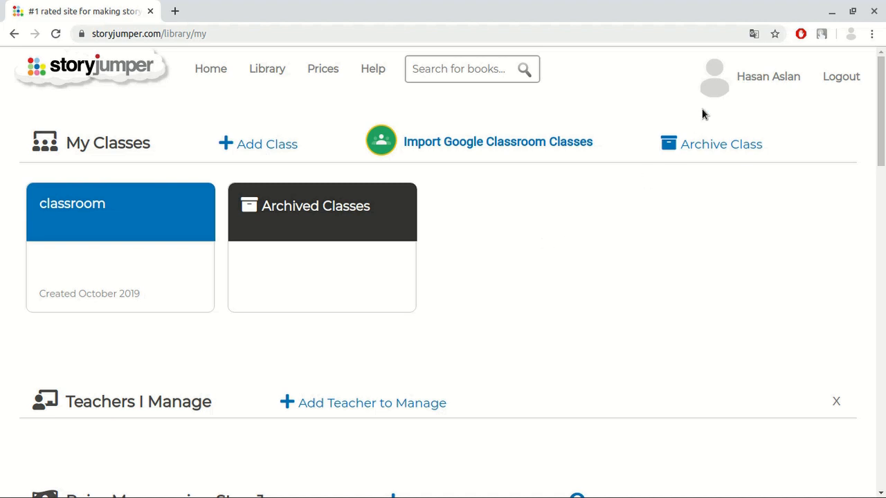
mouse_move(754, 95)
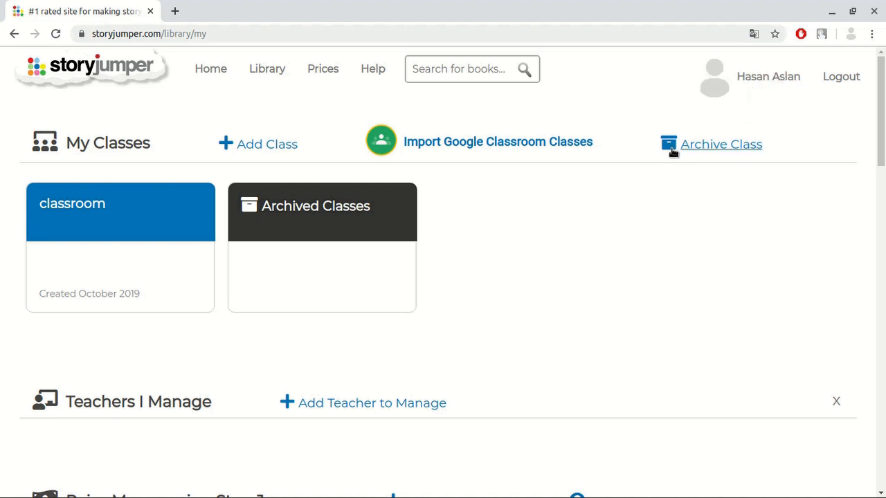
mouse_move(457, 232)
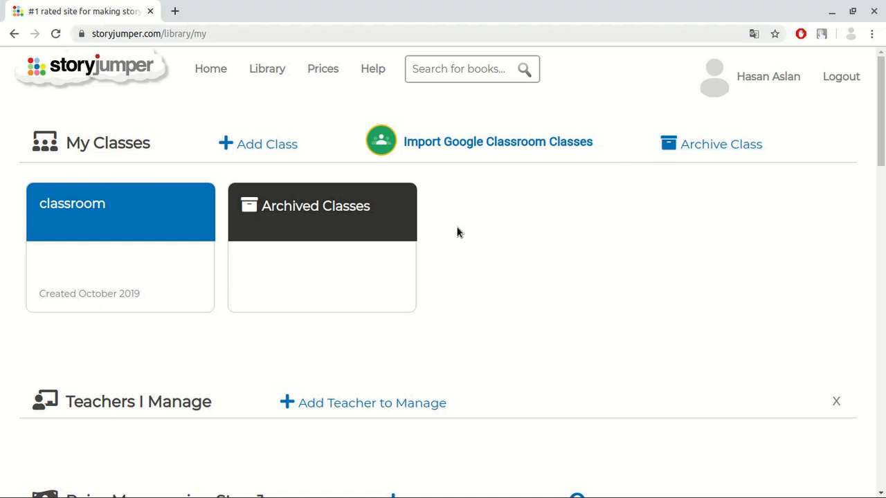
mouse_move(185, 174)
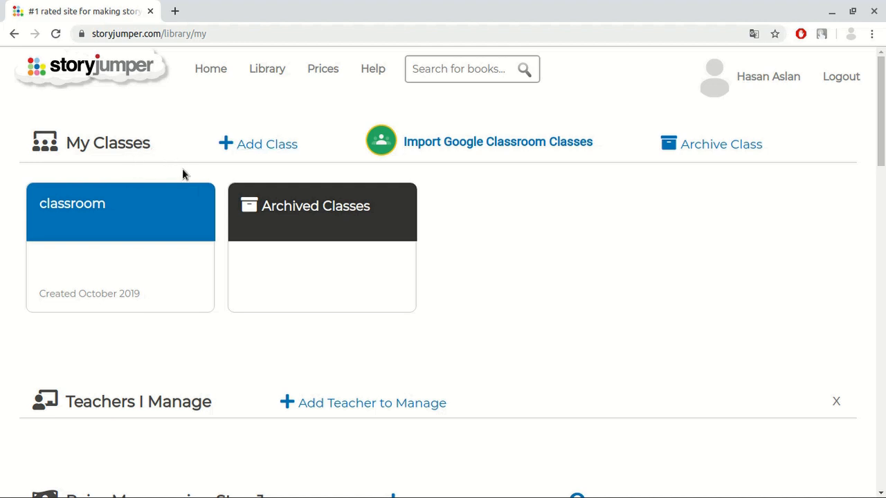
mouse_move(547, 203)
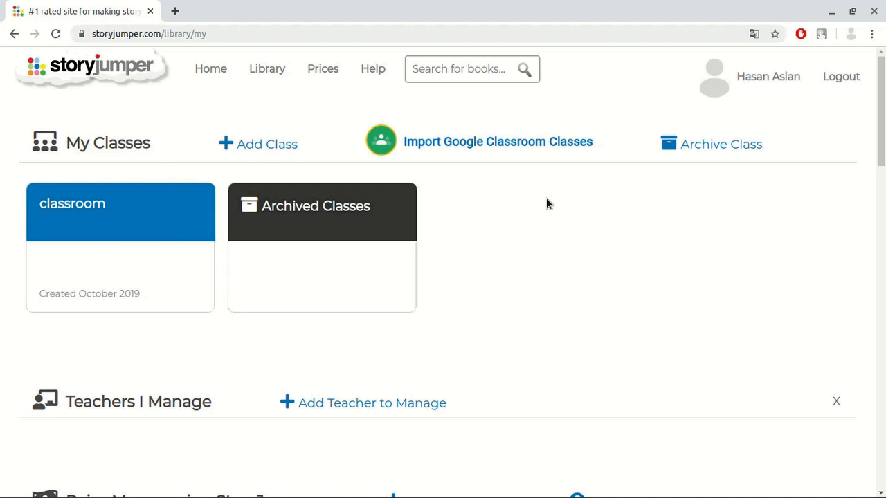
Scroll back to My Classes and begin adding a second class with + Add Class
scroll("down", 3)
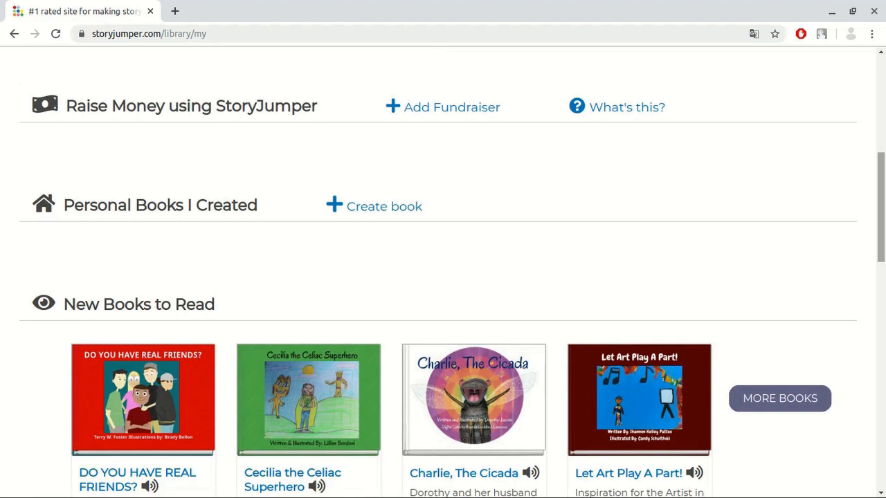
scroll("up", 3)
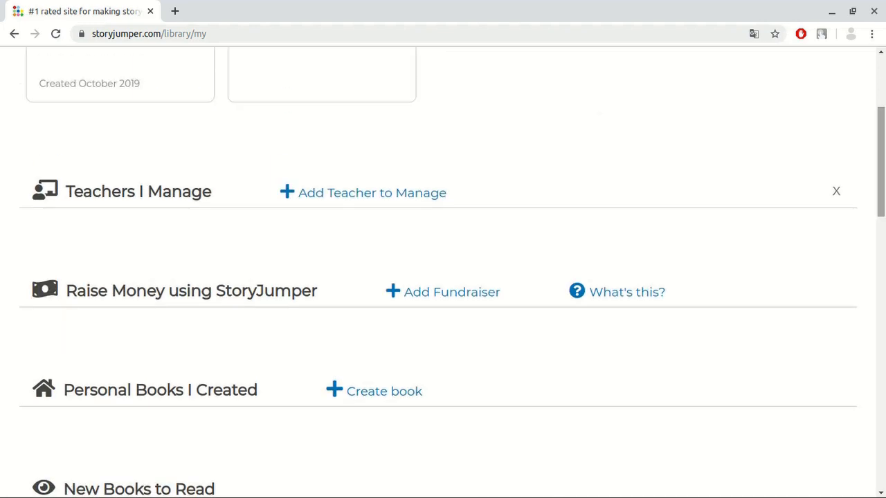
mouse_move(372, 193)
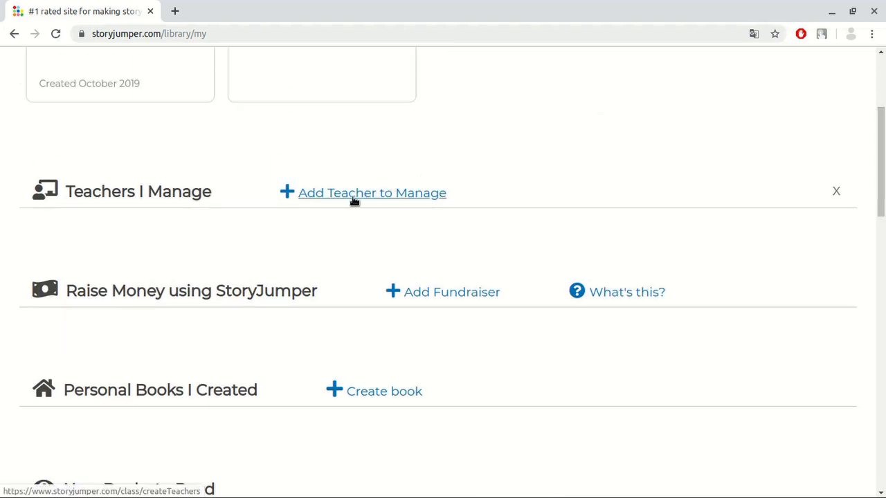
mouse_move(451, 291)
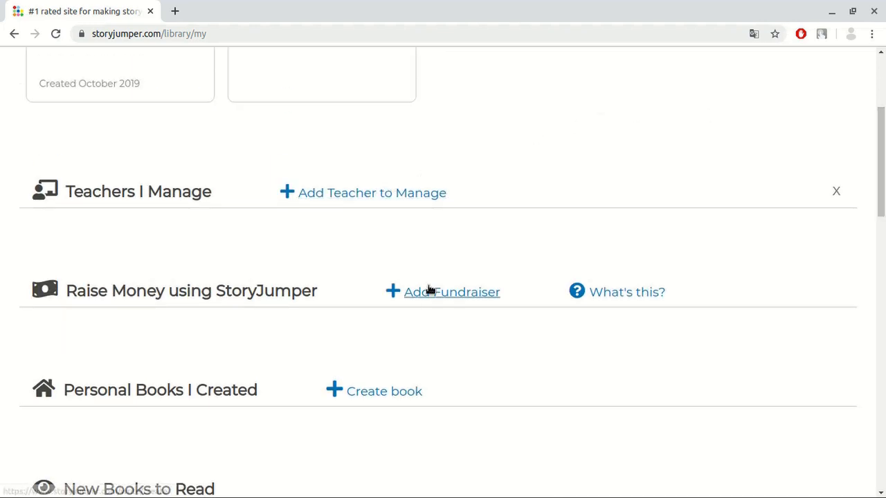
mouse_move(355, 408)
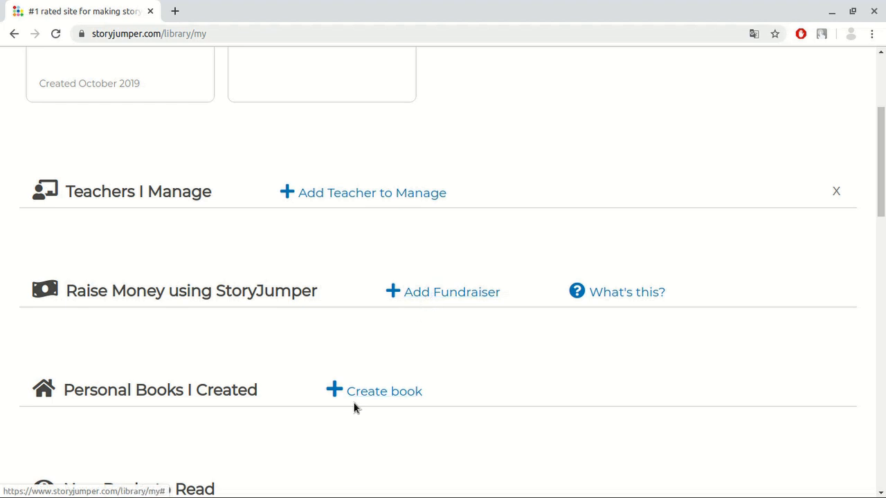
mouse_move(435, 315)
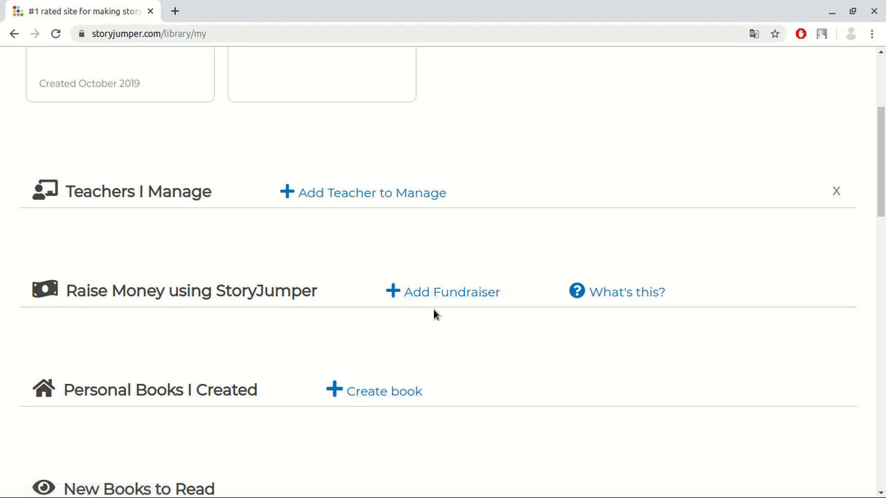
mouse_move(386, 359)
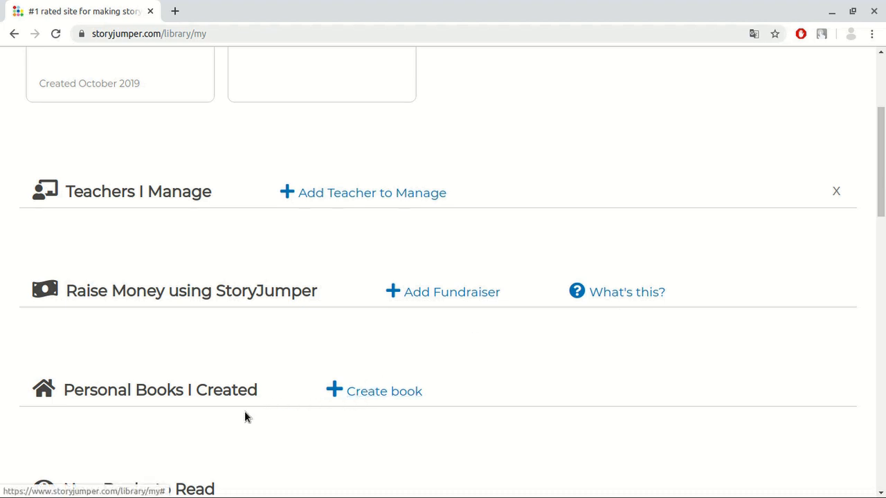
mouse_move(761, 252)
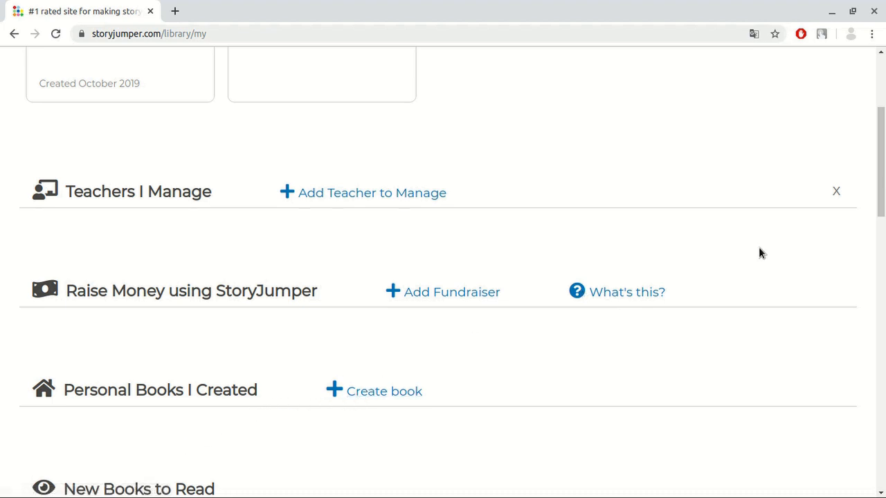
scroll("down", 3)
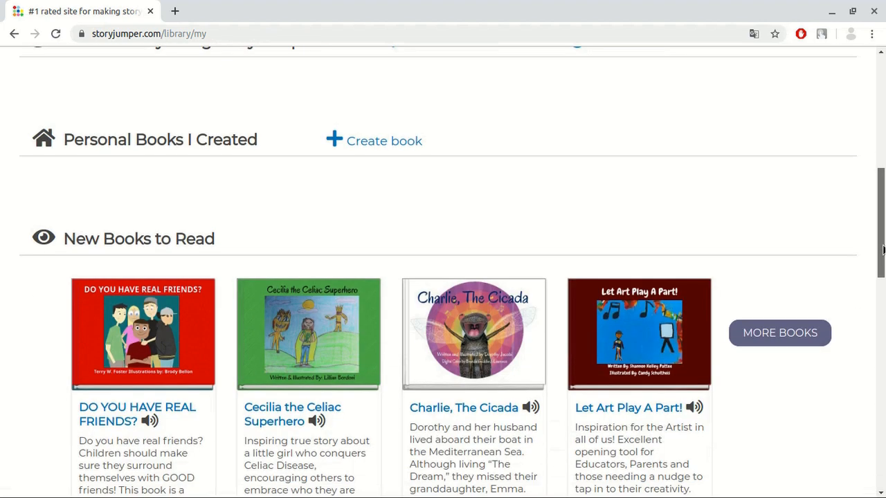
mouse_move(647, 299)
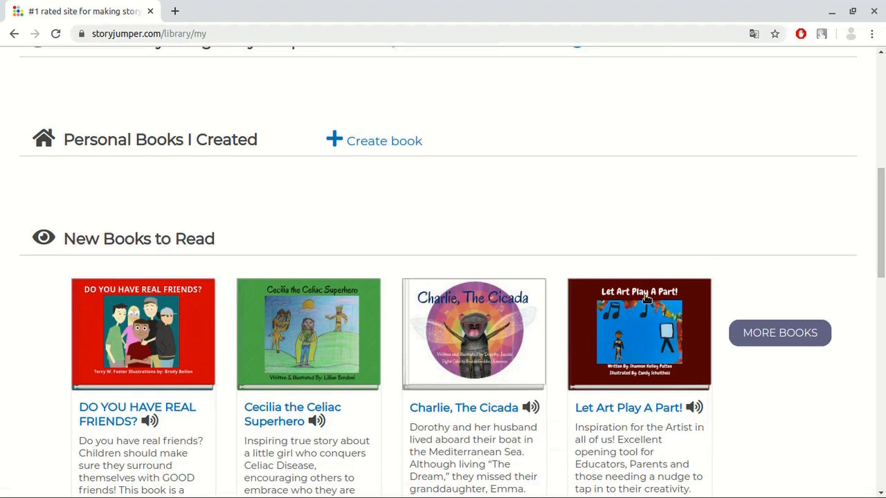
mouse_move(478, 320)
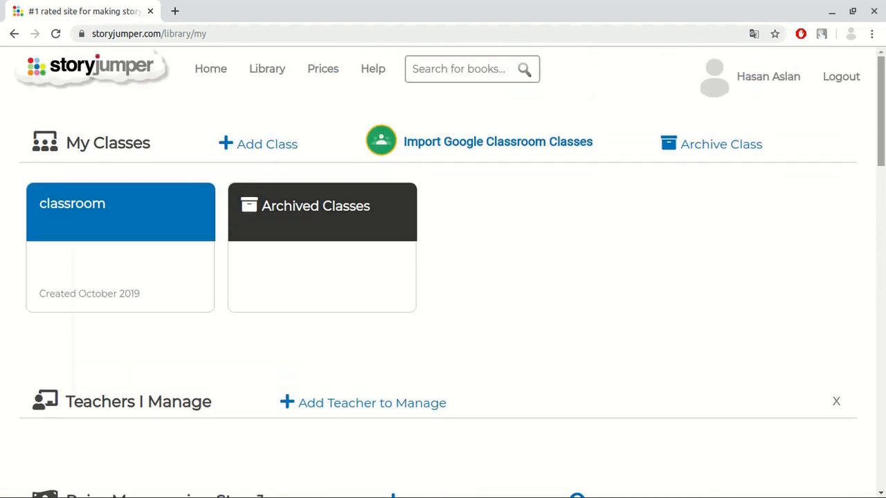
mouse_move(678, 202)
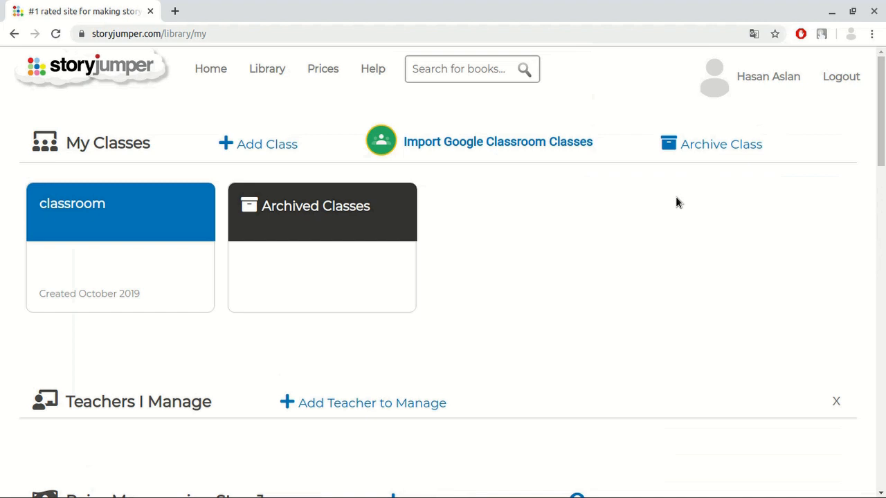
mouse_move(473, 207)
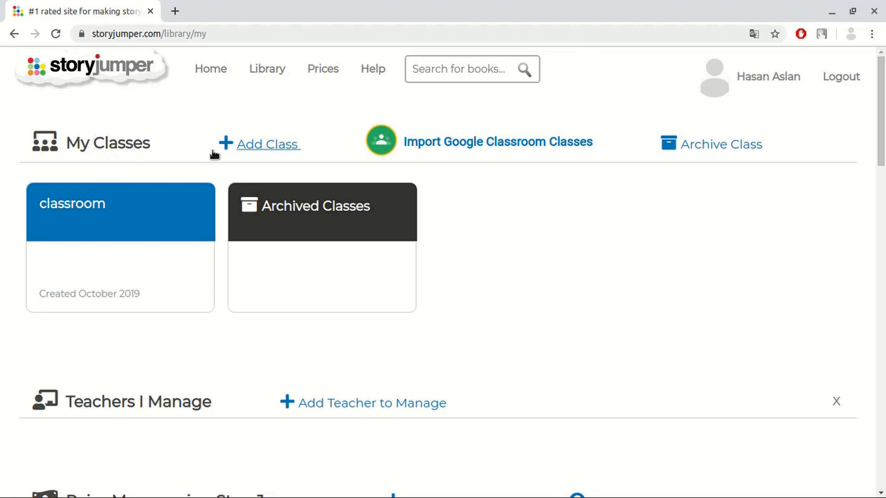
left_click(267, 144)
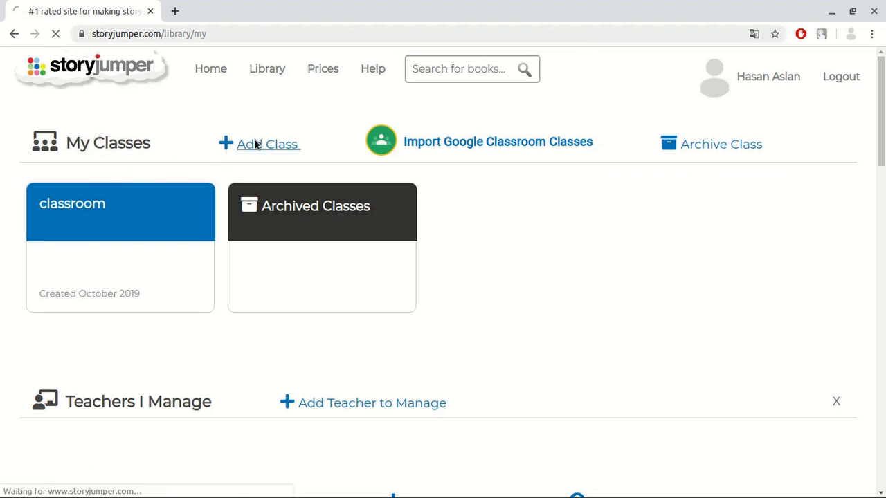
left_click(267, 144)
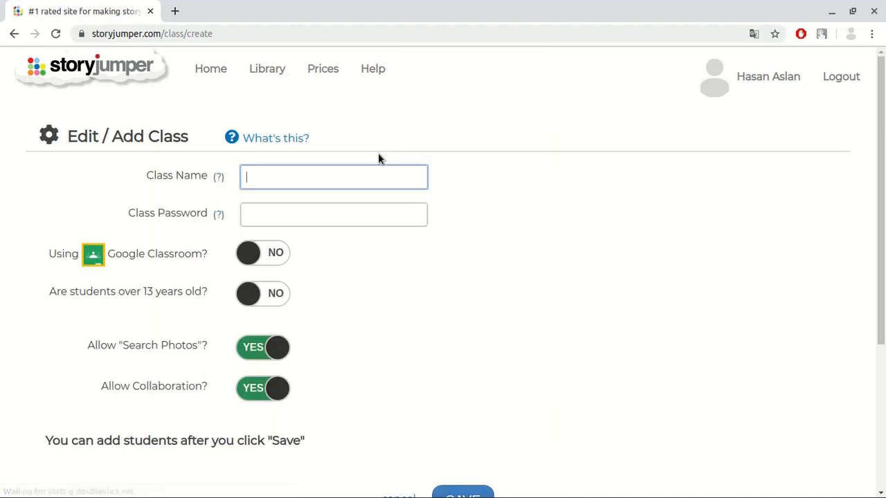
type("classroomnew")
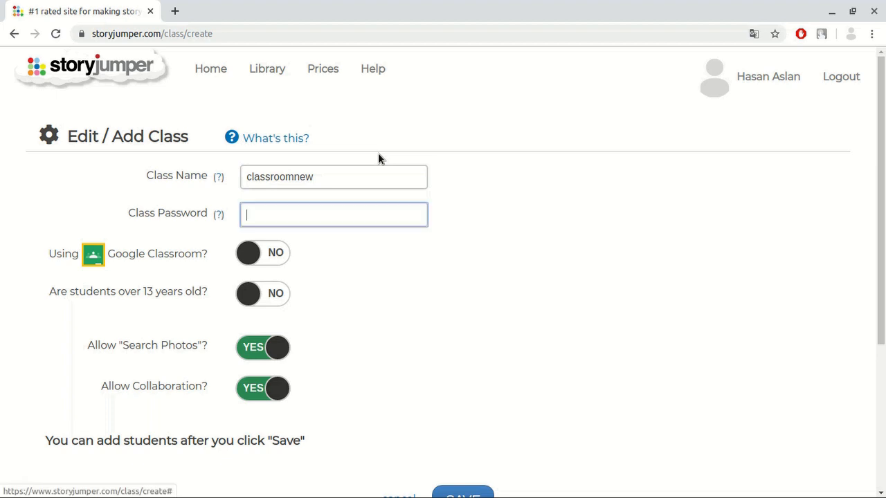
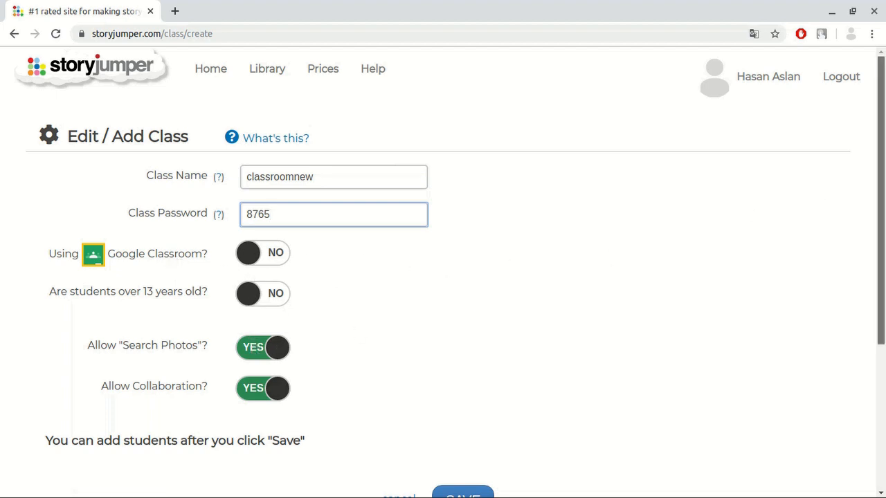
scroll("down", 3)
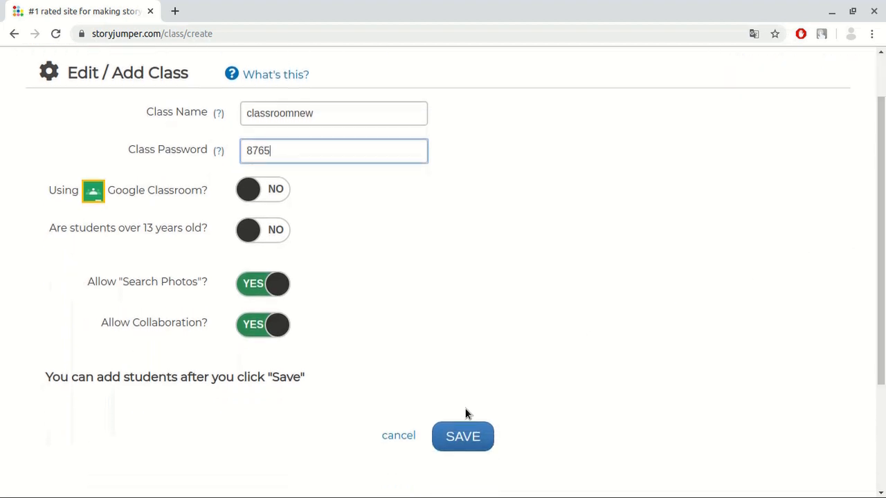
left_click(462, 436)
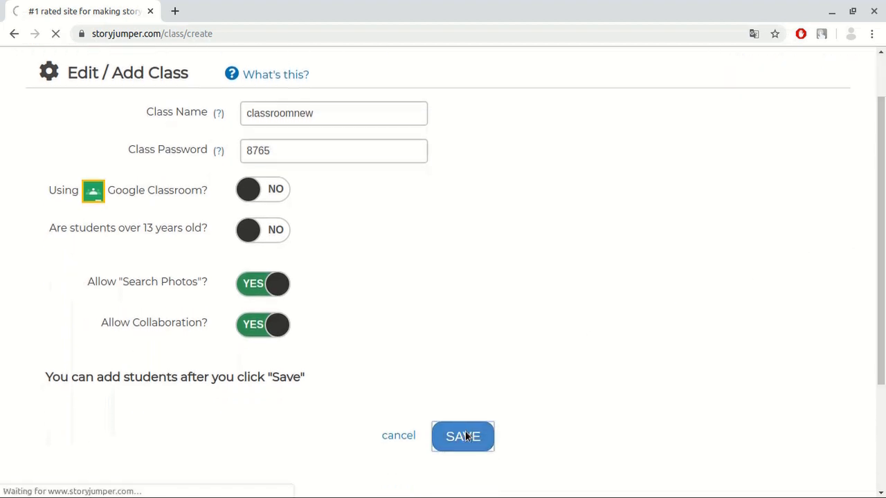
left_click(463, 436)
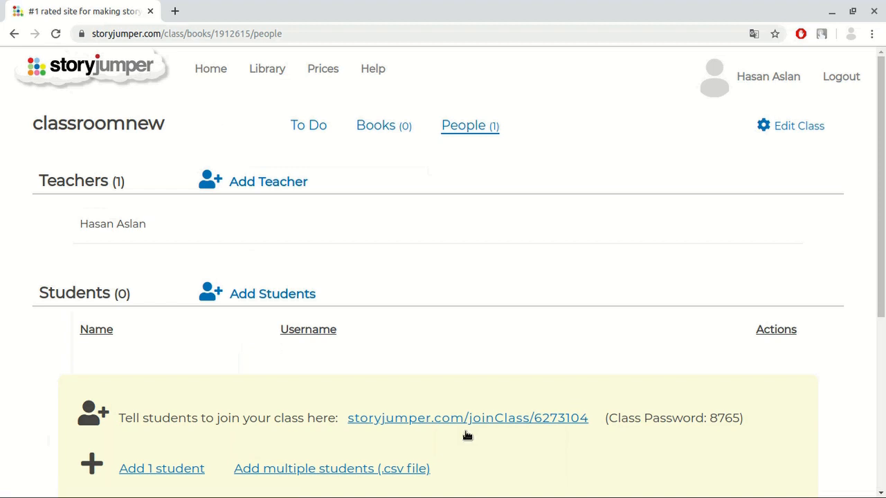
mouse_move(166, 185)
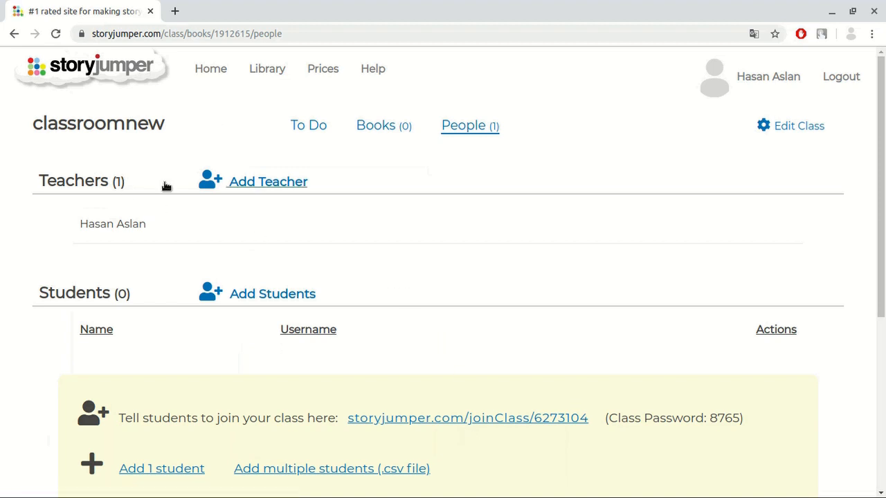
mouse_move(261, 269)
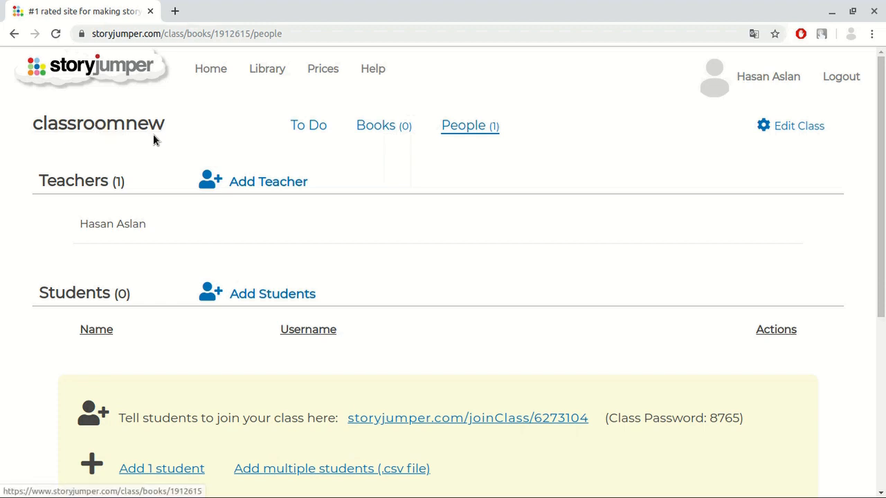
mouse_move(109, 145)
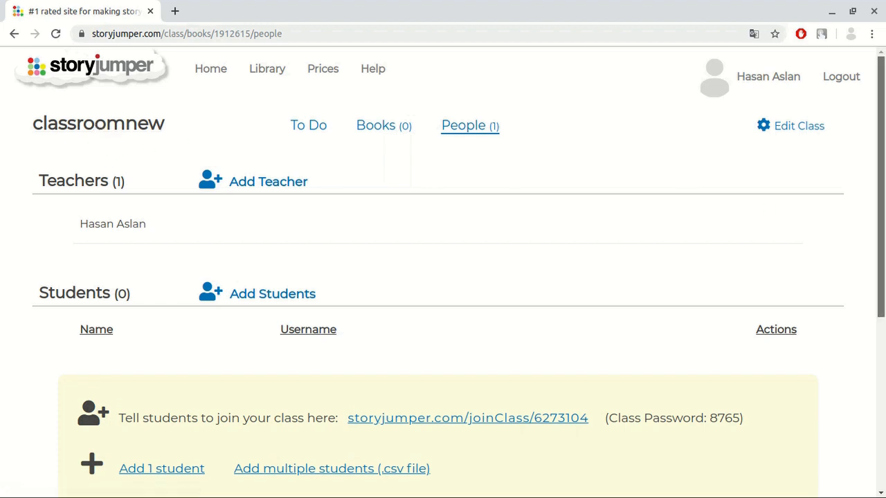
scroll("down", 3)
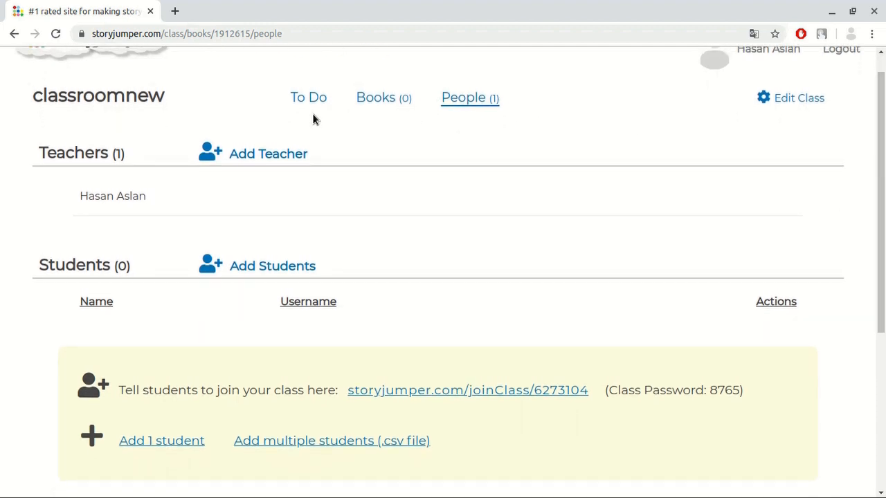
left_click(308, 97)
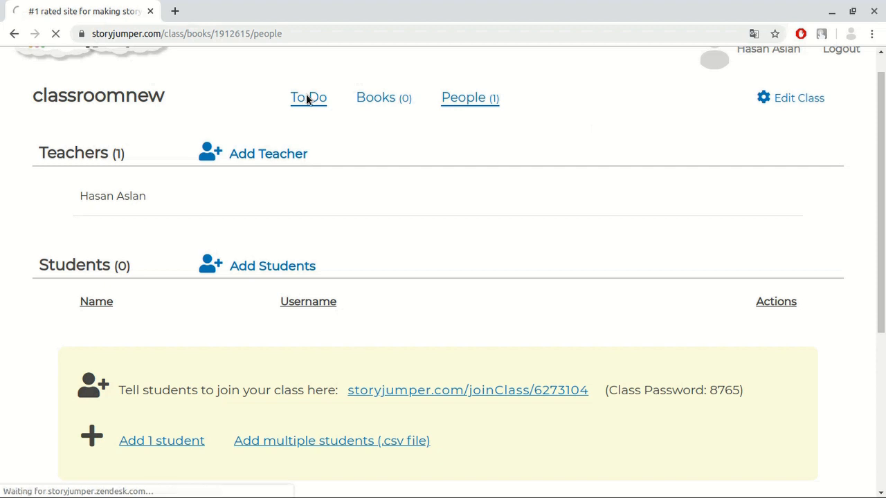
Open classroomnew's To Do list and go to its Add Students section
left_click(308, 97)
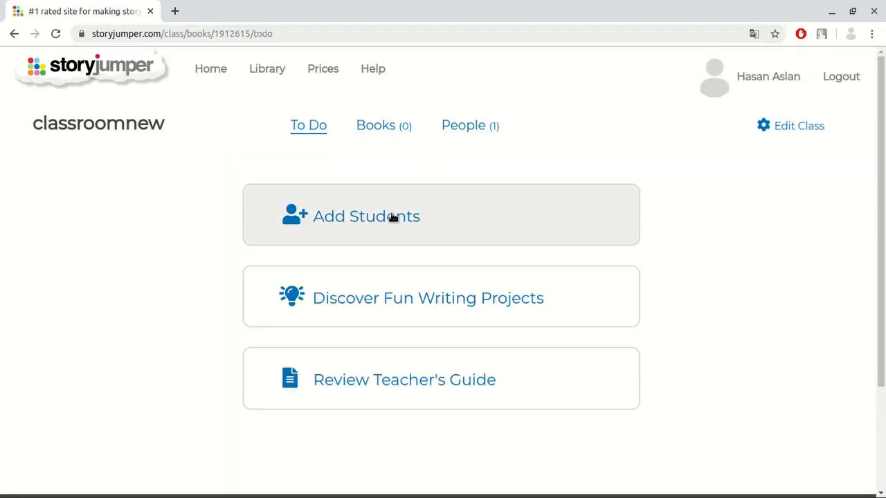
mouse_move(415, 309)
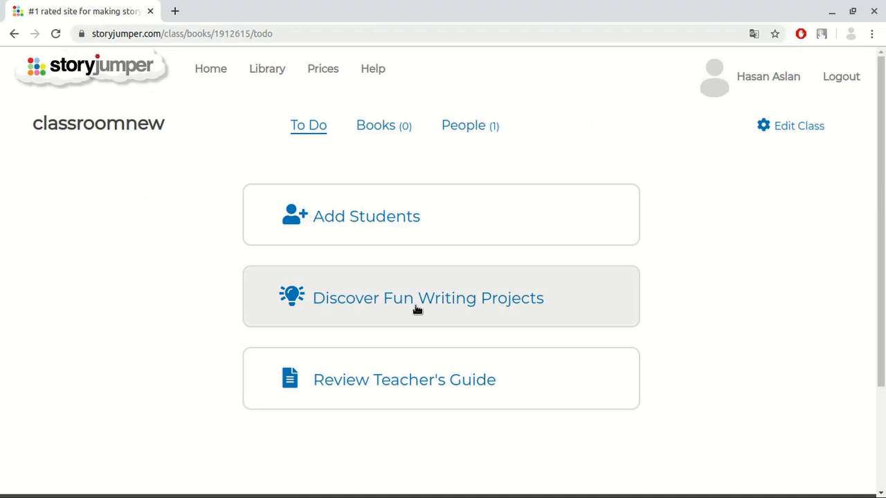
mouse_move(424, 386)
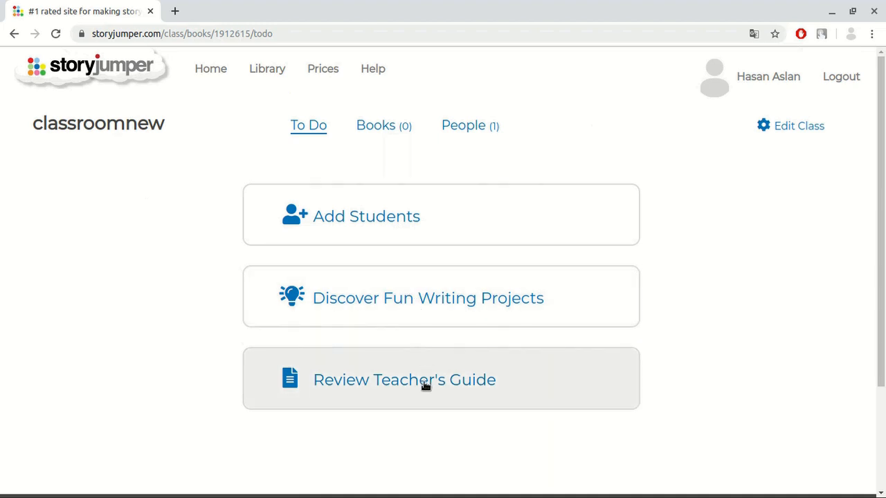
mouse_move(688, 330)
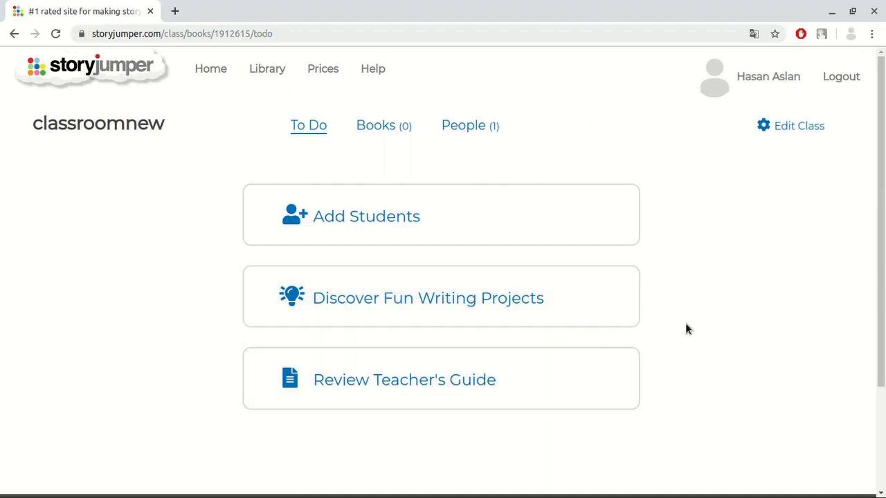
mouse_move(425, 225)
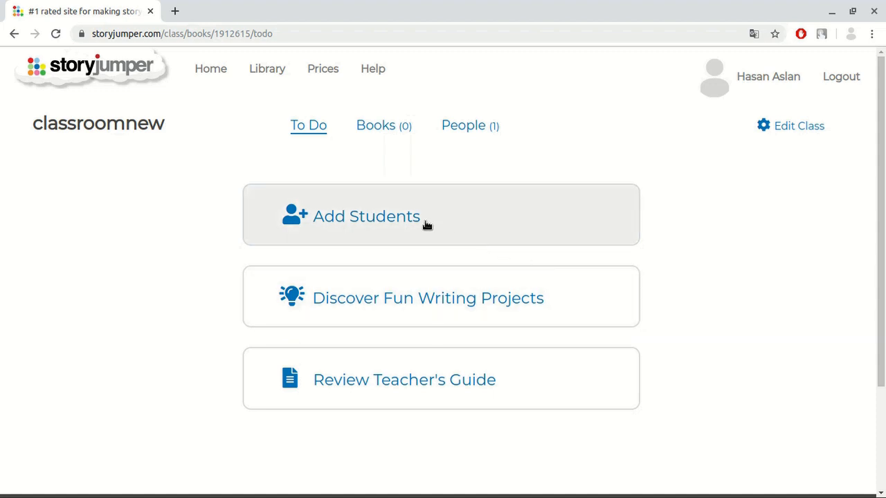
left_click(366, 216)
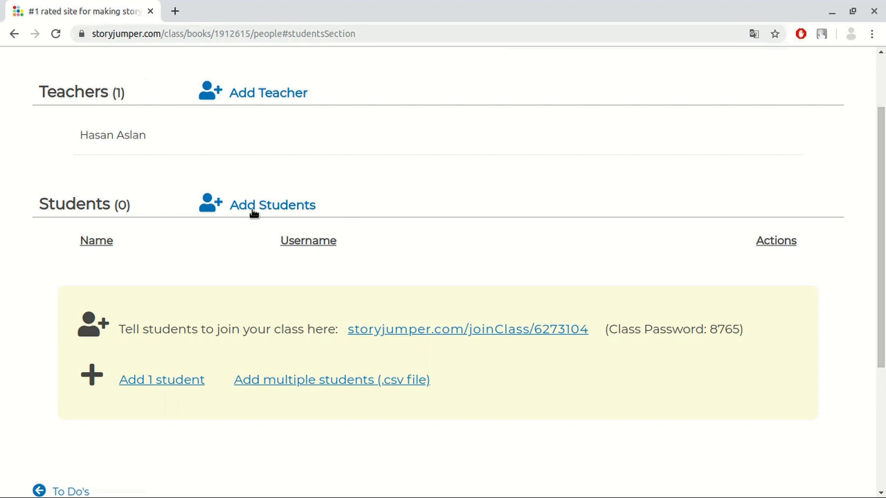
mouse_move(178, 344)
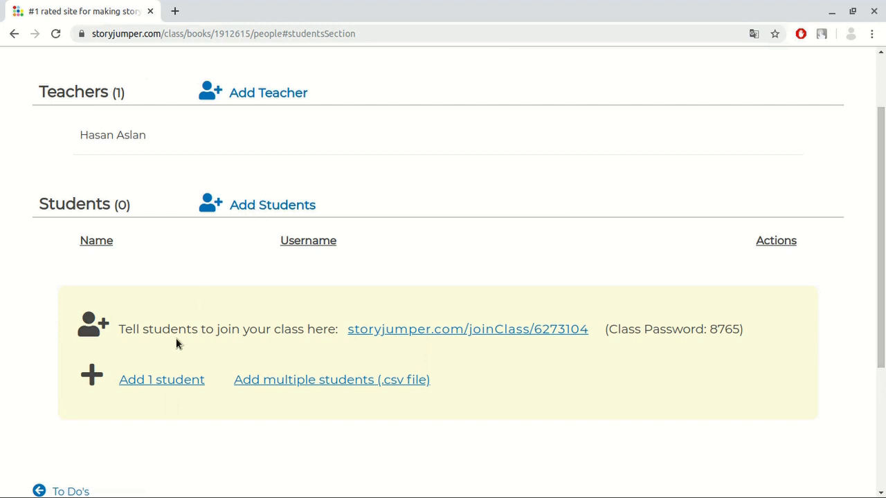
mouse_move(219, 393)
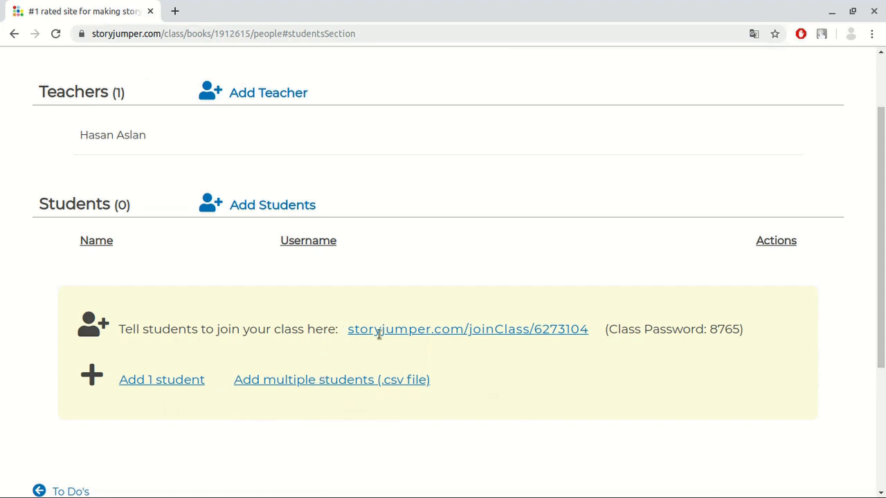
mouse_move(480, 378)
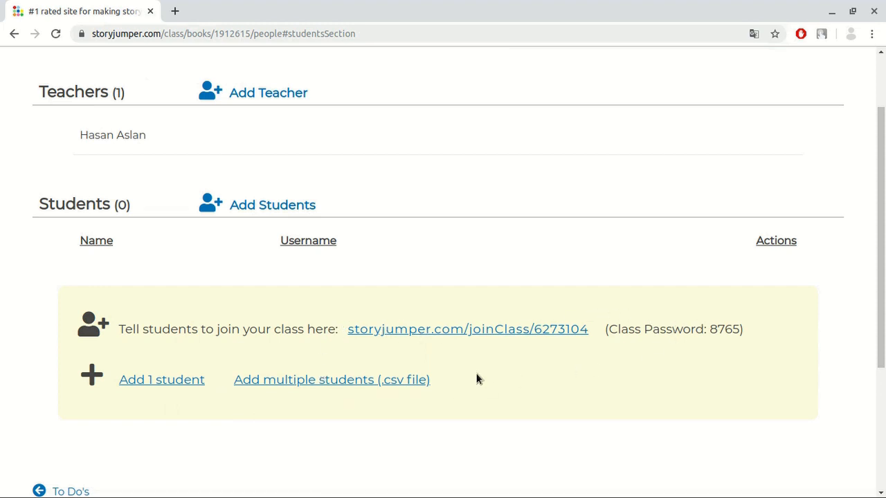
mouse_move(331, 379)
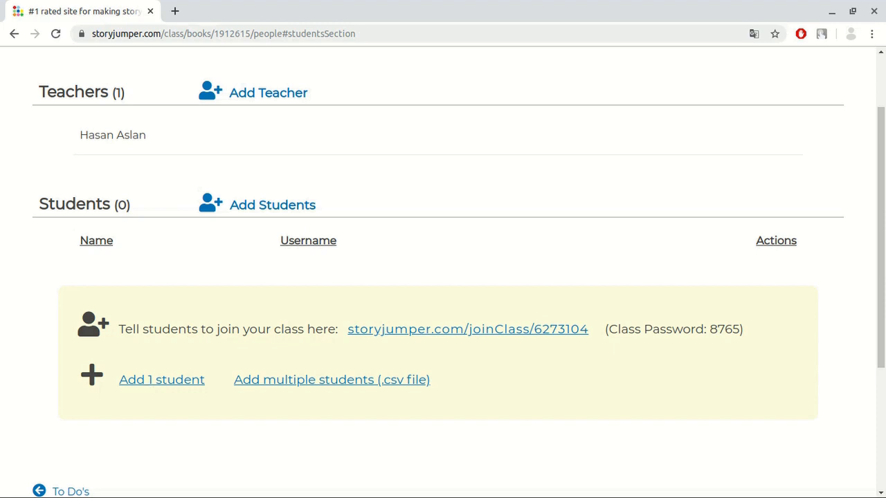
Add a single student with first name, last name and generated username
left_click(161, 379)
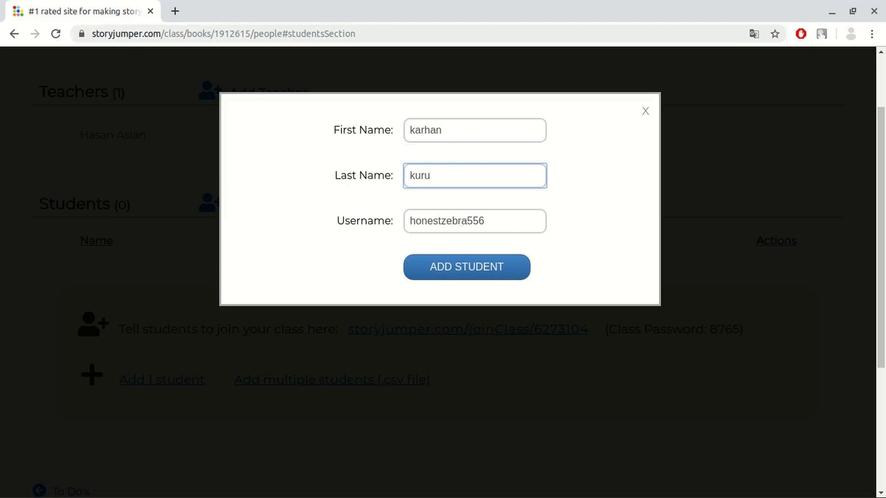
left_click(466, 266)
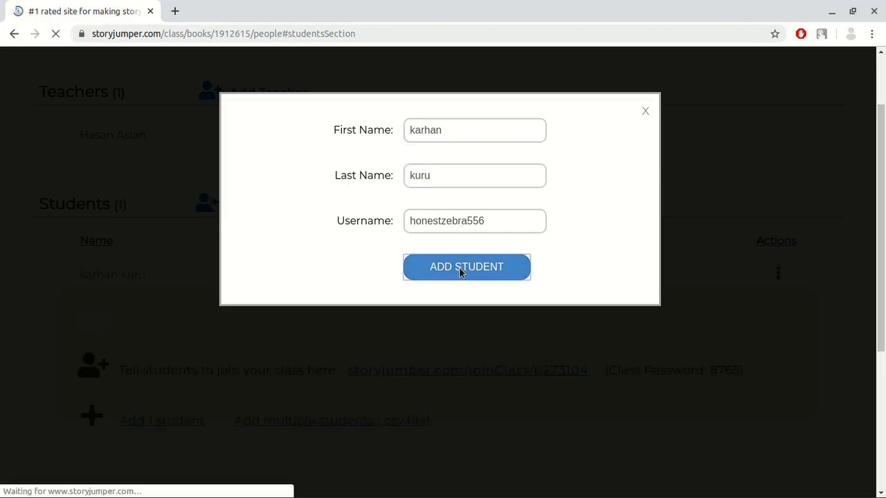
left_click(467, 267)
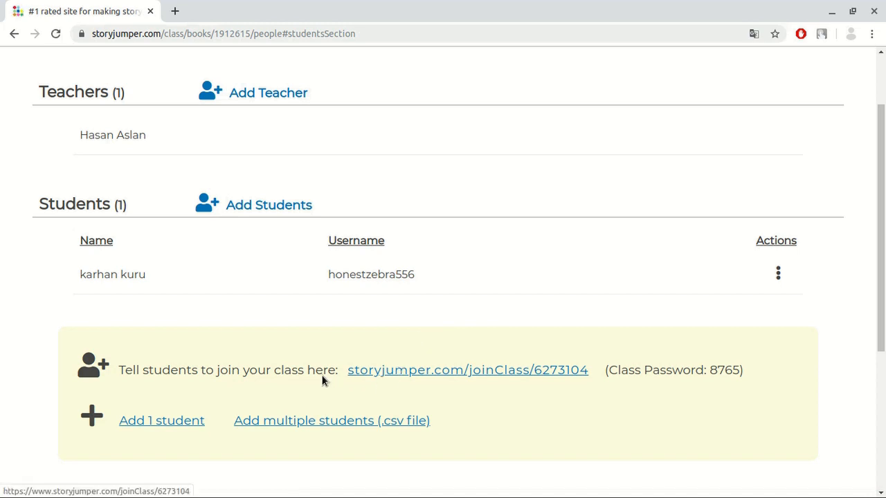
mouse_move(337, 366)
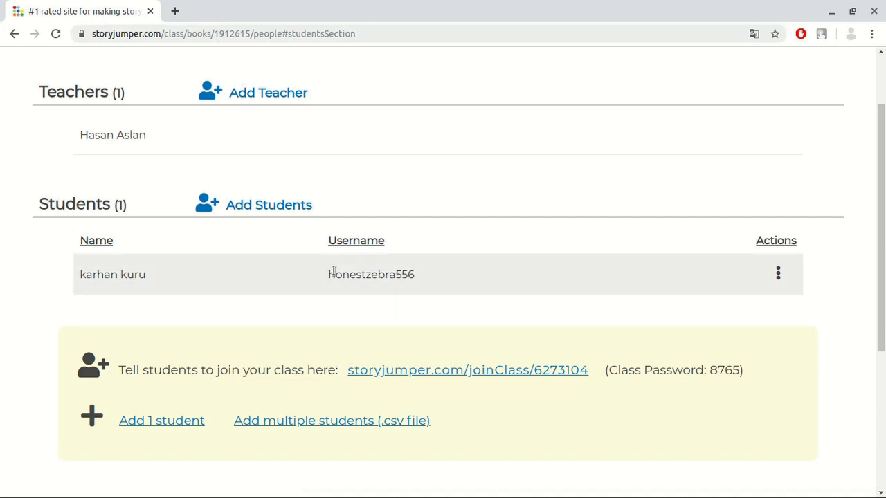
mouse_move(450, 298)
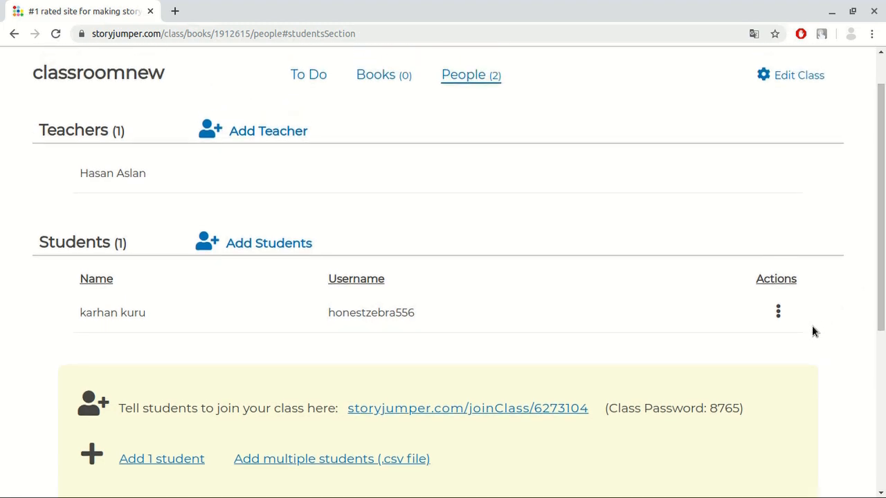
mouse_move(781, 348)
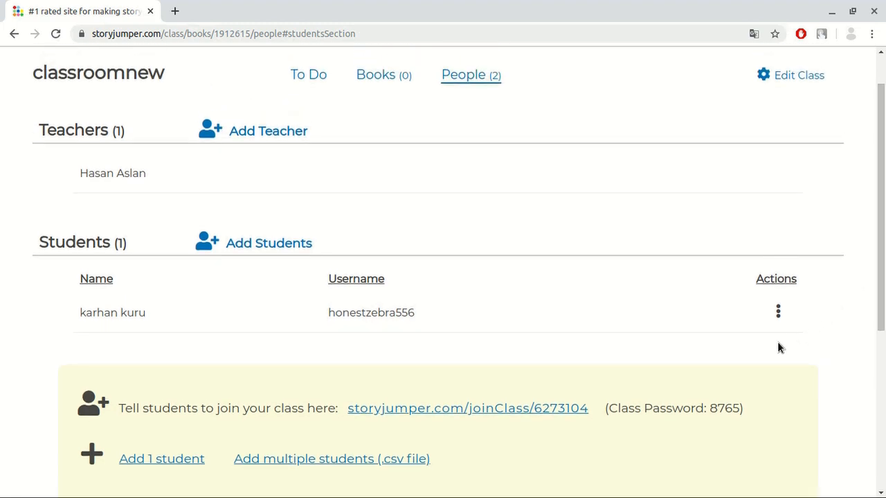
mouse_move(766, 312)
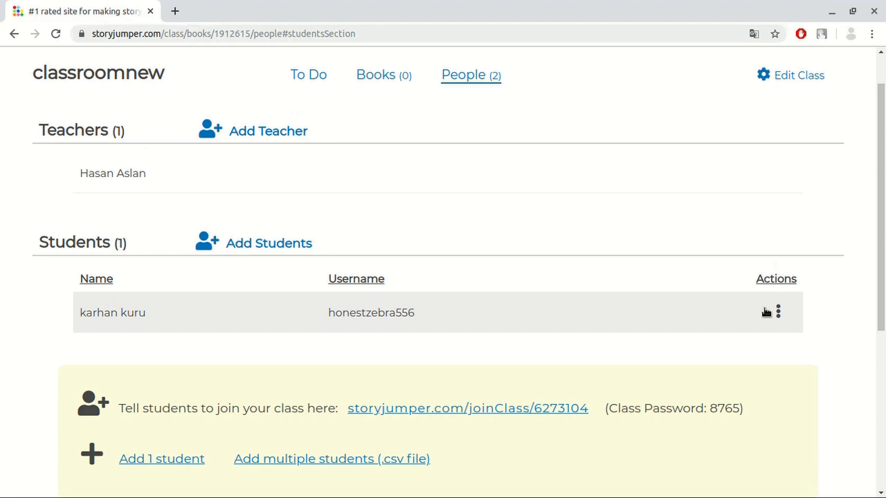
left_click(777, 312)
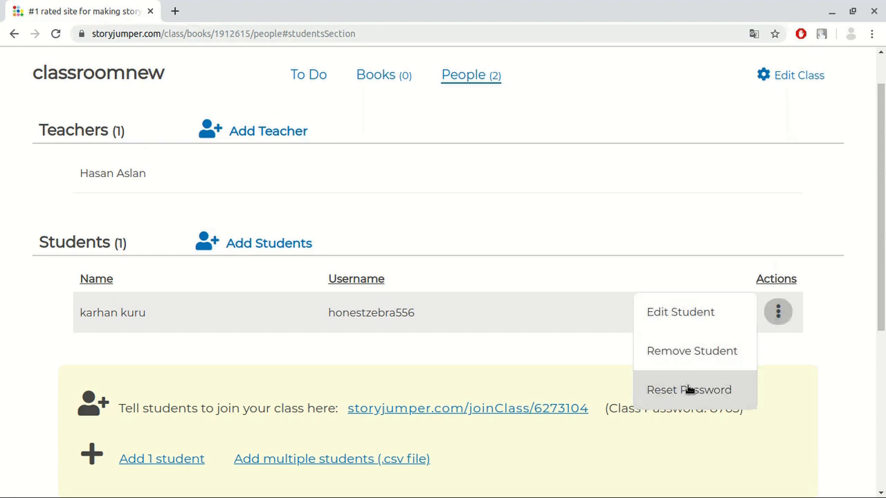
left_click(688, 390)
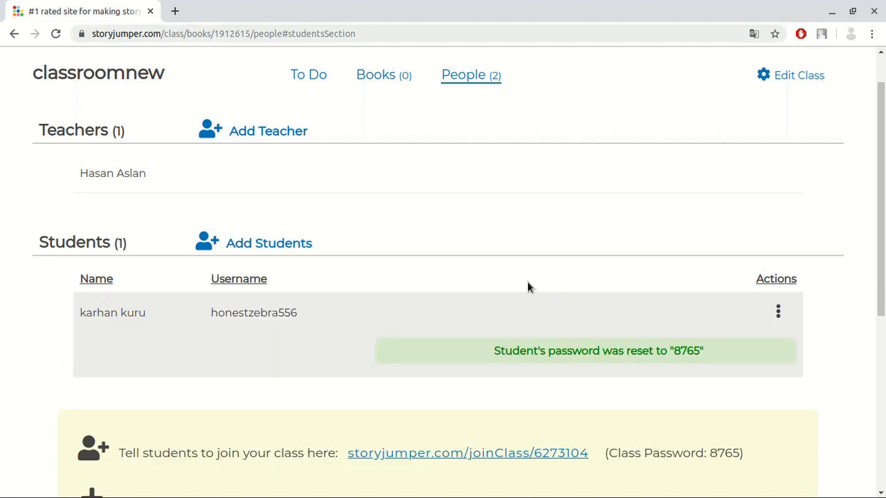
mouse_move(336, 104)
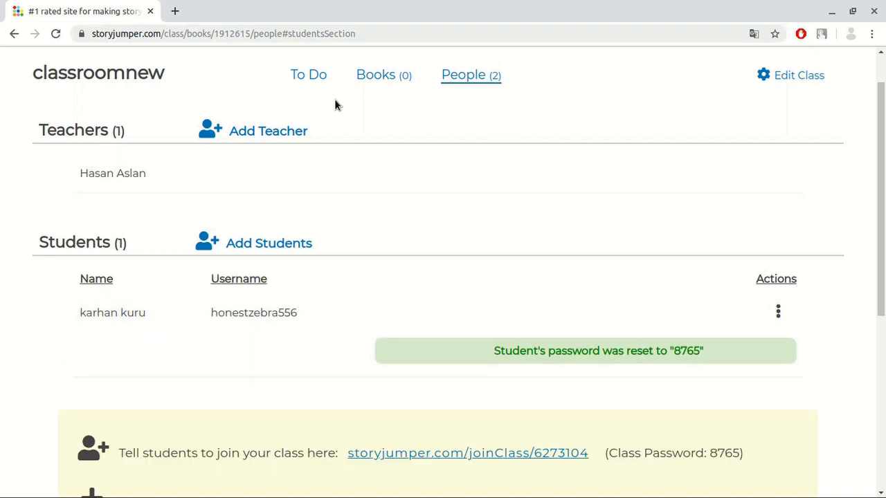
mouse_move(268, 130)
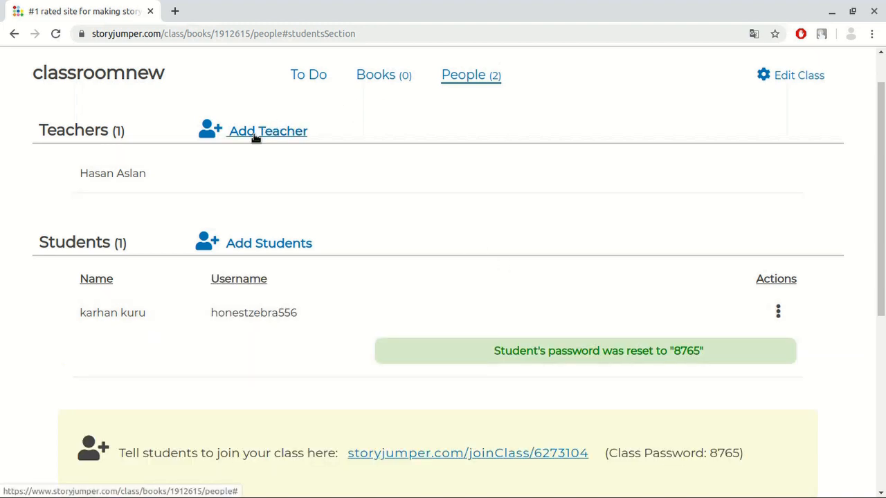
left_click(267, 130)
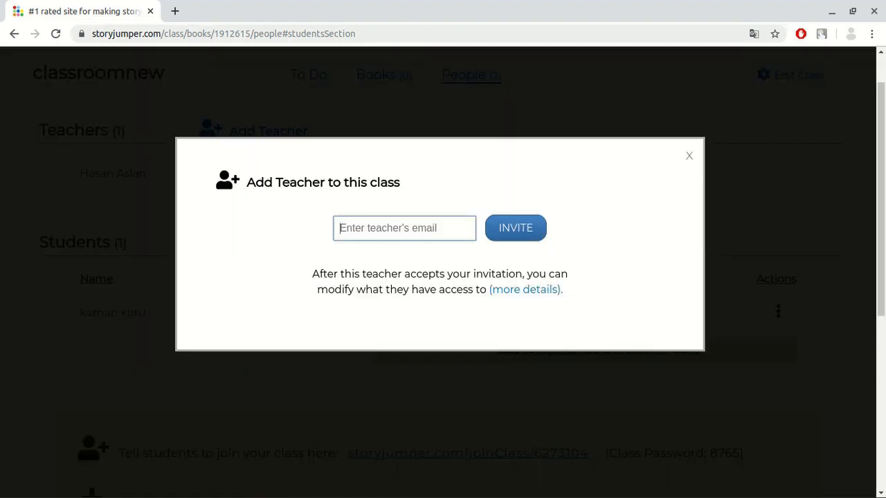
left_click(689, 155)
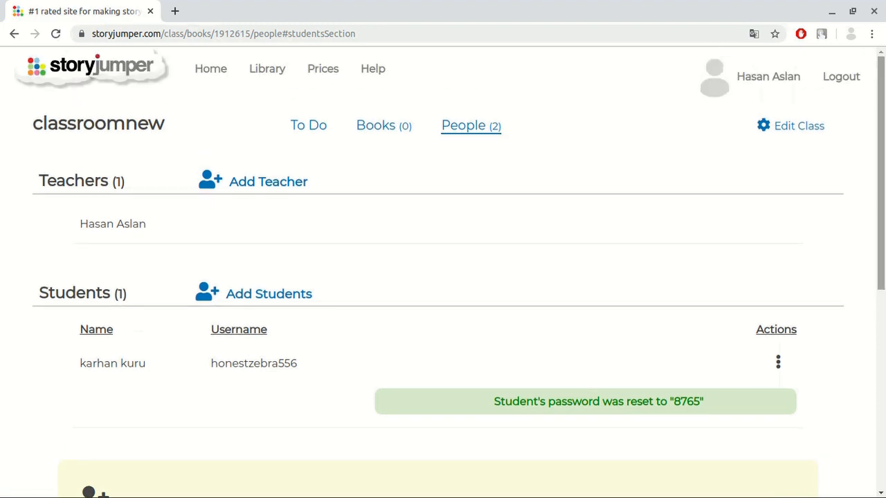
mouse_move(616, 157)
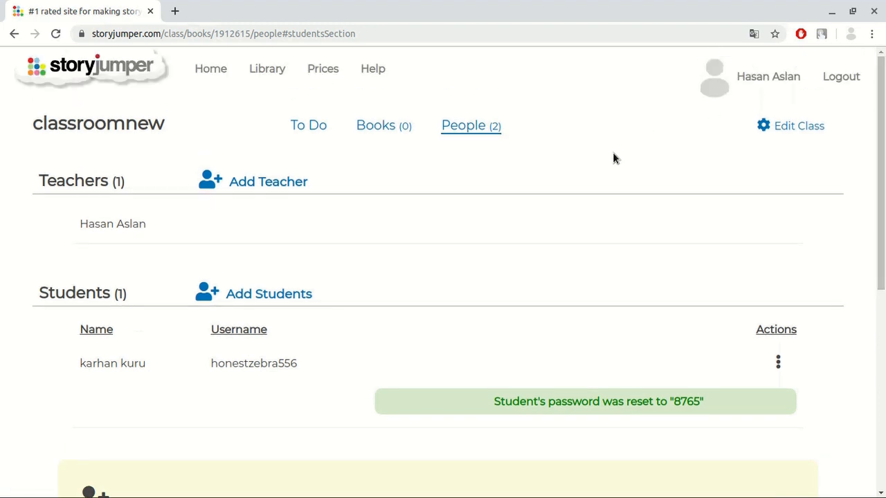
mouse_move(308, 125)
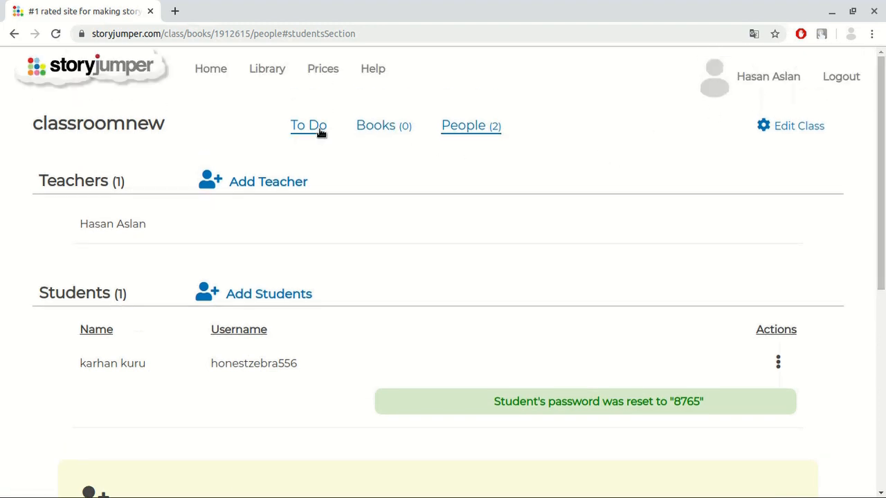
Filter the writing project ideas to English, Expository, grades 6-8, and scroll the results
left_click(308, 126)
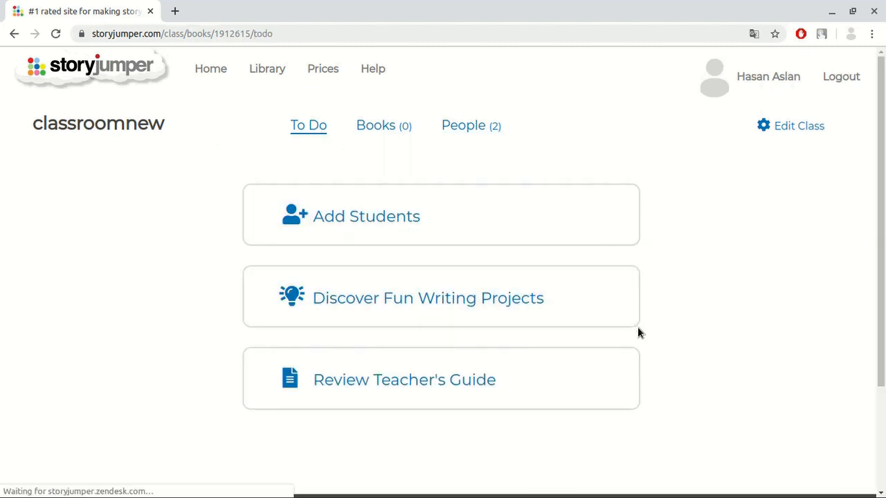
mouse_move(686, 333)
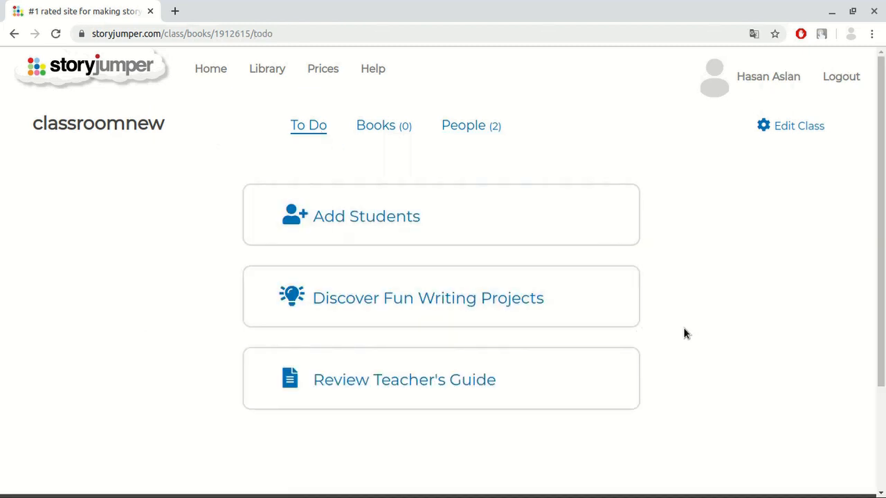
left_click(428, 297)
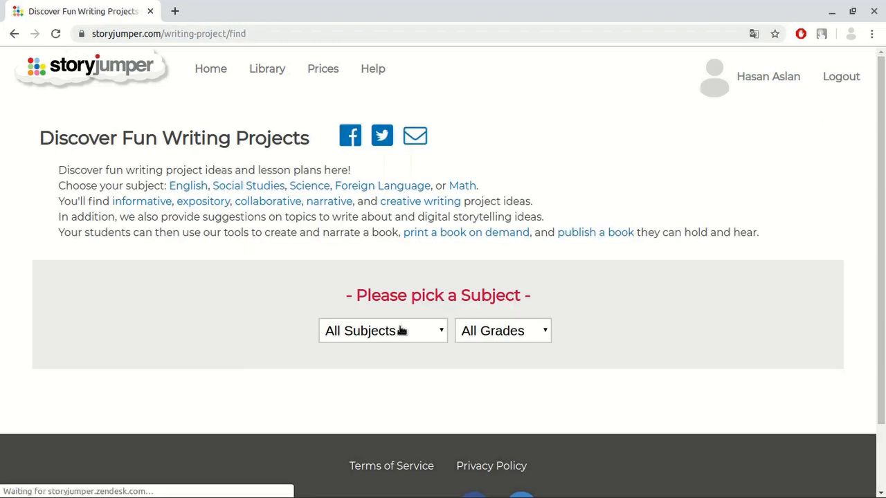
left_click(382, 330)
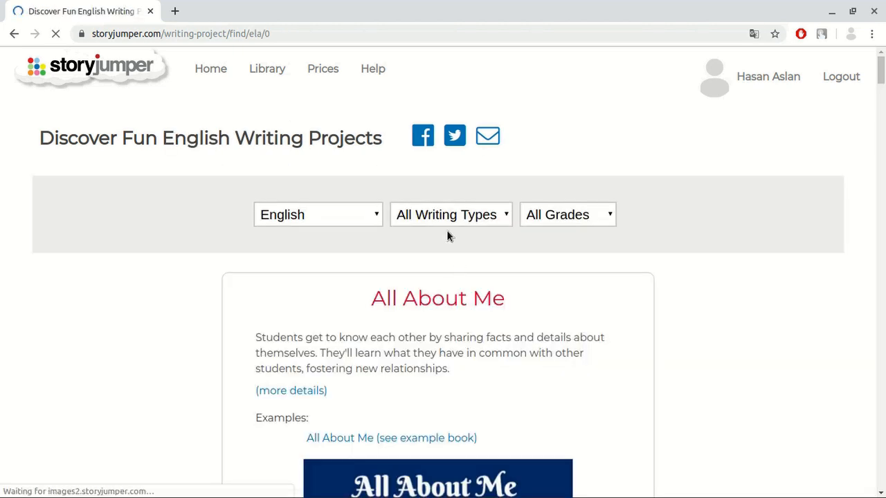
left_click(451, 215)
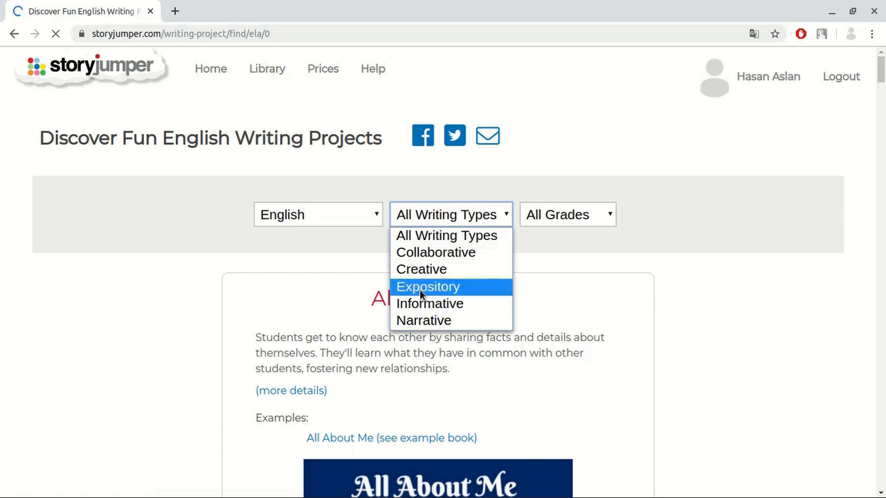
left_click(428, 286)
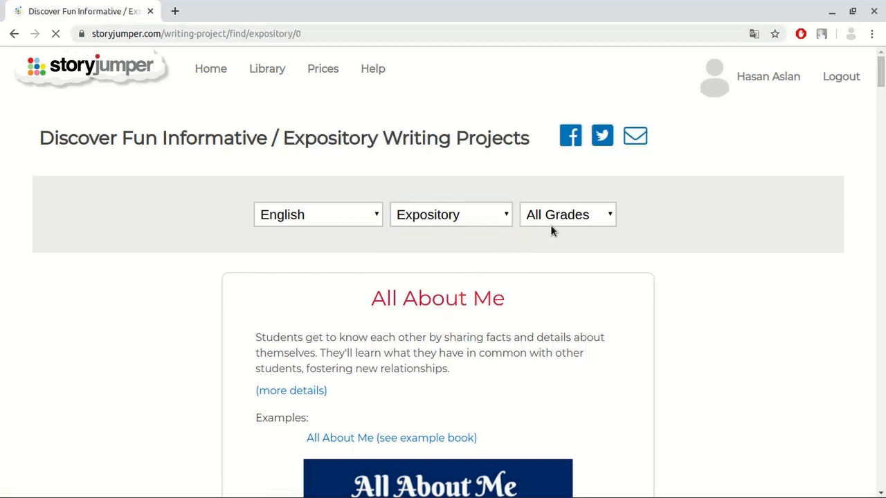
left_click(566, 215)
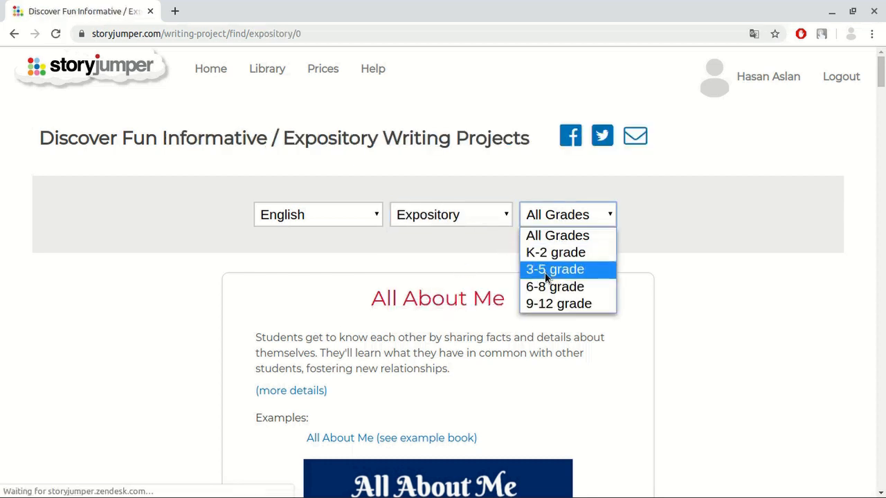
left_click(555, 287)
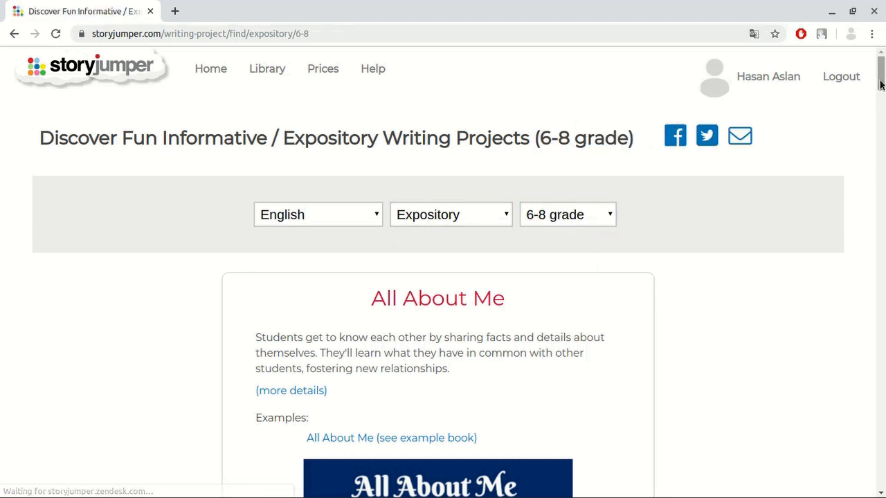
scroll("down", 3)
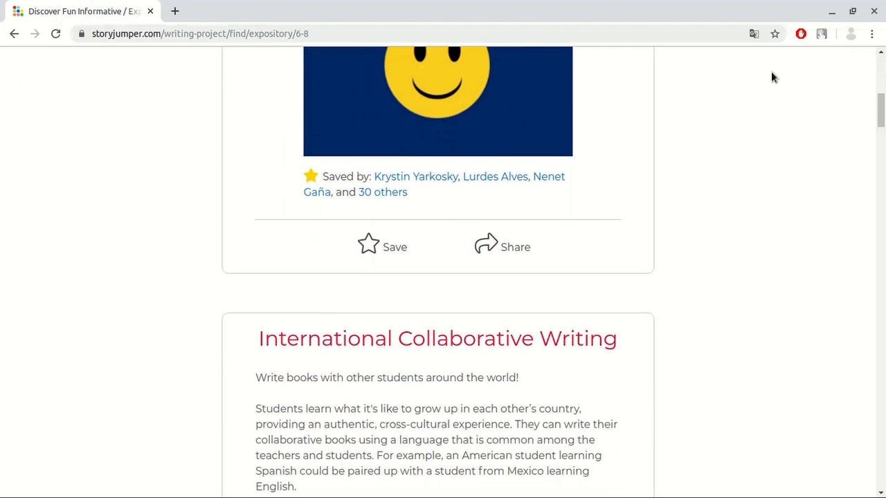
mouse_move(13, 33)
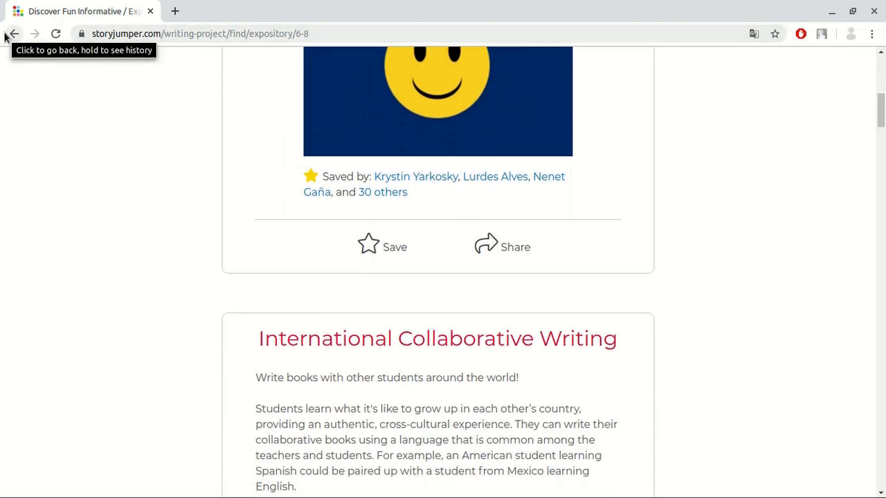
Scroll through the Teacher's Guide from lesson planning to class setup and Add Students
left_click(14, 33)
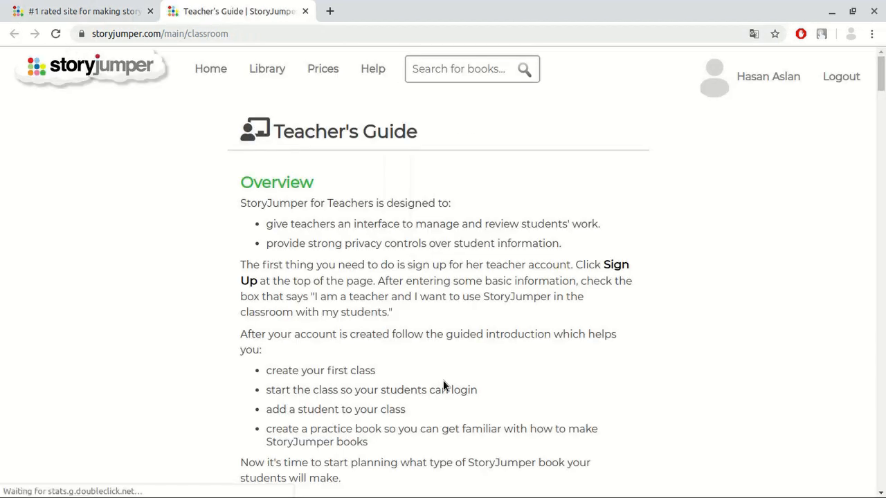
mouse_move(695, 347)
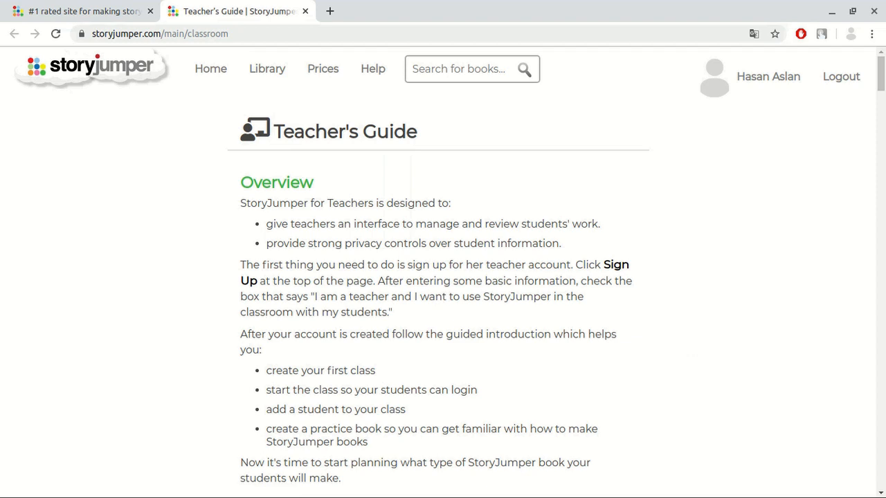
scroll("down", 3)
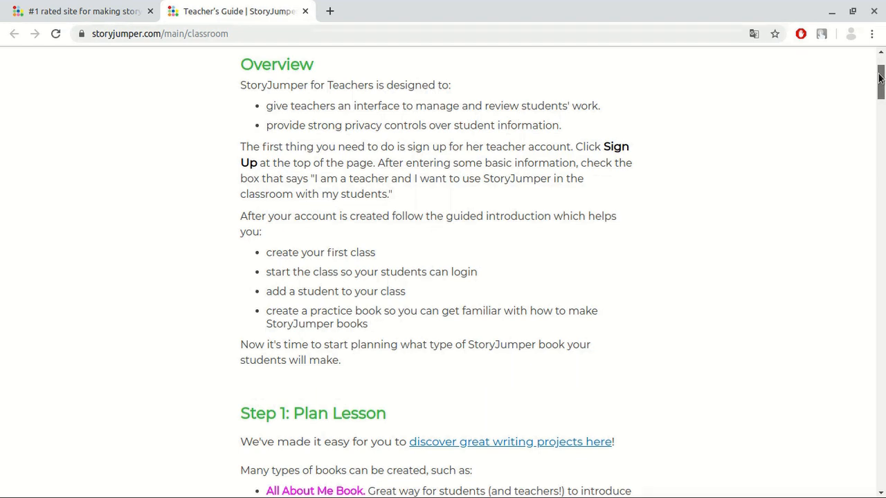
scroll("down", 3)
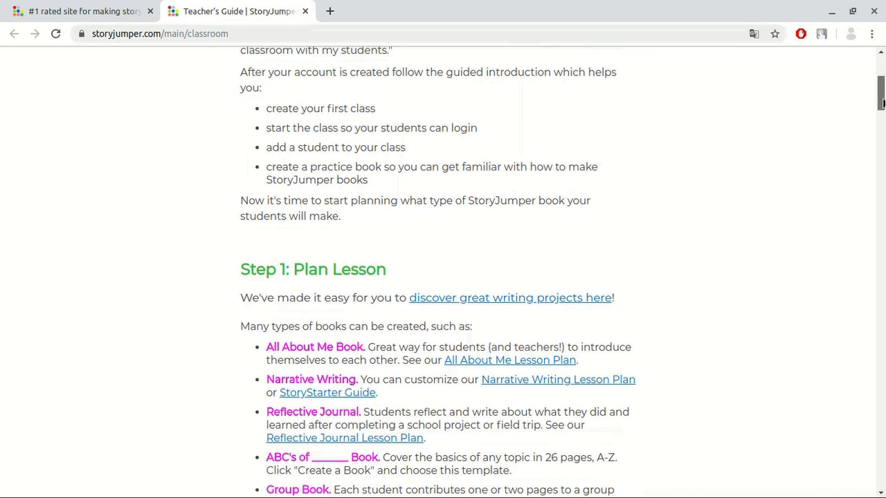
scroll("down", 3)
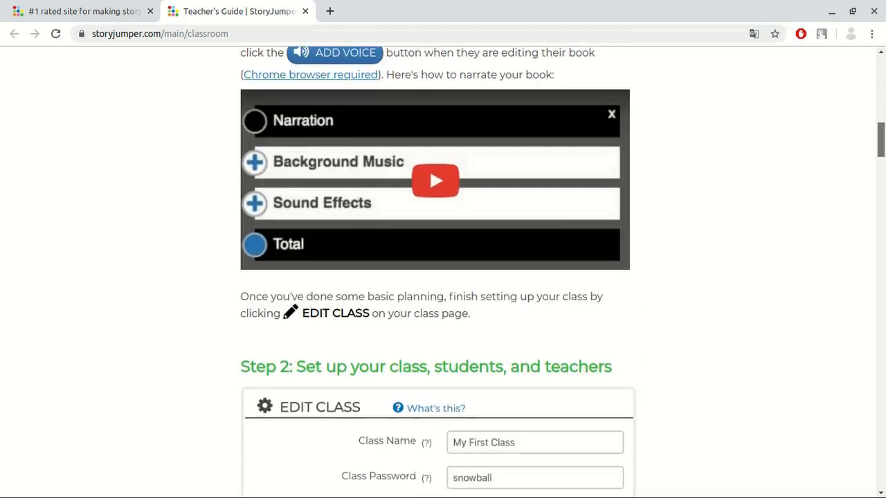
scroll("down", 3)
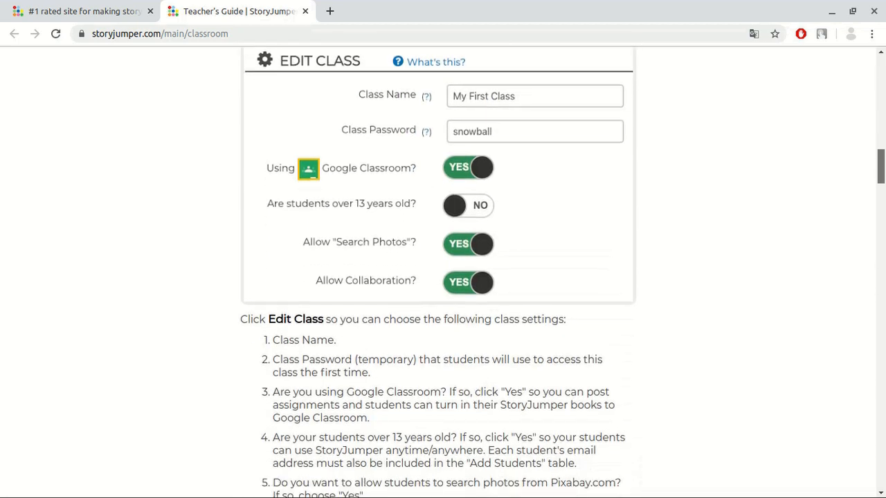
scroll("down", 3)
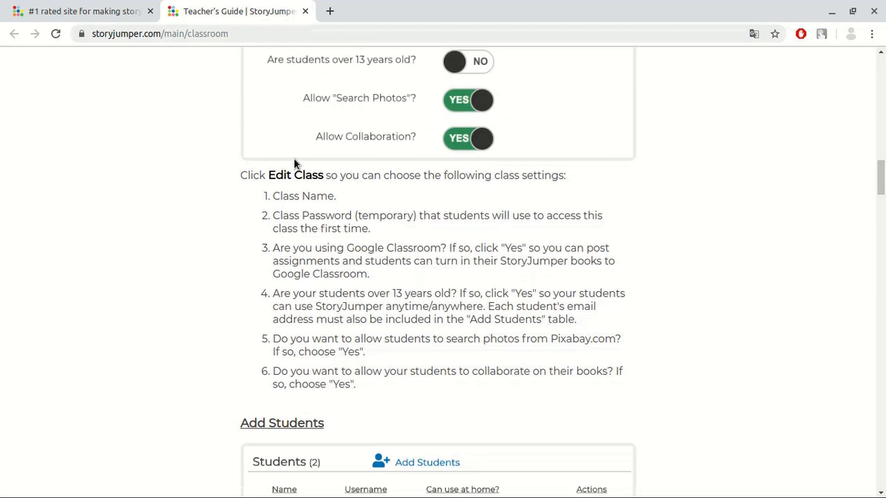
mouse_move(79, 11)
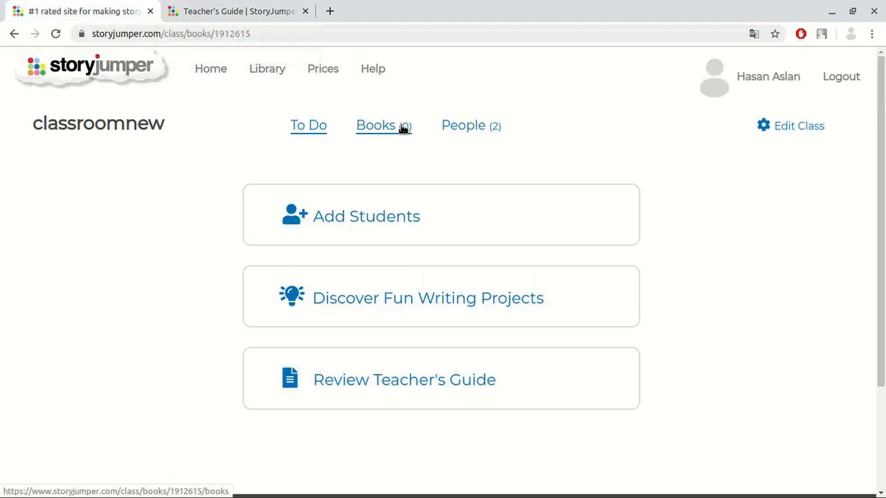
Open classroomnew's Books page and pick the All About Me template
left_click(376, 125)
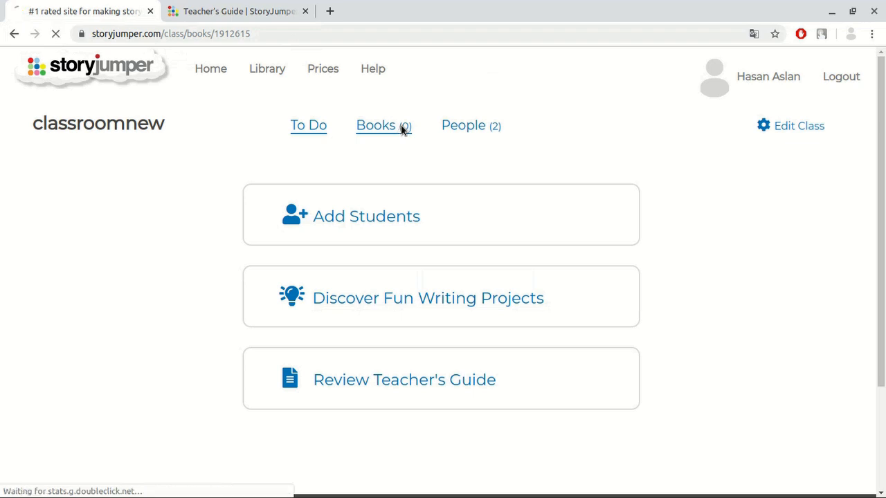
left_click(383, 126)
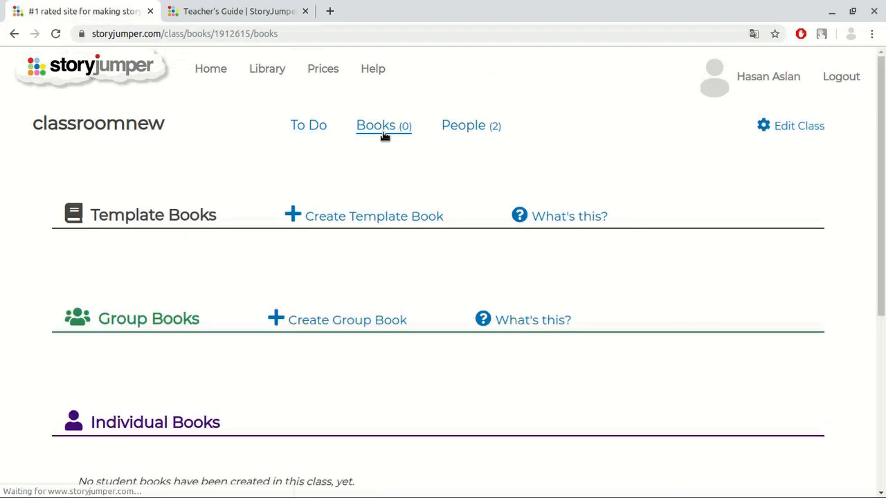
mouse_move(199, 222)
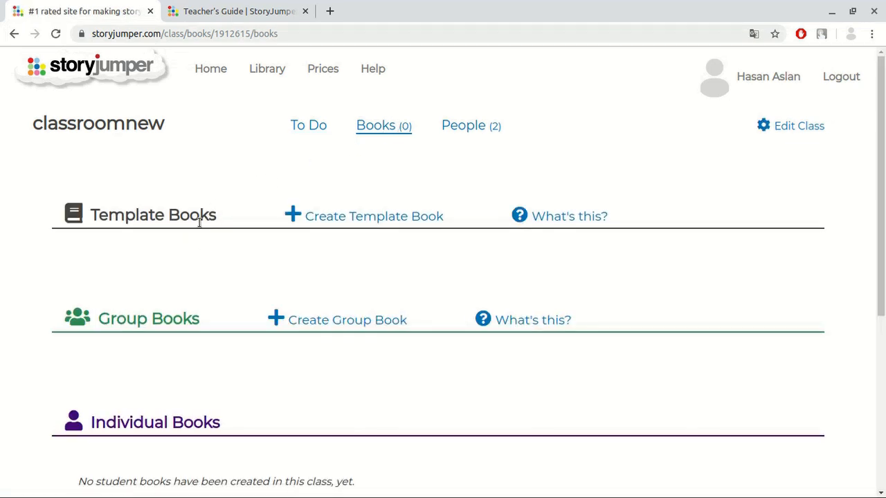
mouse_move(155, 341)
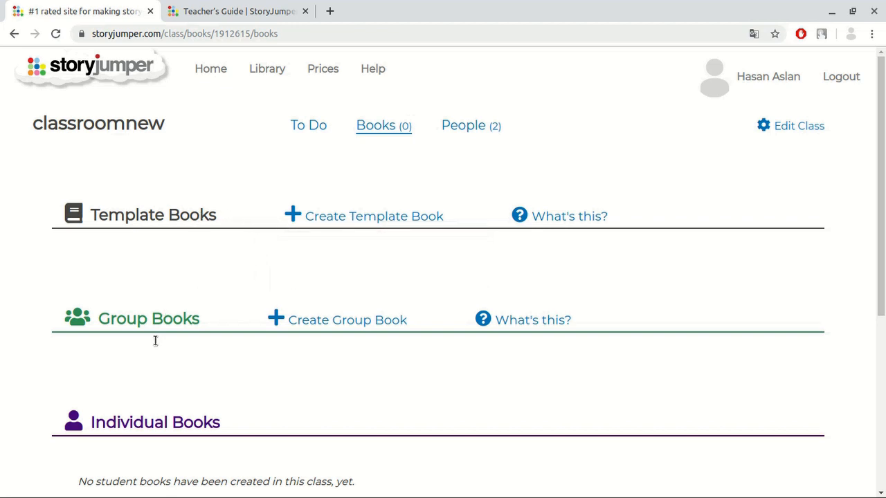
mouse_move(218, 372)
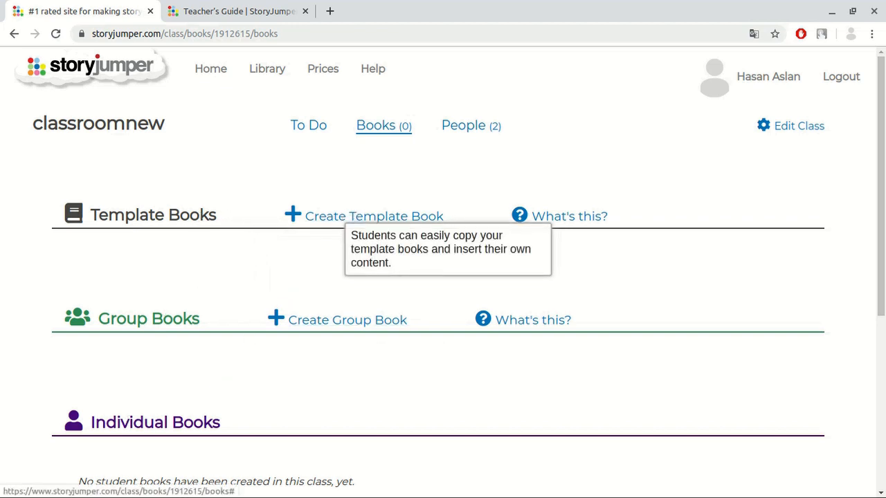
left_click(363, 216)
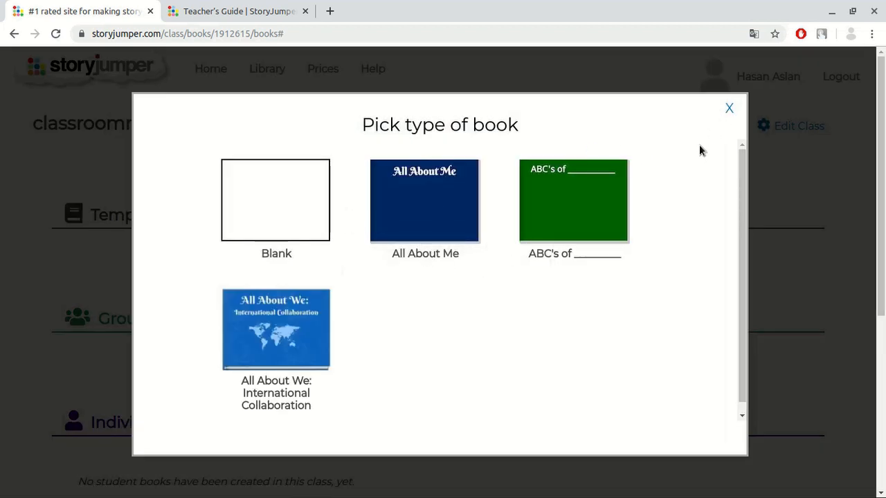
mouse_move(699, 153)
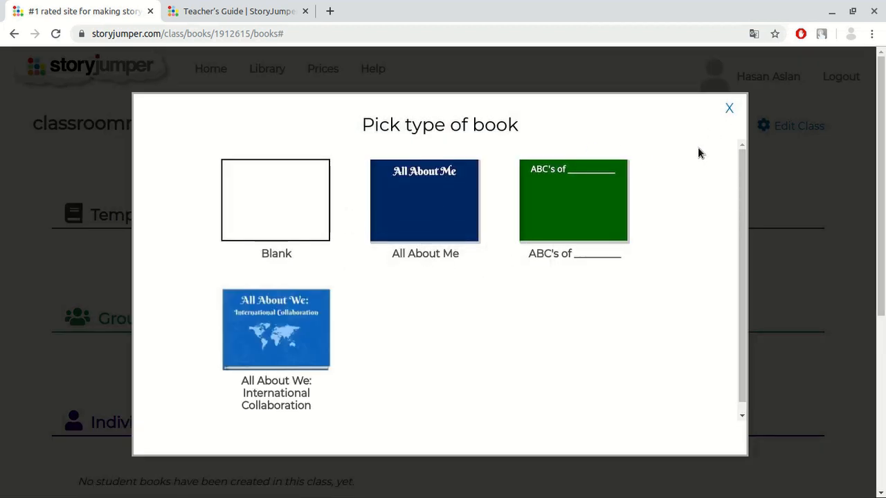
mouse_move(675, 160)
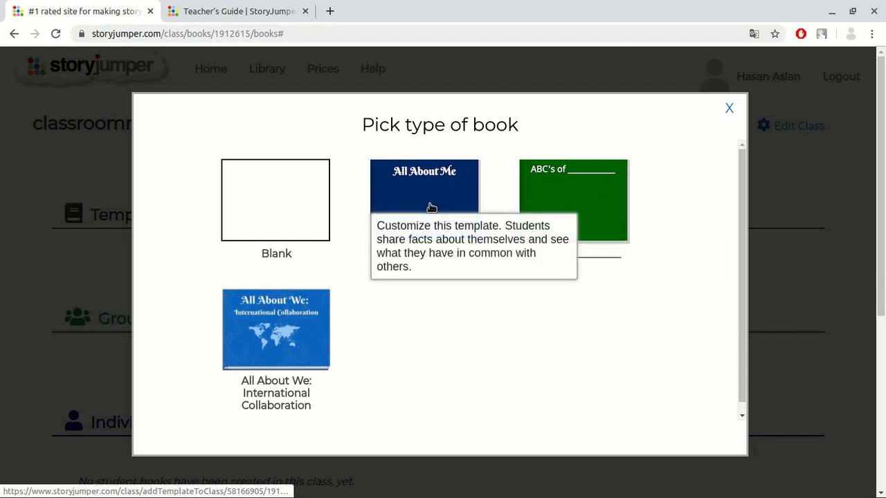
left_click(424, 185)
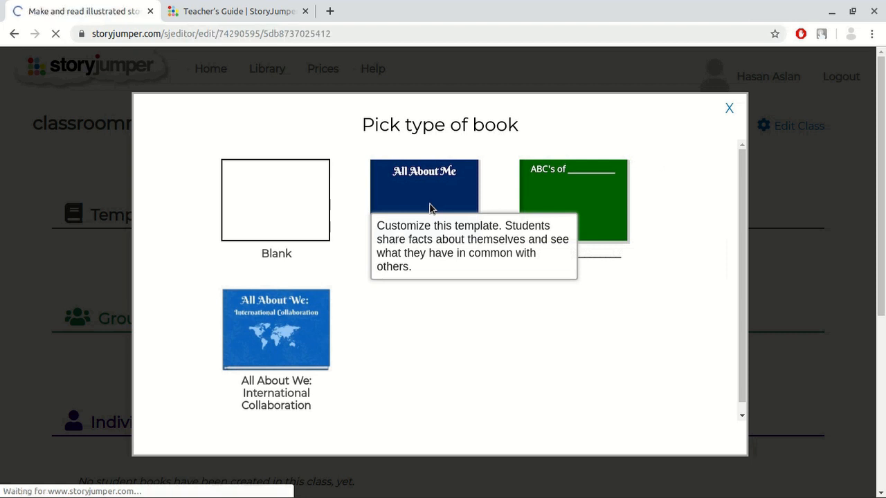
Open the All About Me book and advance from Favorites/Sports to School
left_click(424, 184)
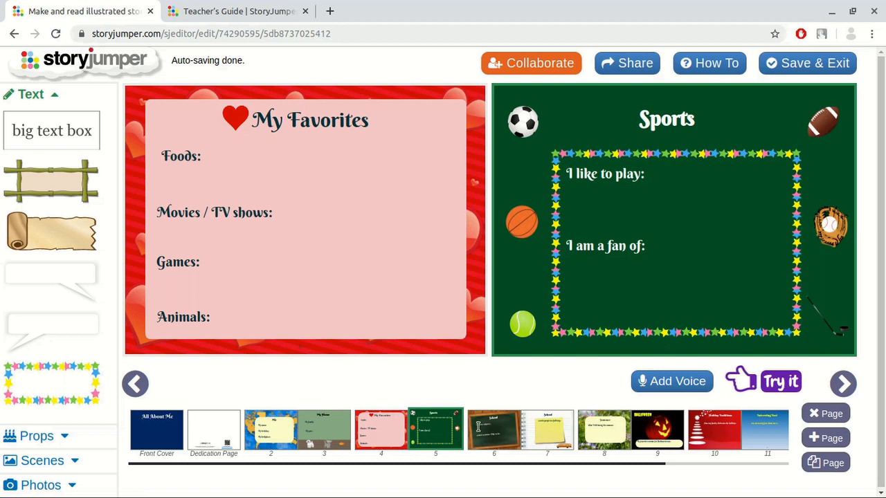
left_click(843, 384)
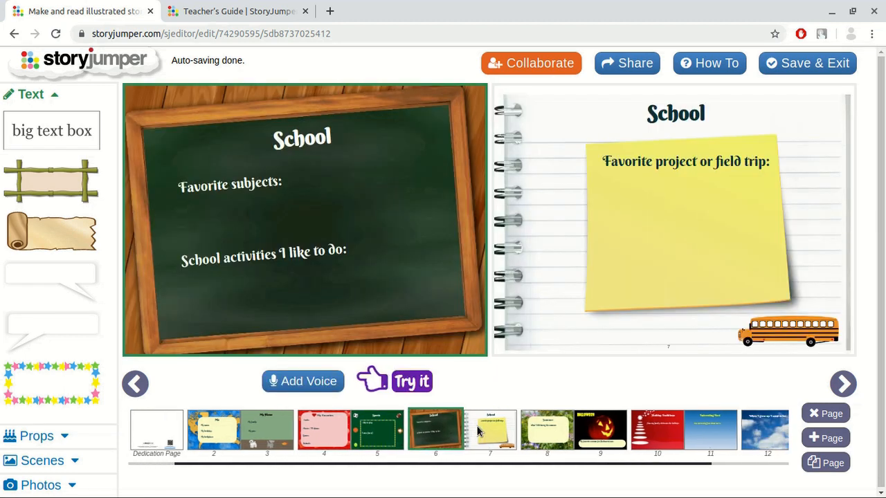
mouse_move(15, 34)
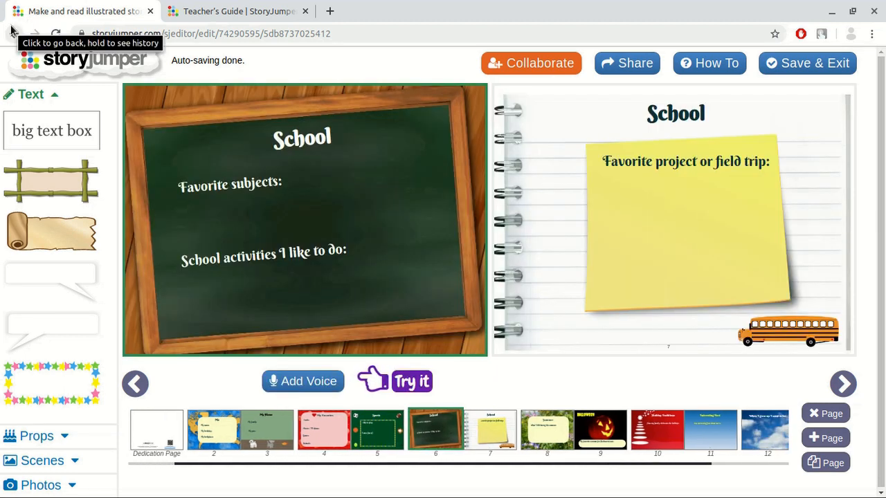
Return to the class books and start a Blank group book
left_click(16, 33)
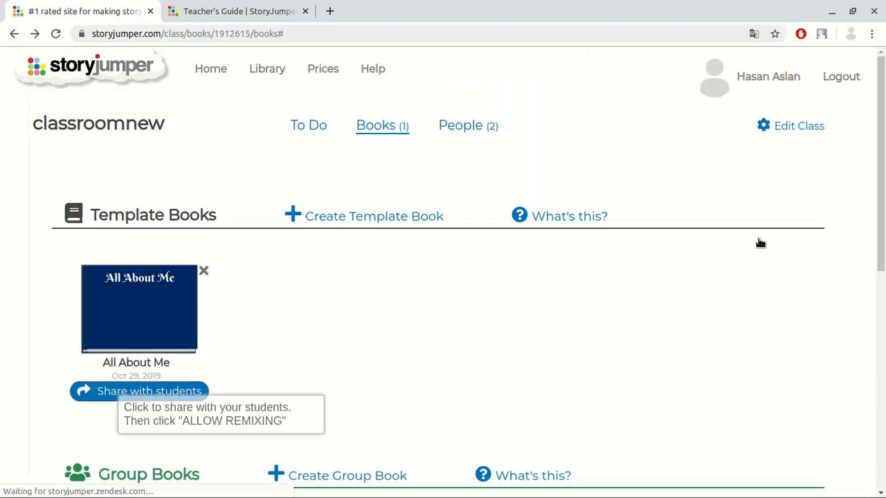
scroll("down", 3)
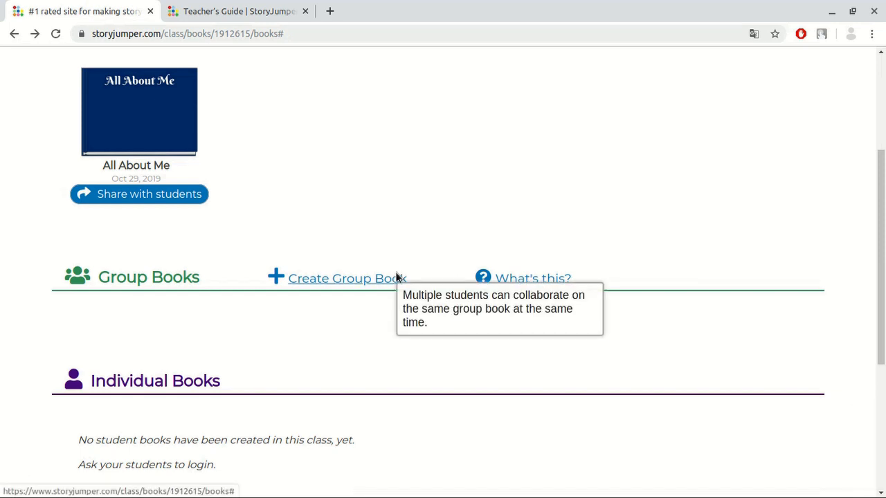
left_click(347, 278)
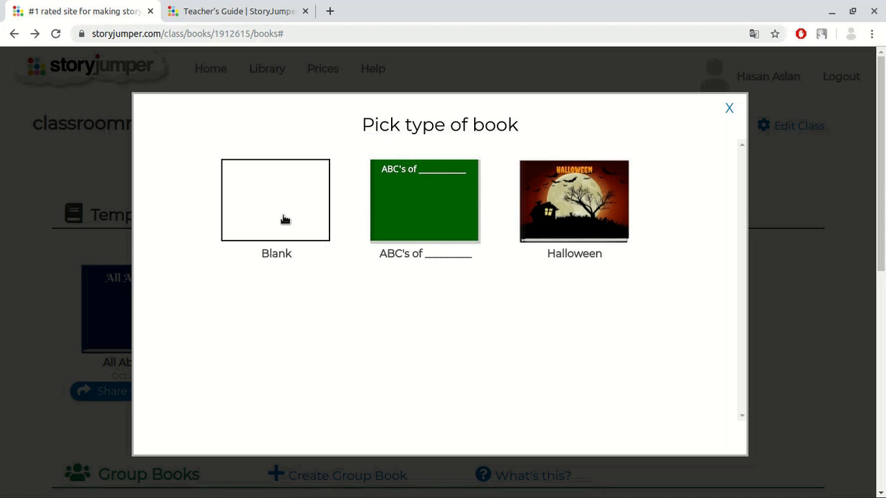
left_click(275, 200)
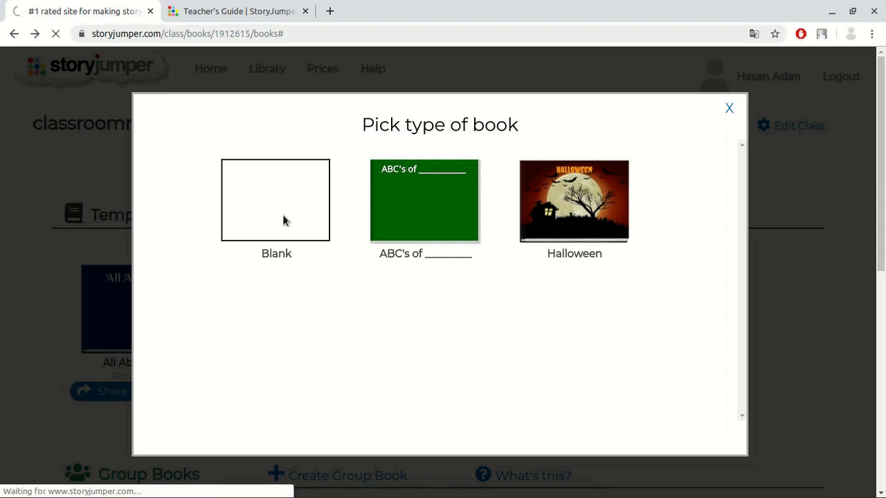
Open the blank group book to view its empty cover, dedication and pages
left_click(276, 201)
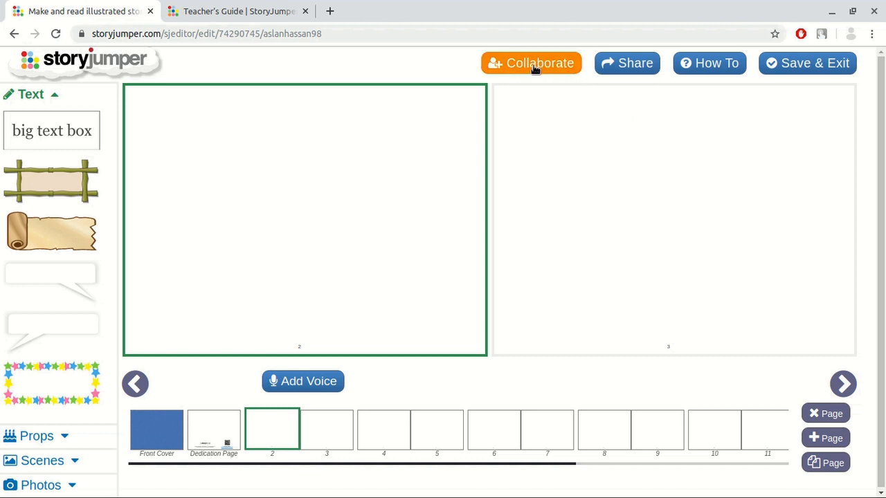
mouse_move(536, 146)
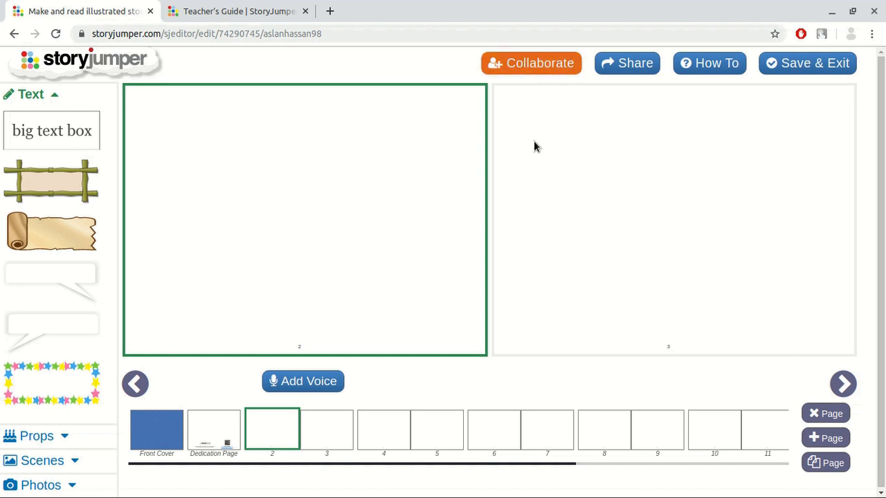
mouse_move(436, 192)
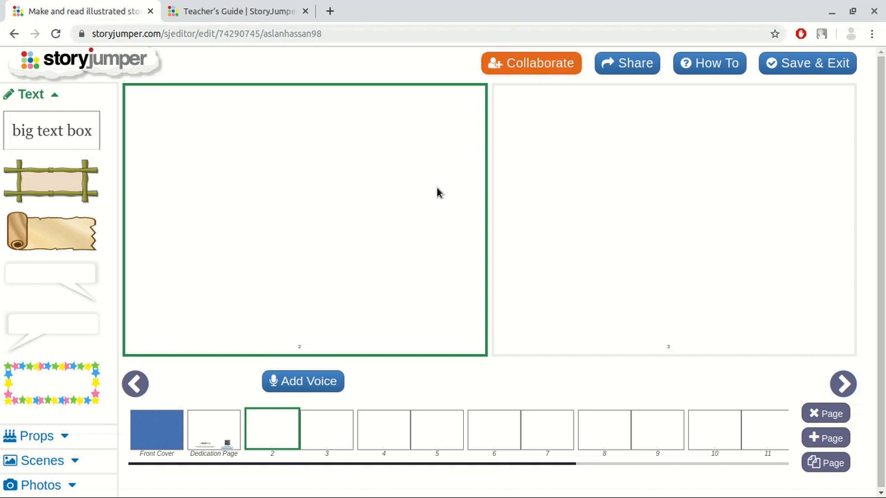
mouse_move(463, 191)
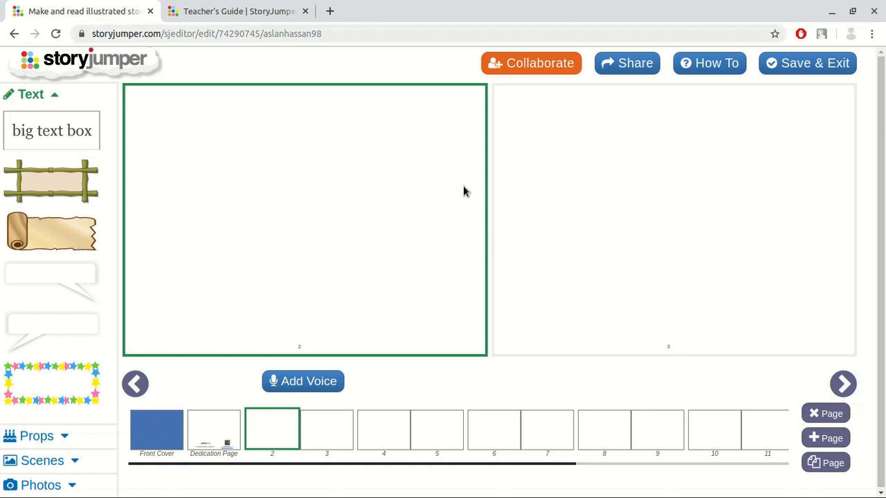
mouse_move(328, 216)
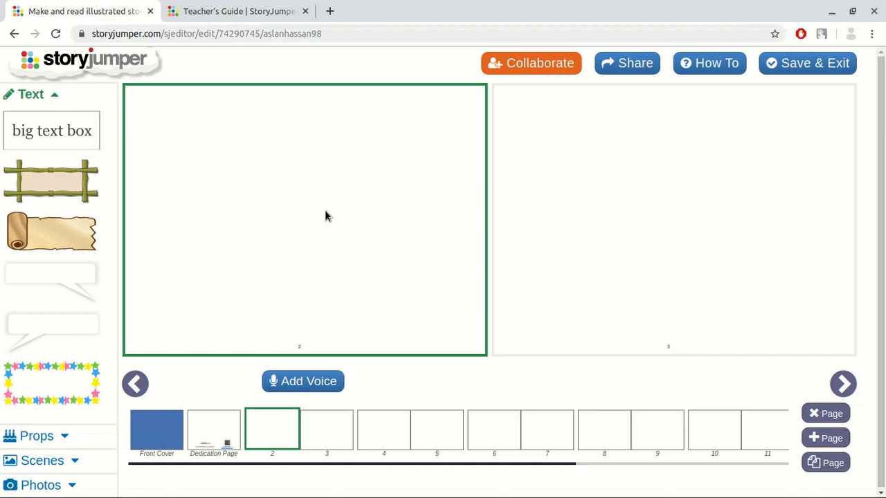
mouse_move(183, 455)
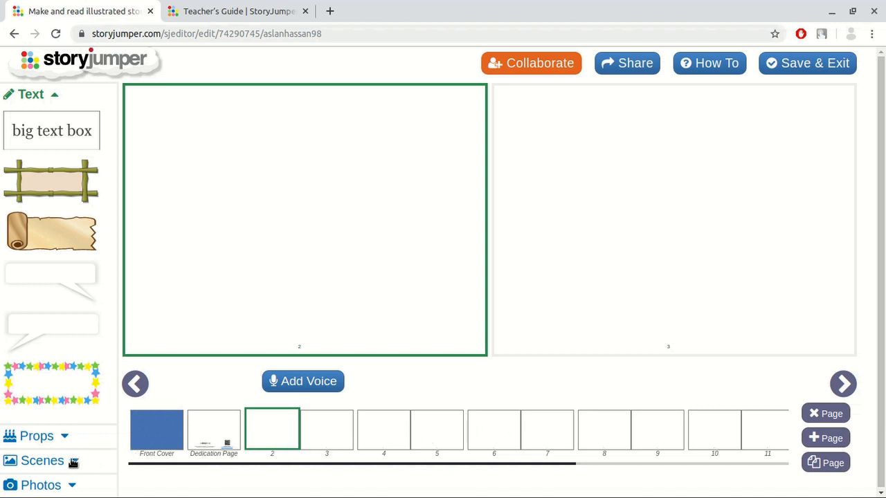
mouse_move(153, 341)
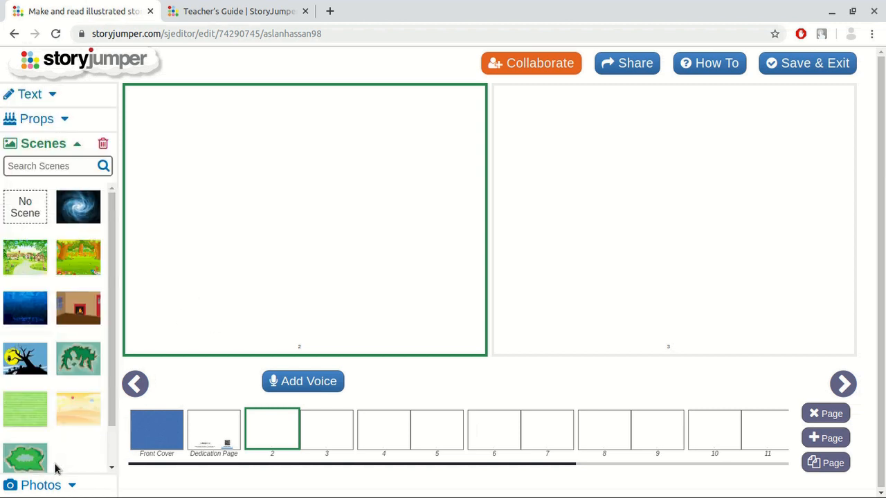
mouse_move(78, 308)
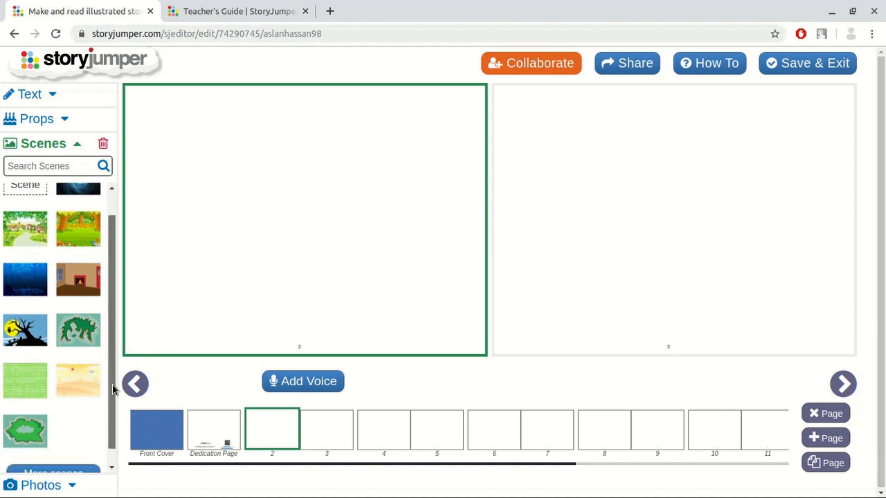
Scroll through the scene background thumbnails for page 2
scroll("down", 3)
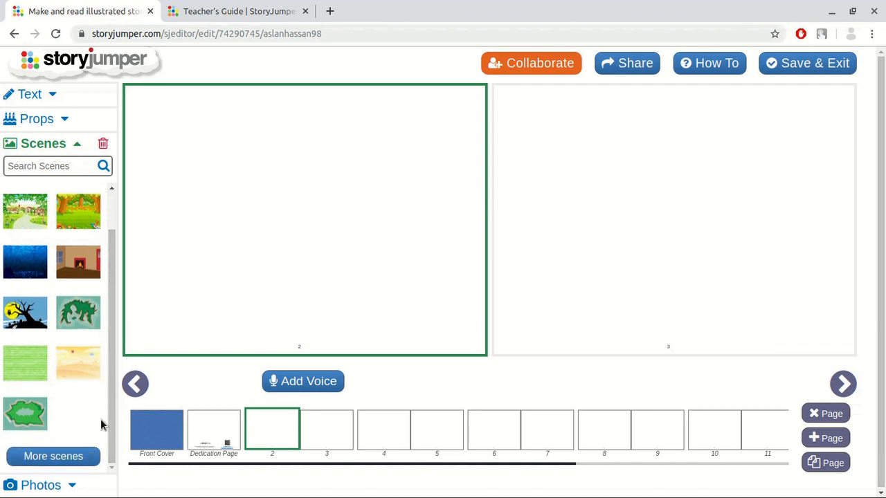
mouse_move(78, 456)
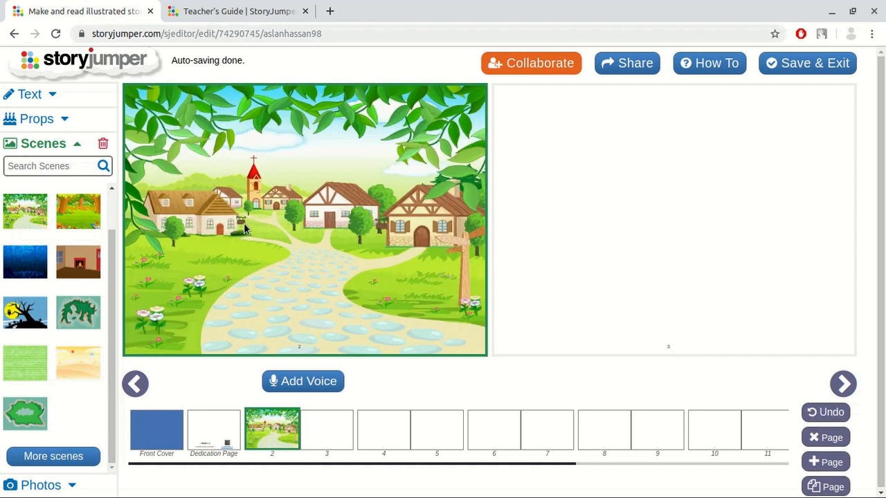
mouse_move(234, 199)
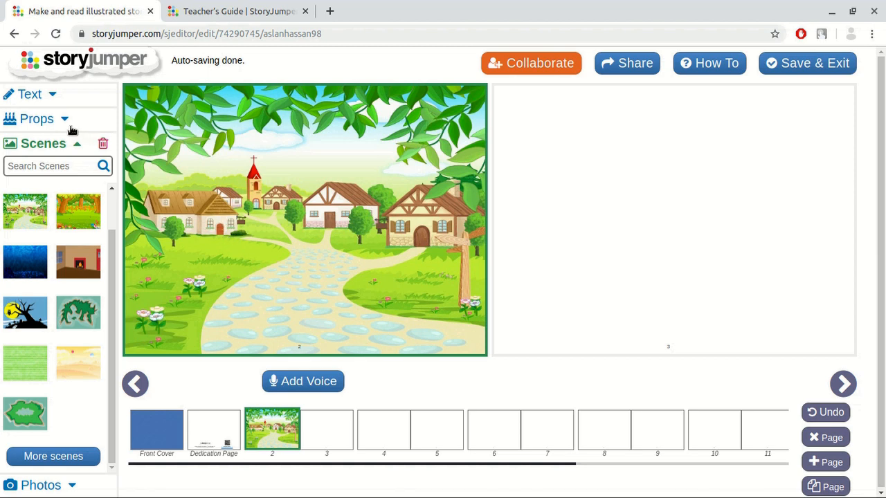
Add the girl in purple onto the village path, then place the dog beside her
left_click(36, 119)
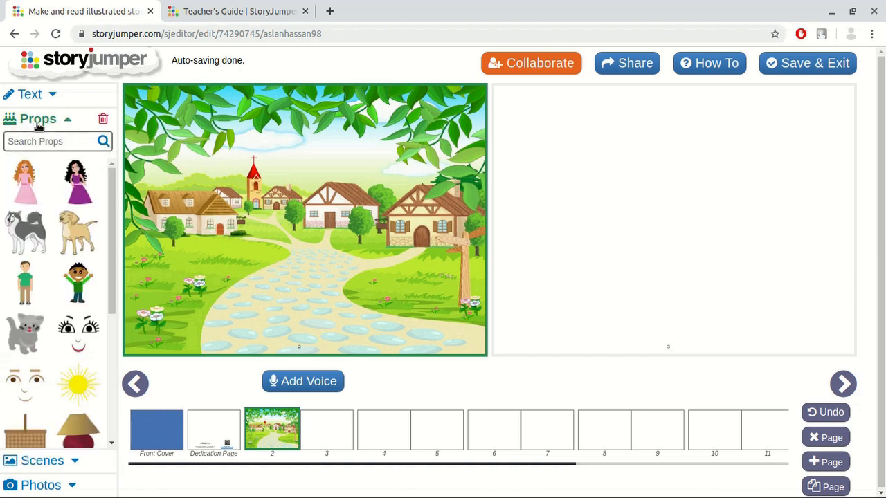
mouse_move(77, 182)
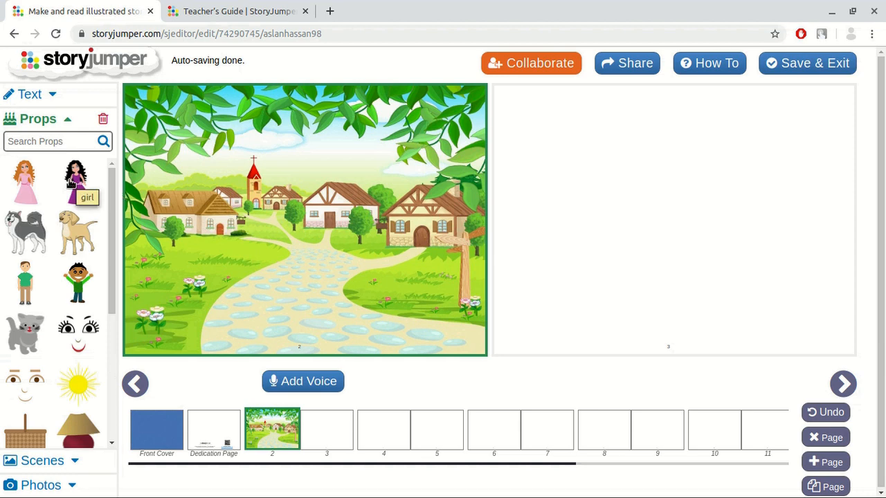
mouse_move(79, 181)
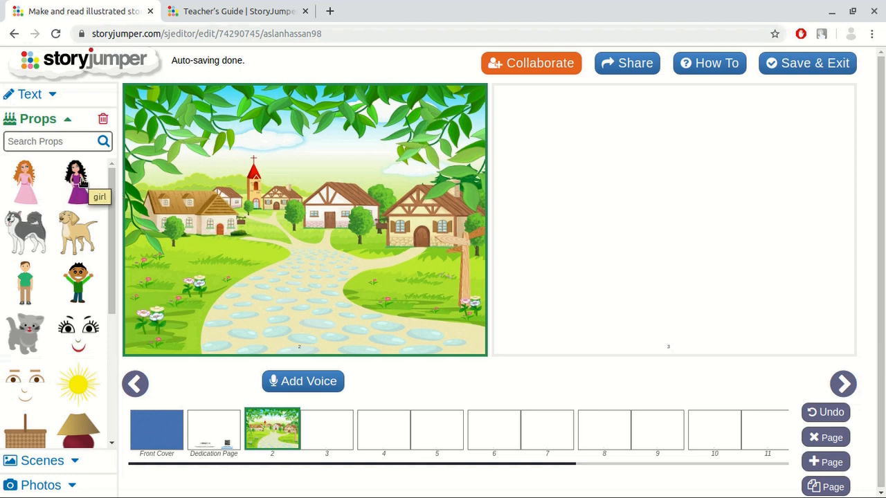
left_click(78, 181)
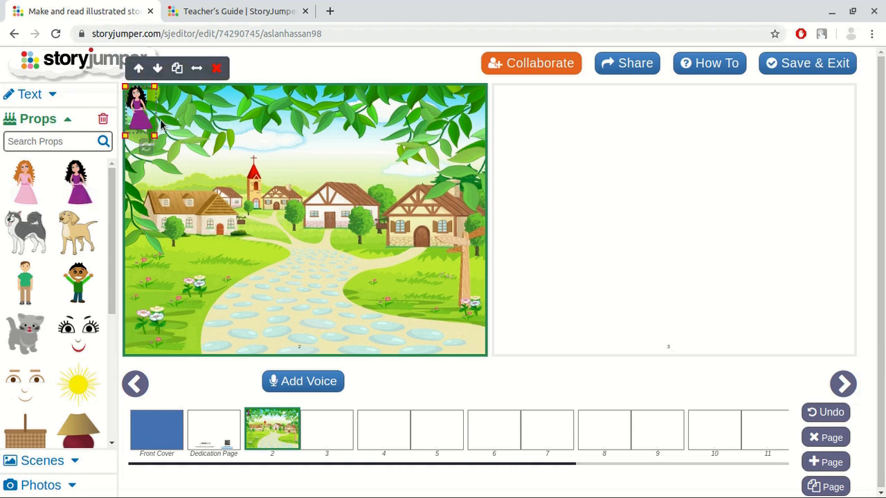
left_click_drag(138, 114, 265, 235)
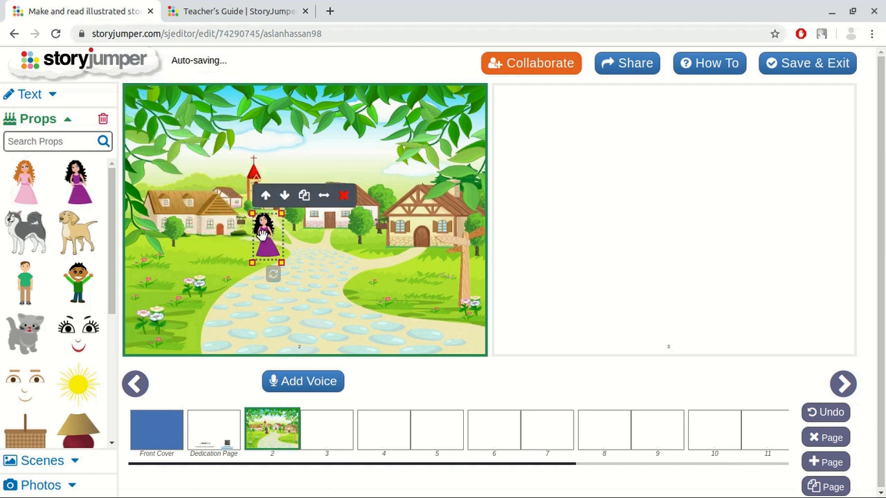
left_click_drag(263, 235, 294, 280)
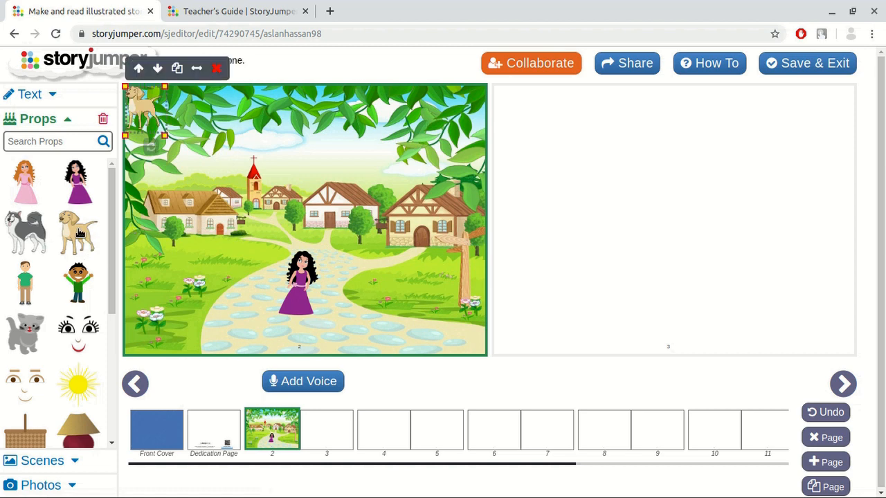
left_click_drag(145, 114, 236, 260)
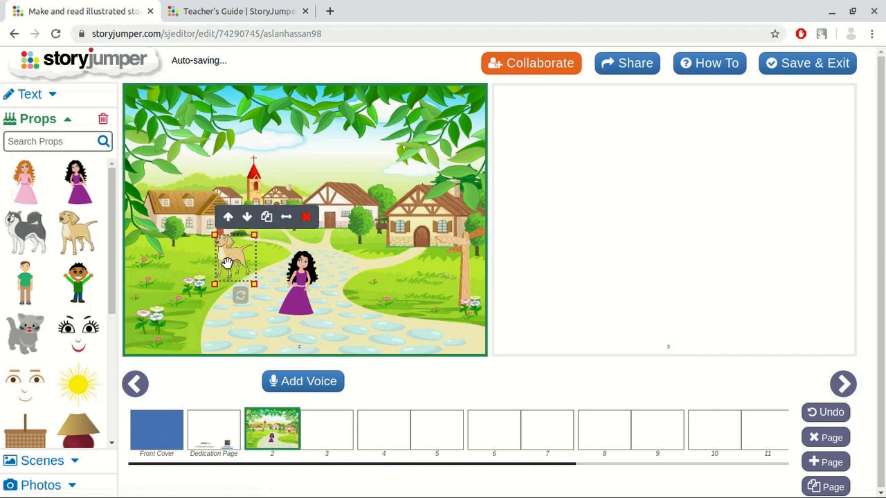
left_click_drag(235, 259, 256, 290)
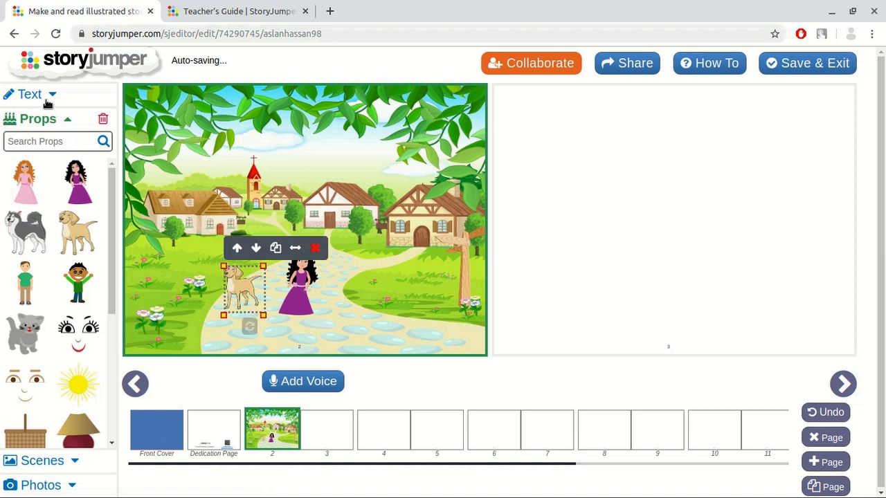
Add a scroll title 'MY BOOK' in Berkshire font, size 24, and choose its colour
left_click(30, 95)
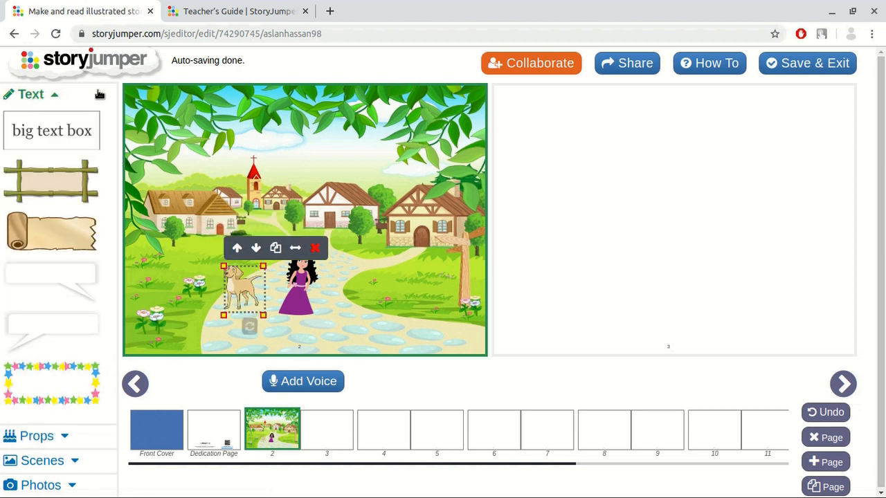
mouse_move(43, 271)
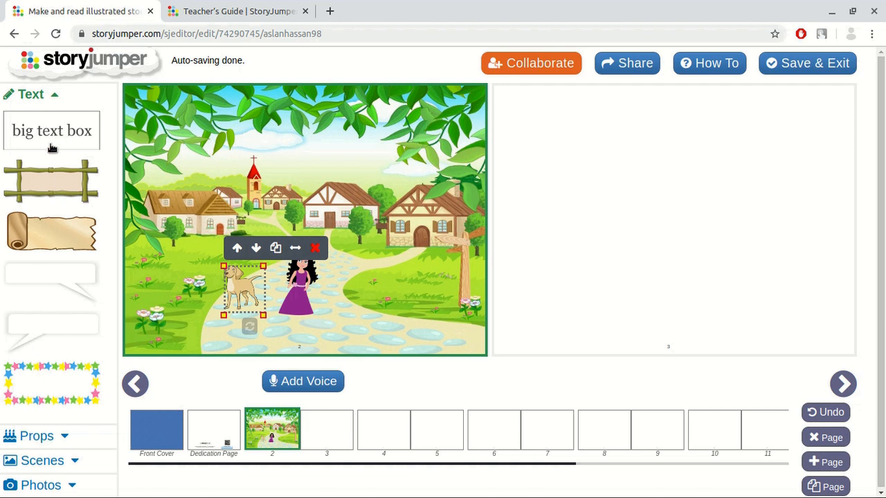
mouse_move(60, 226)
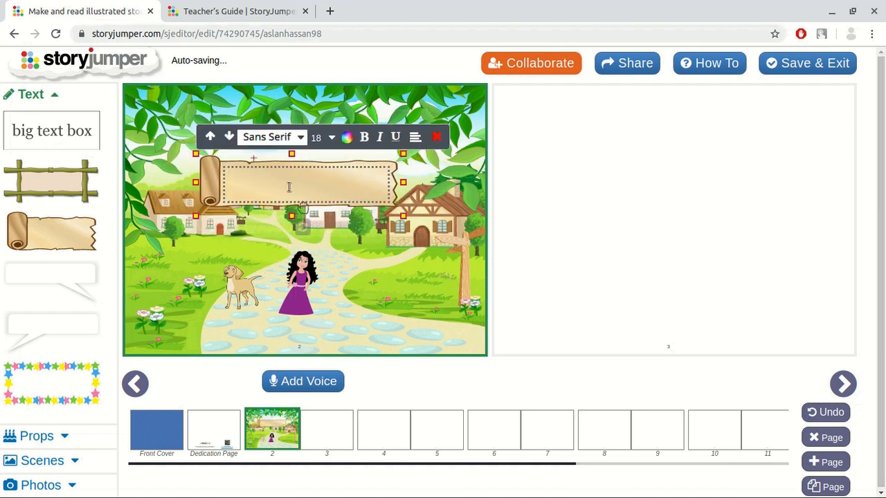
type("MY")
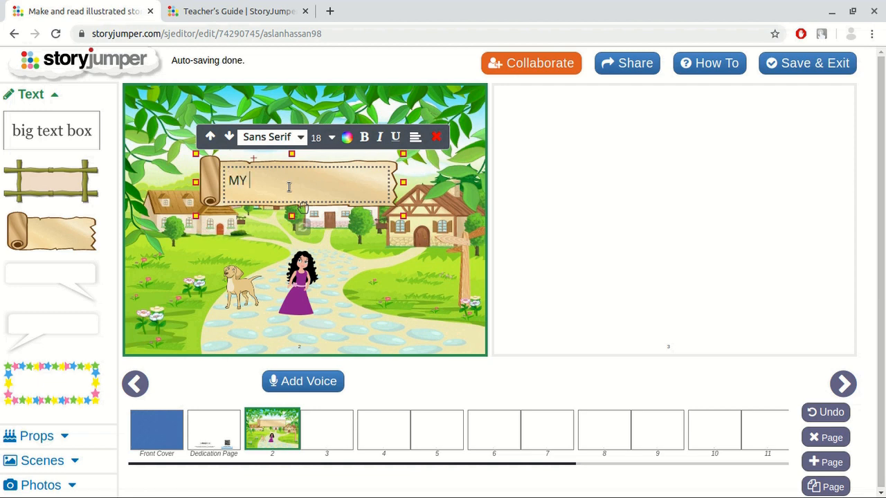
type("BOOK")
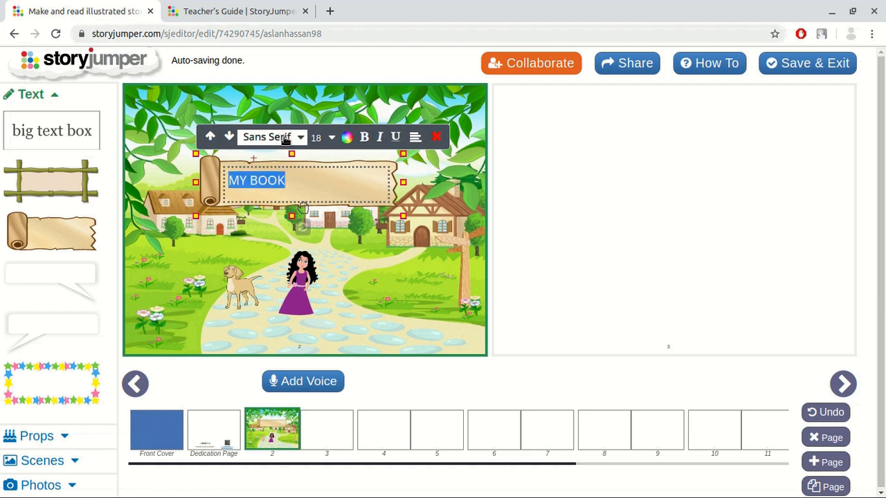
left_click(270, 137)
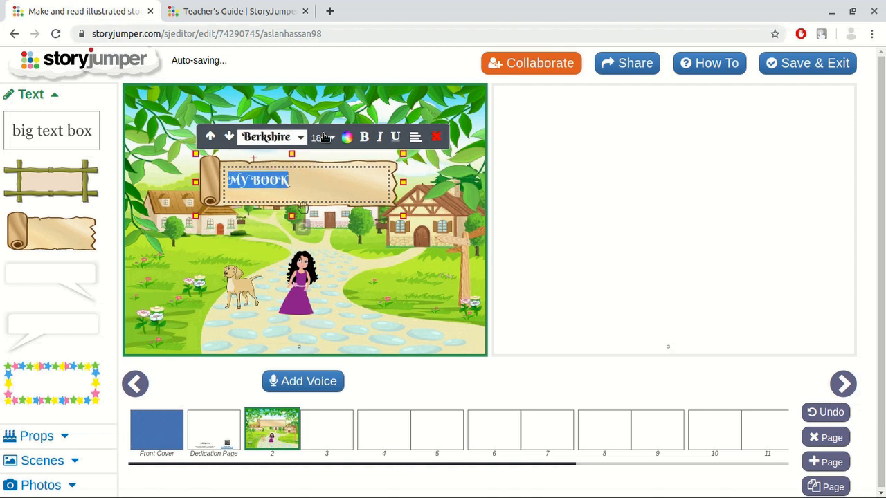
left_click(322, 137)
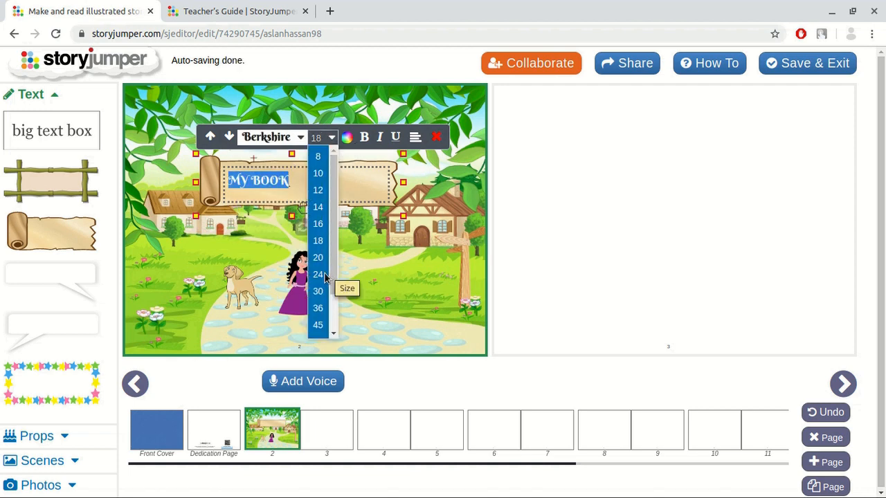
left_click(318, 274)
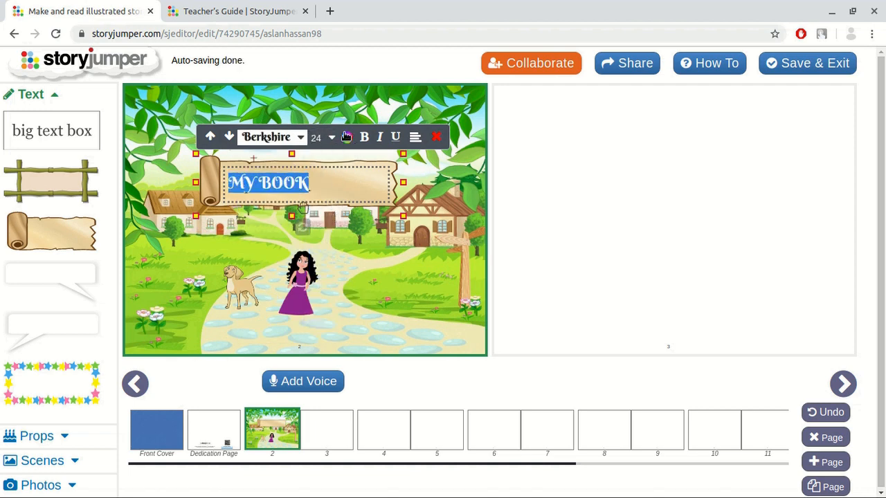
left_click(347, 137)
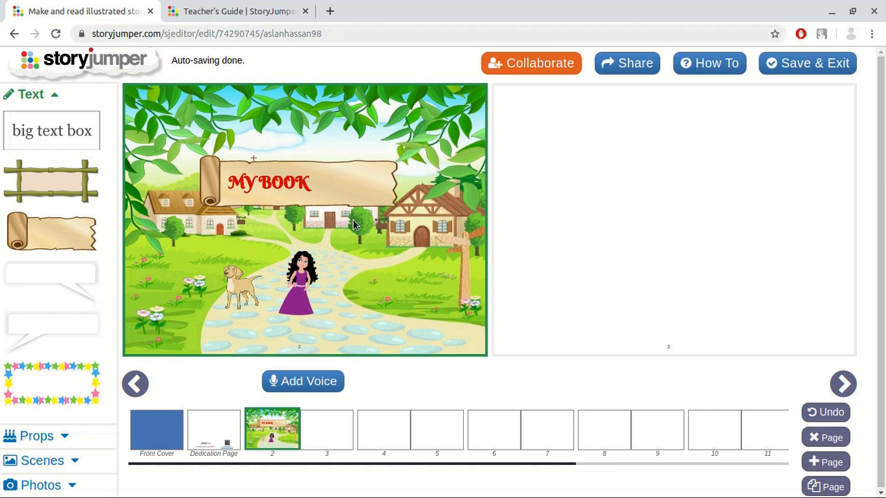
mouse_move(407, 300)
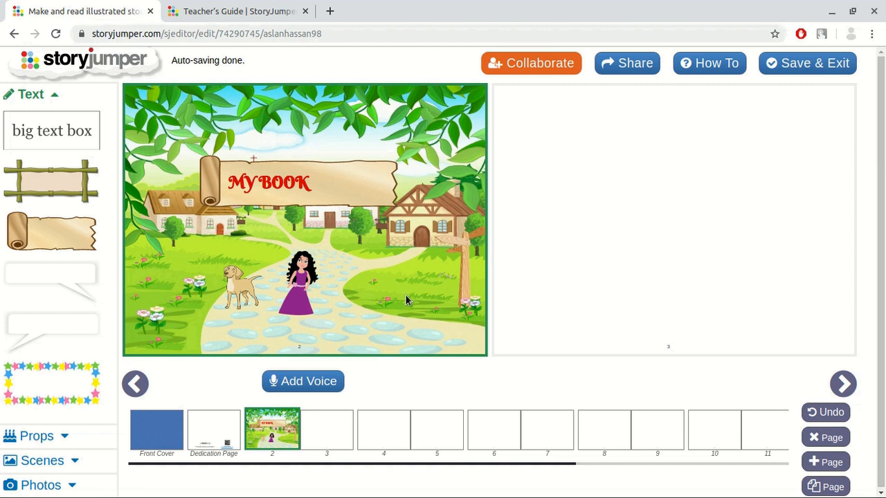
mouse_move(322, 299)
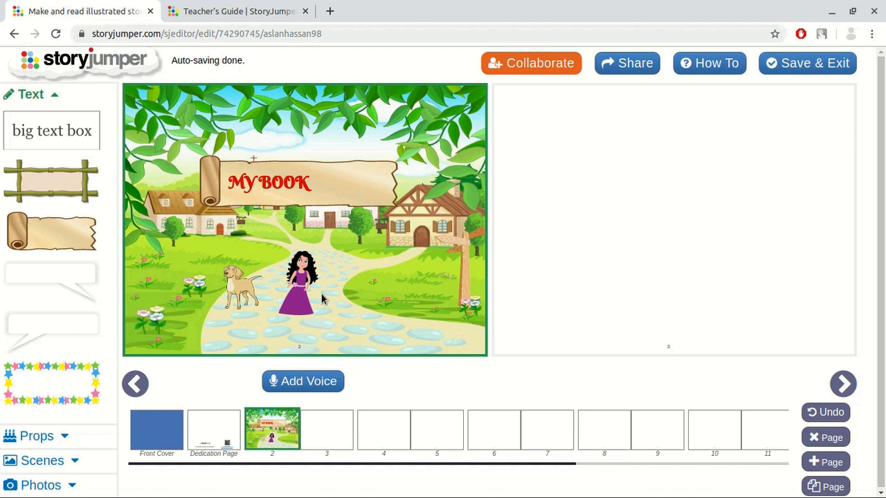
mouse_move(741, 402)
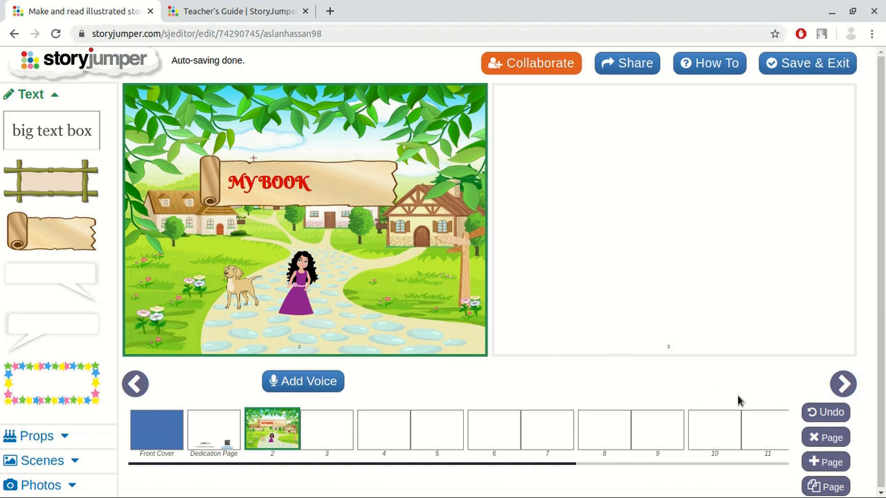
mouse_move(800, 443)
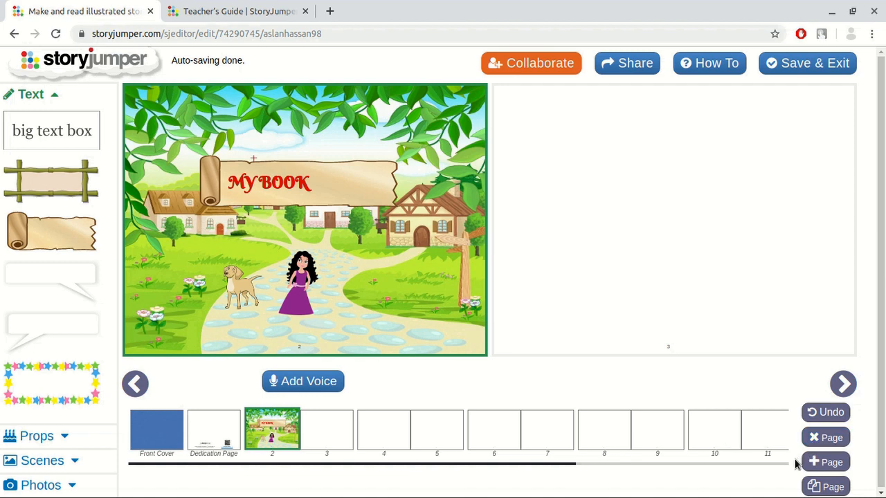
mouse_move(801, 485)
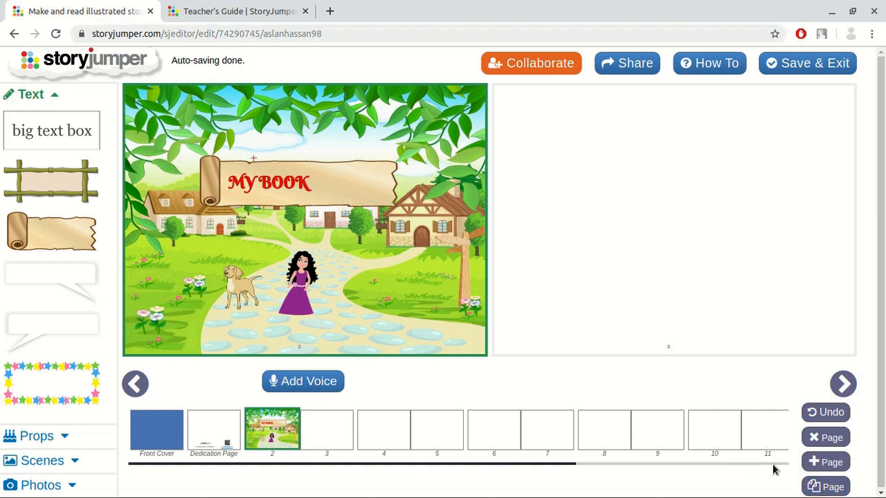
mouse_move(465, 372)
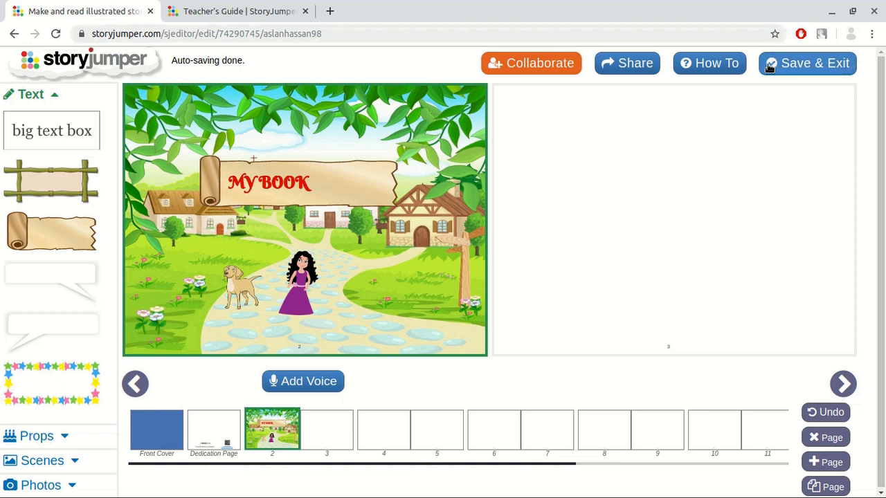
Save and leave the editor, then turn to the untitled book's first inside pages
left_click(807, 63)
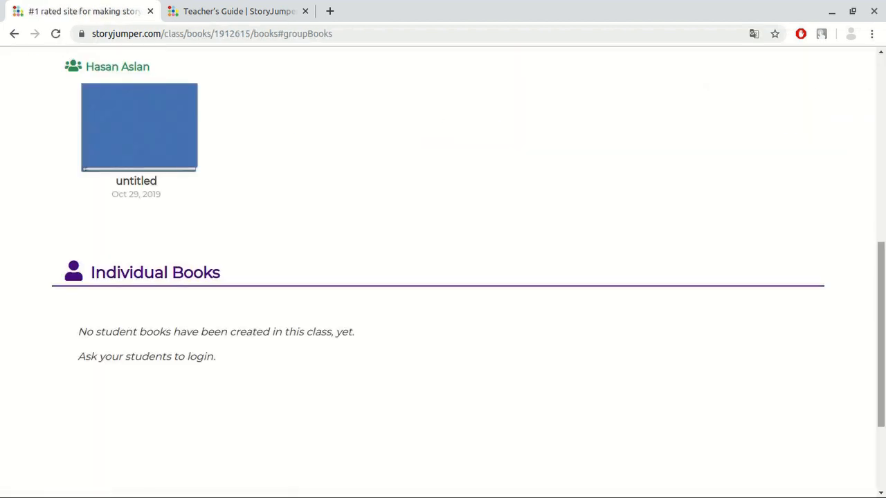
scroll("up", 3)
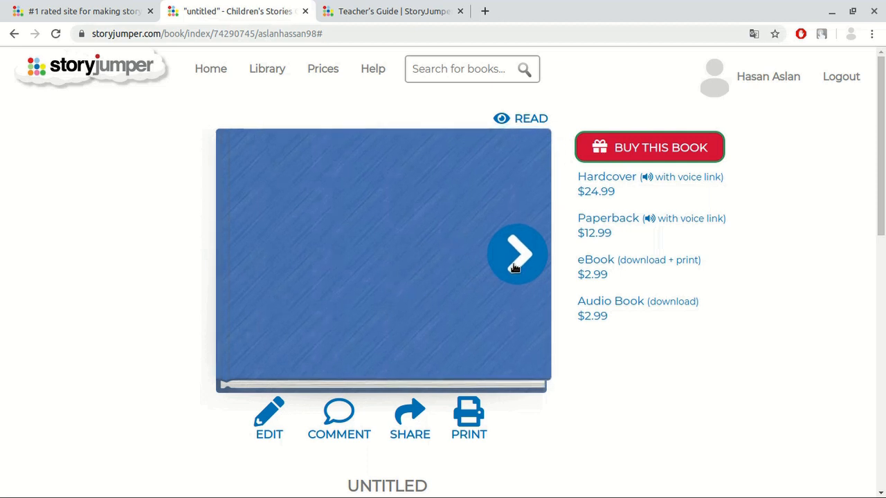
left_click(518, 253)
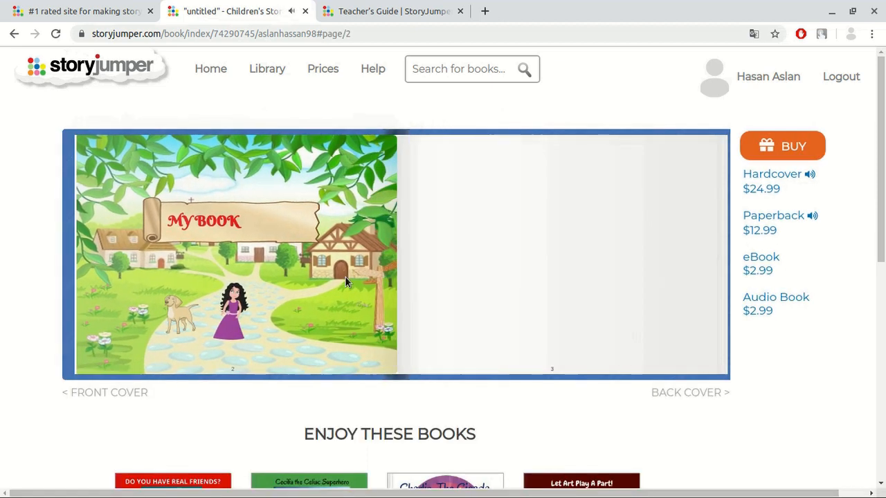
mouse_move(69, 388)
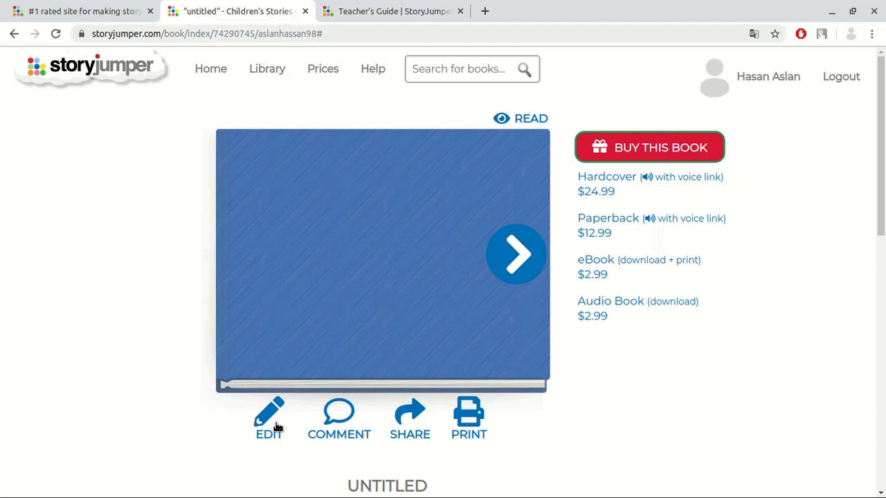
mouse_move(387, 424)
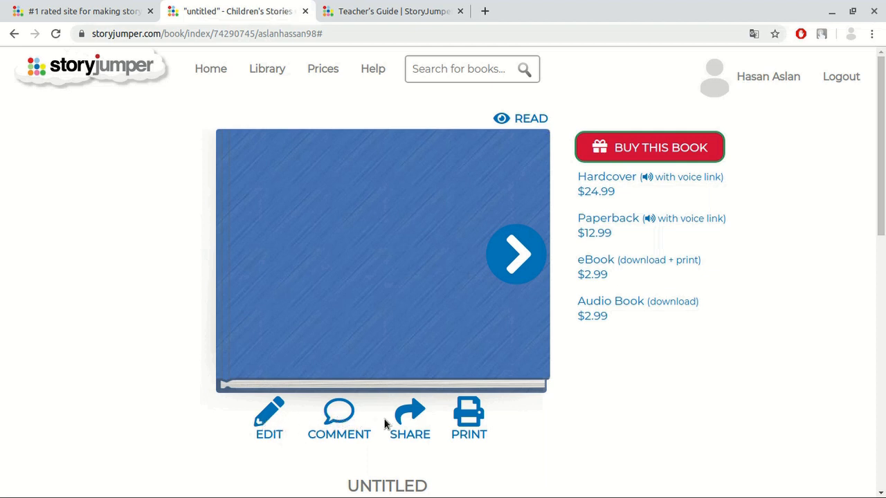
mouse_move(561, 423)
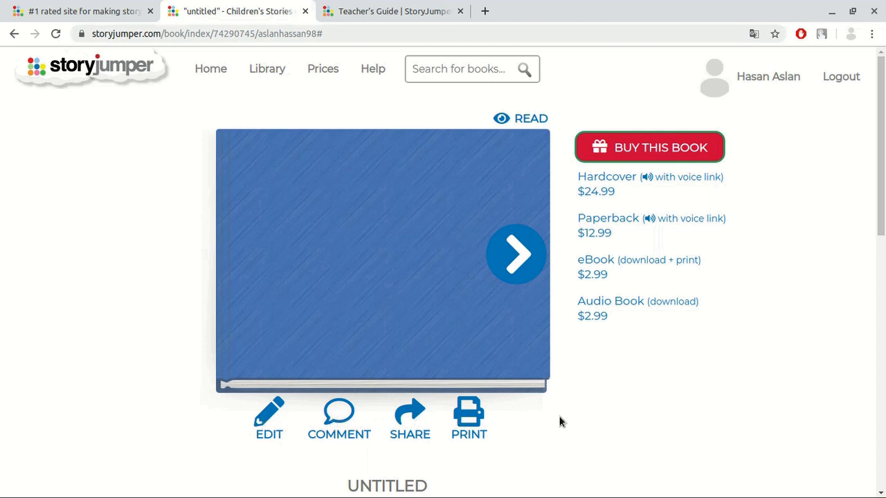
mouse_move(594, 317)
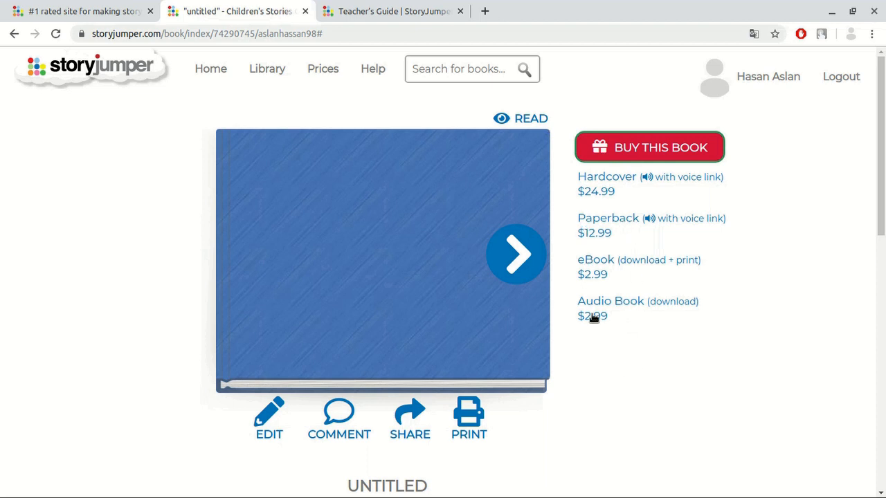
mouse_move(656, 154)
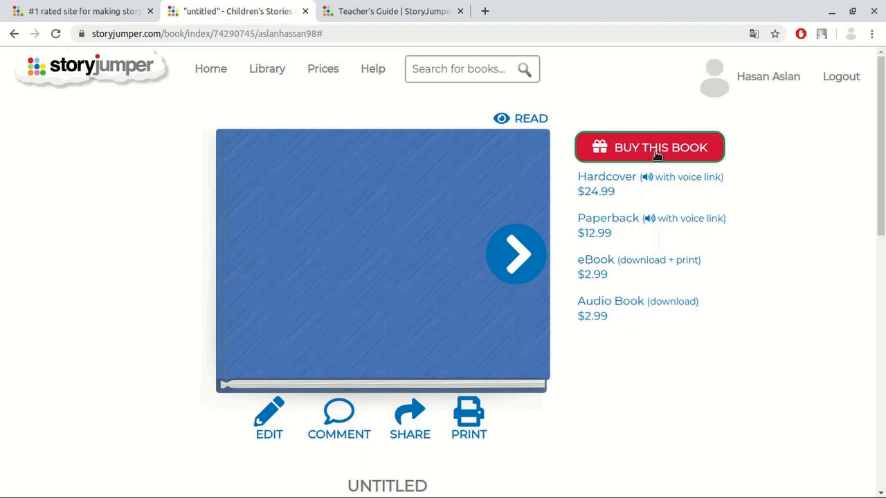
mouse_move(612, 266)
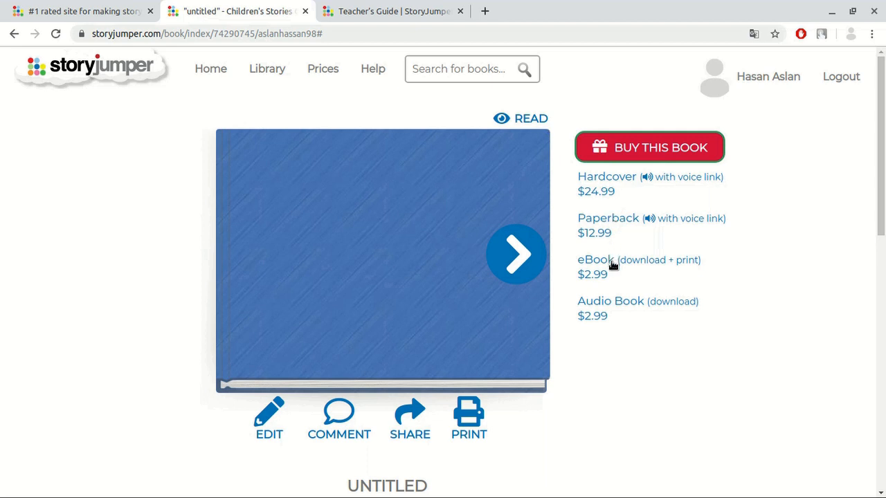
mouse_move(550, 294)
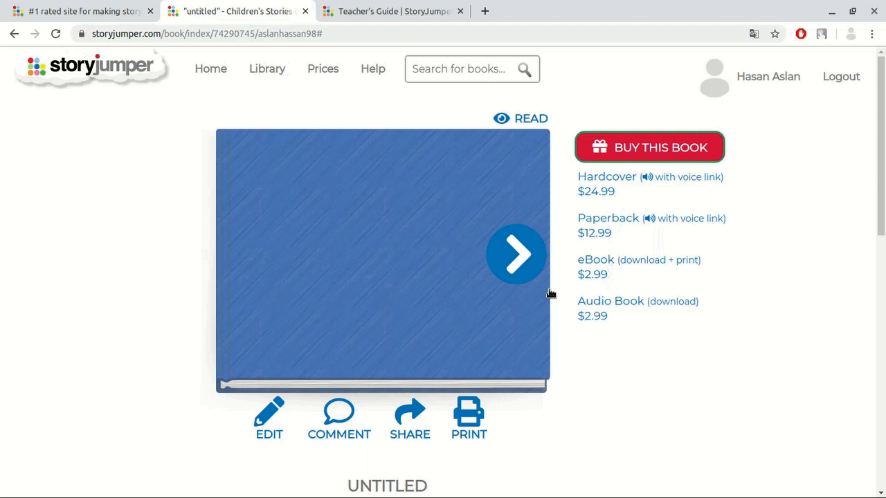
mouse_move(272, 101)
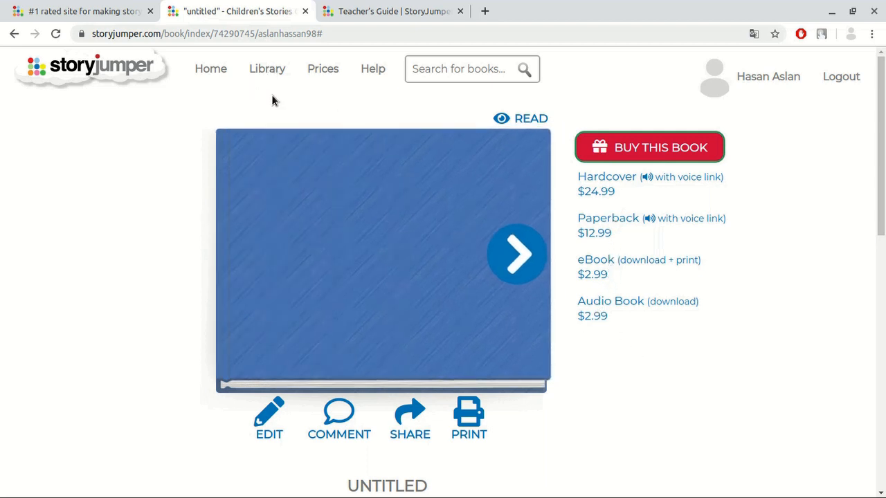
mouse_move(410, 411)
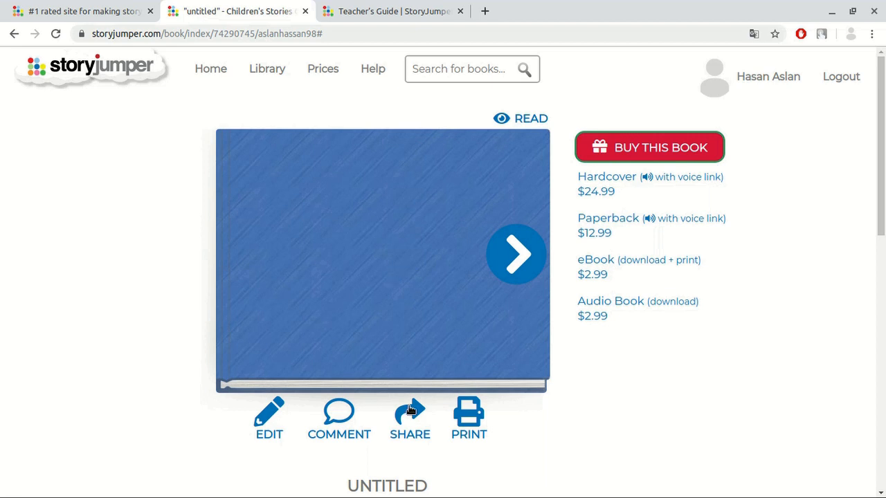
Open sharing for the untitled book and scroll through public, link, embed and remix options
left_click(410, 416)
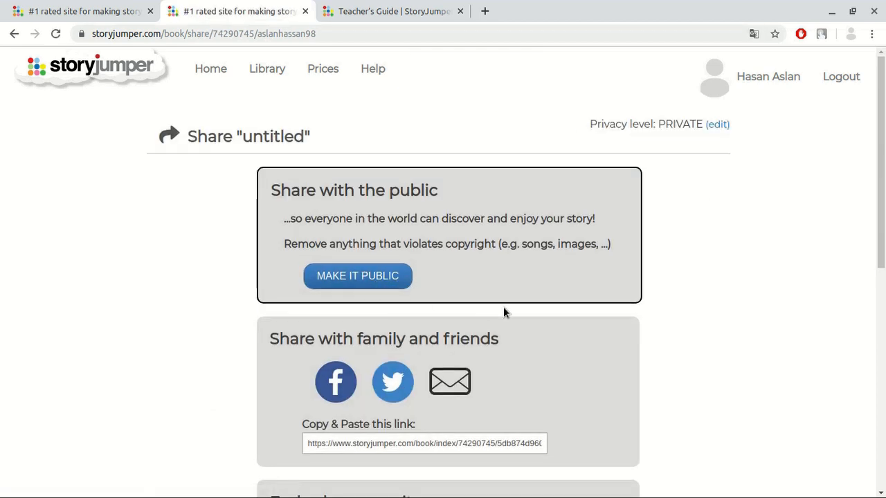
scroll("down", 3)
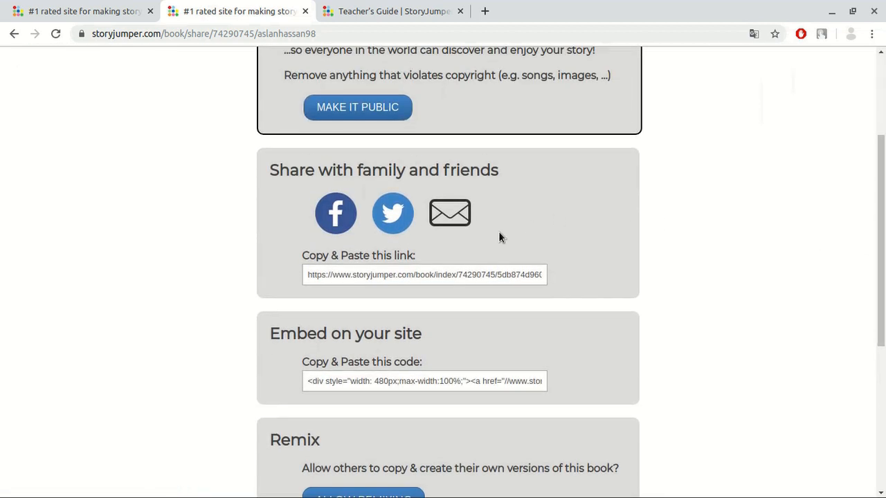
mouse_move(427, 362)
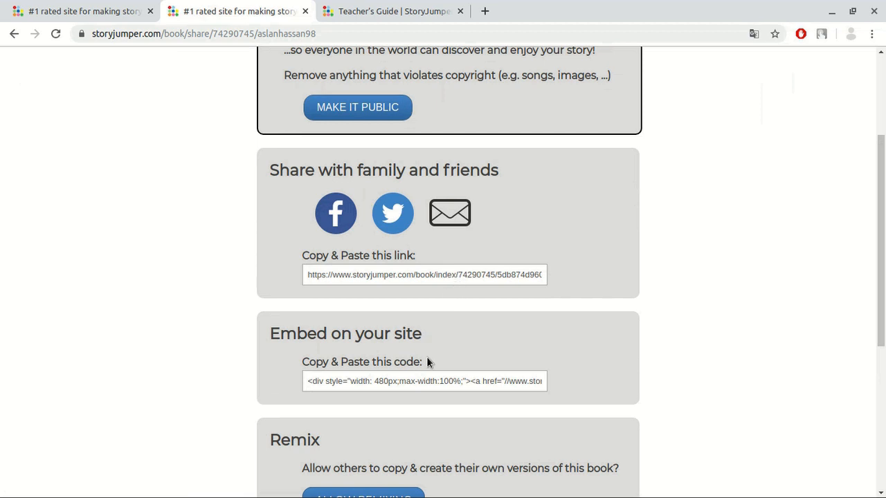
scroll("down", 3)
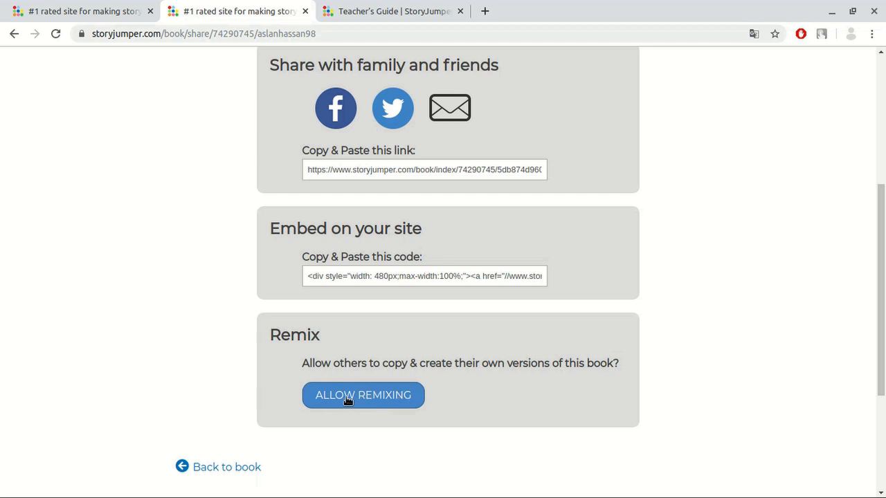
mouse_move(226, 467)
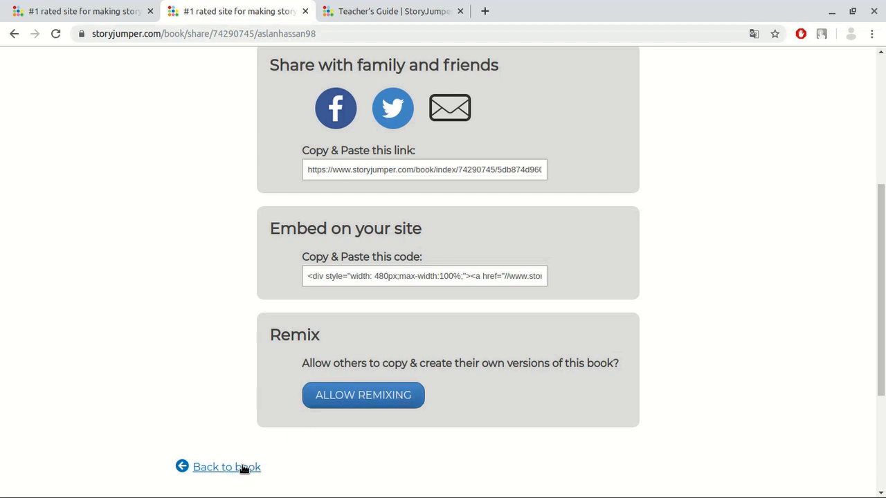
mouse_move(226, 467)
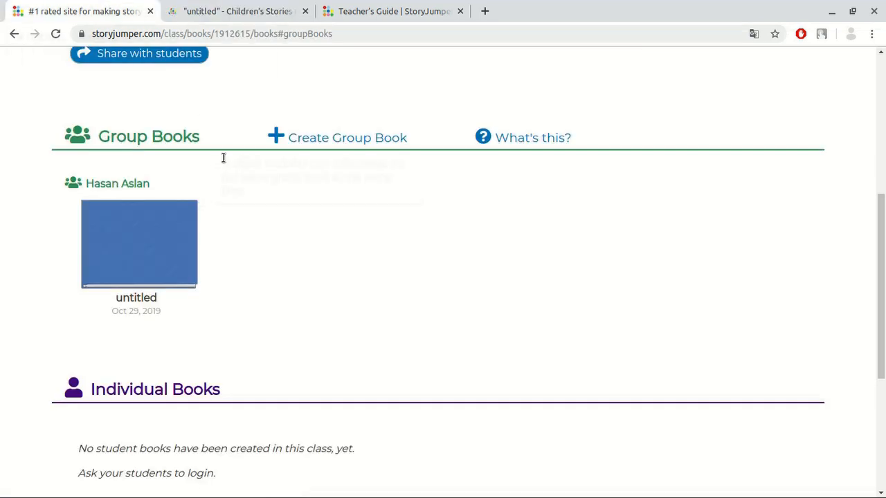
mouse_move(308, 220)
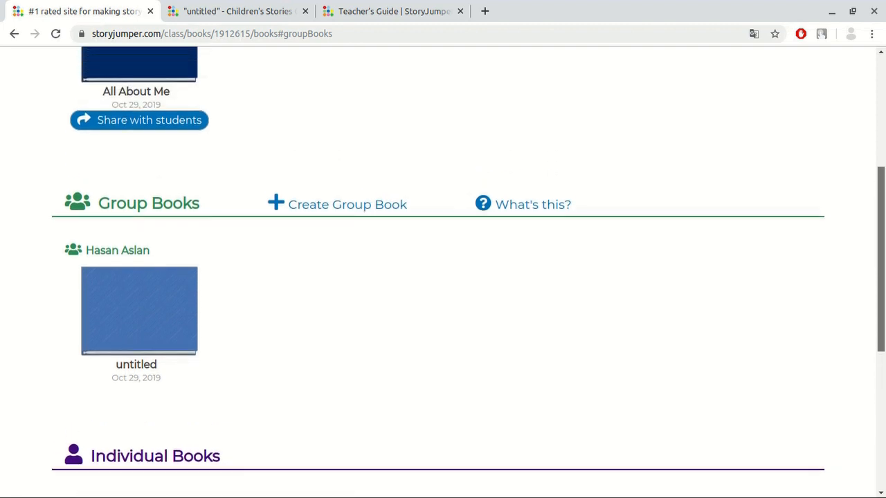
Scroll the classroomnew Books page to the All About Me and untitled books
scroll("down", 3)
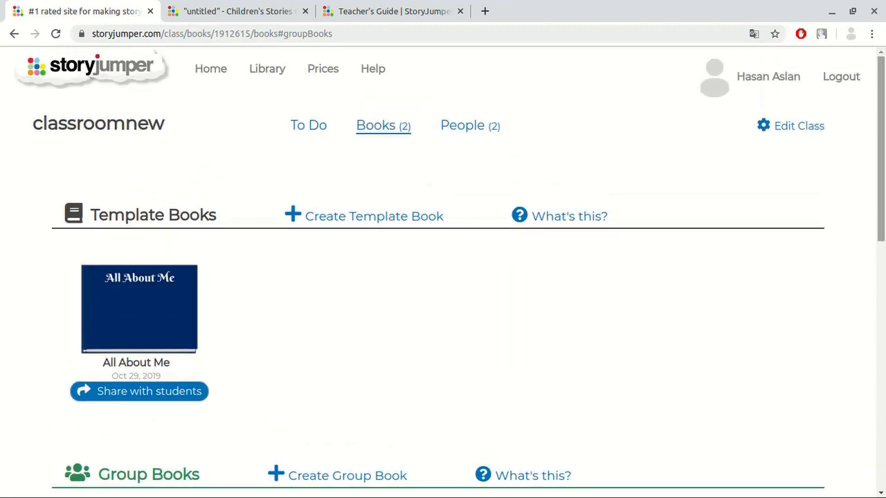
scroll("down", 3)
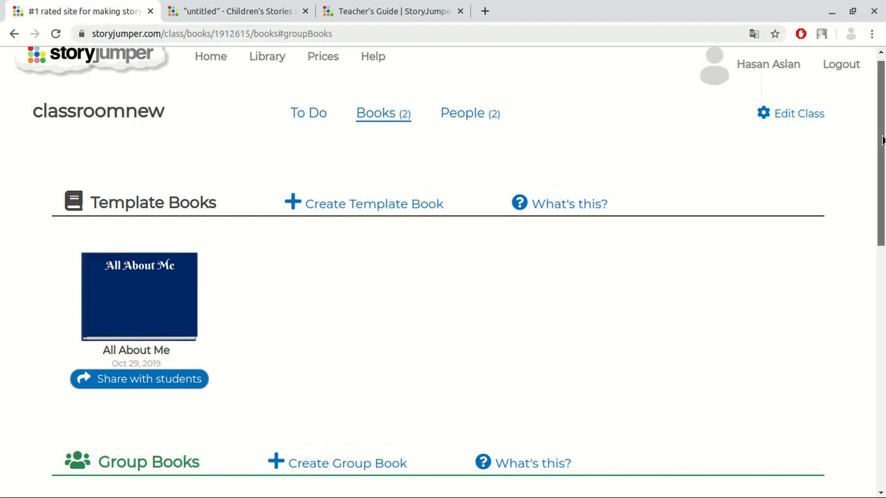
scroll("down", 3)
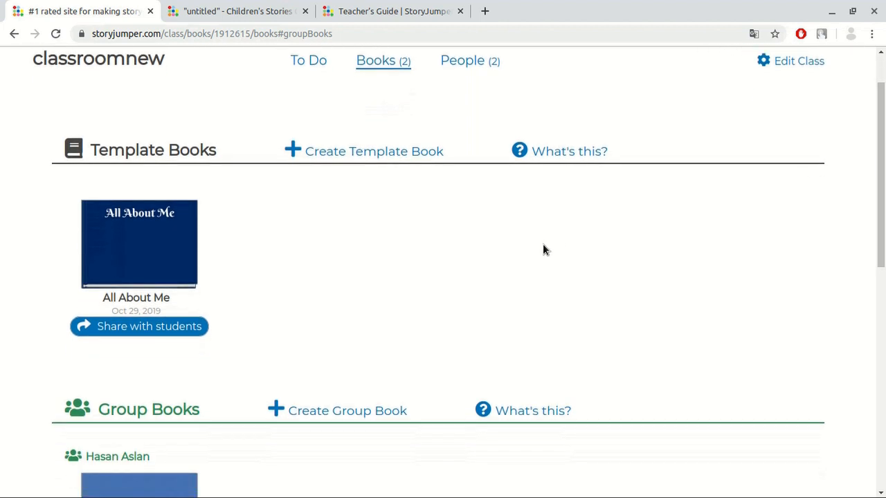
mouse_move(149, 326)
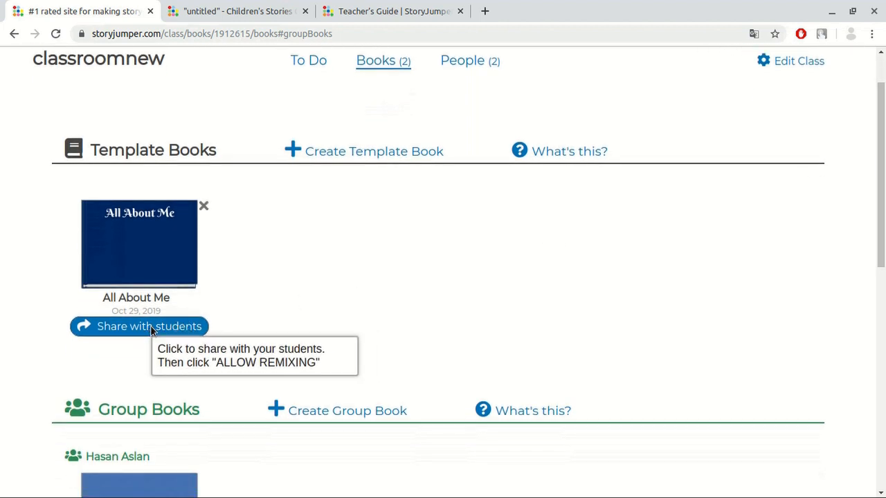
Share All About Me with students, confirm classroomnew remix, and return to the book
left_click(138, 326)
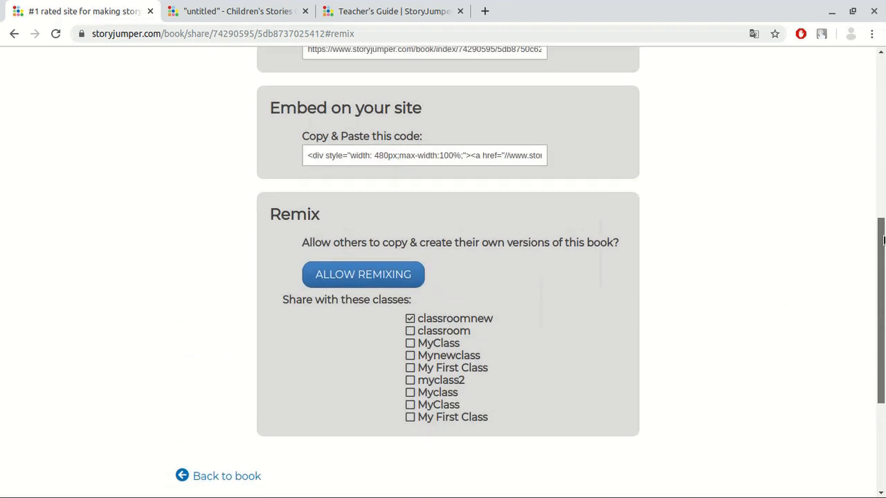
scroll("down", 3)
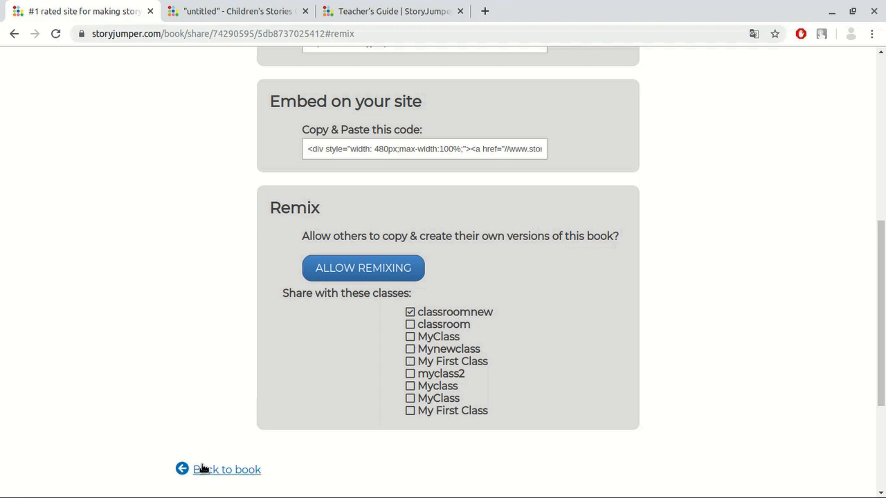
mouse_move(226, 470)
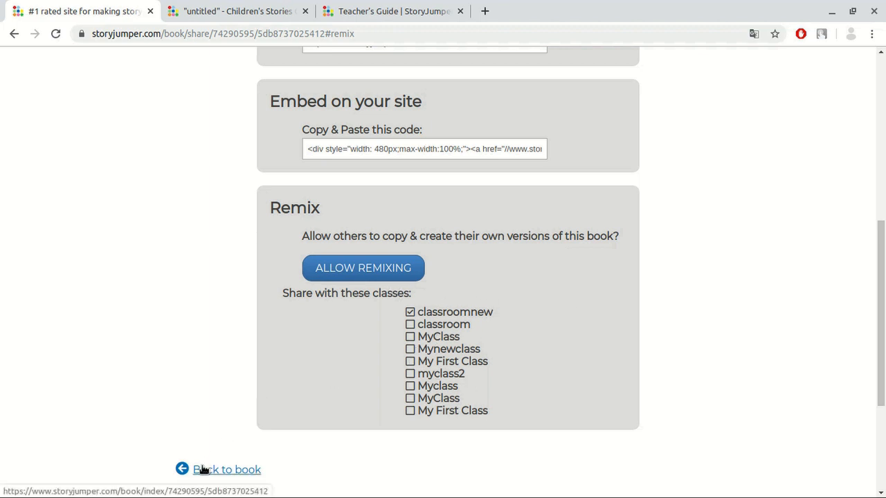
left_click(226, 470)
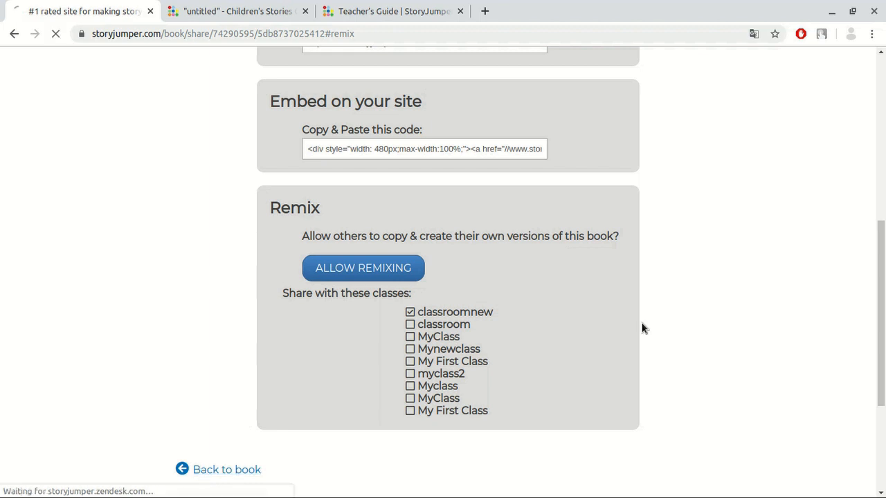
Go to My Classes and open the account menu with My Orders and Settings
left_click(227, 469)
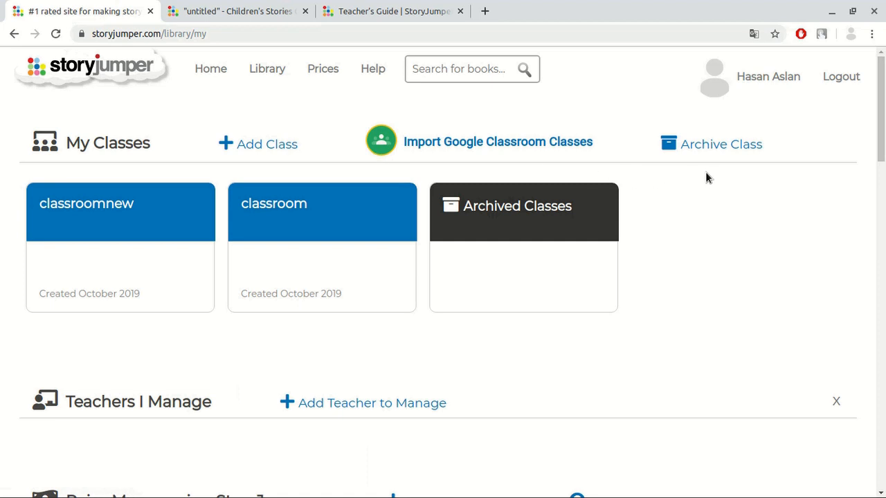
left_click(769, 77)
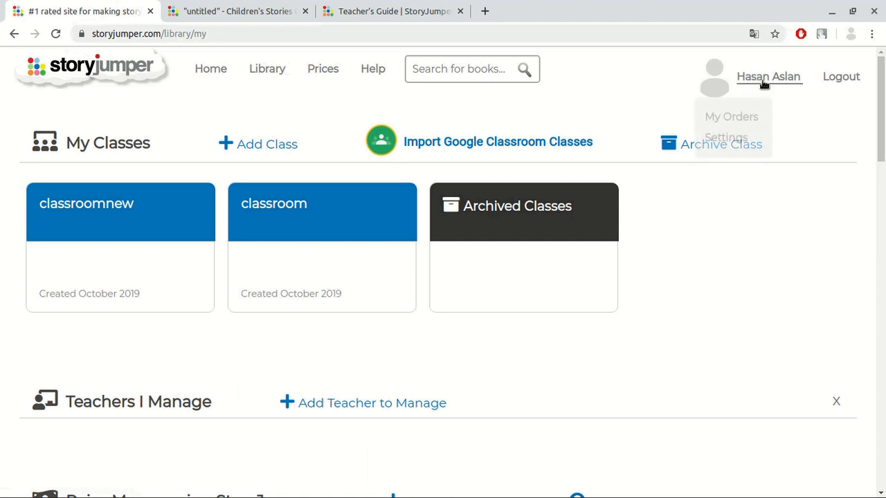
mouse_move(732, 116)
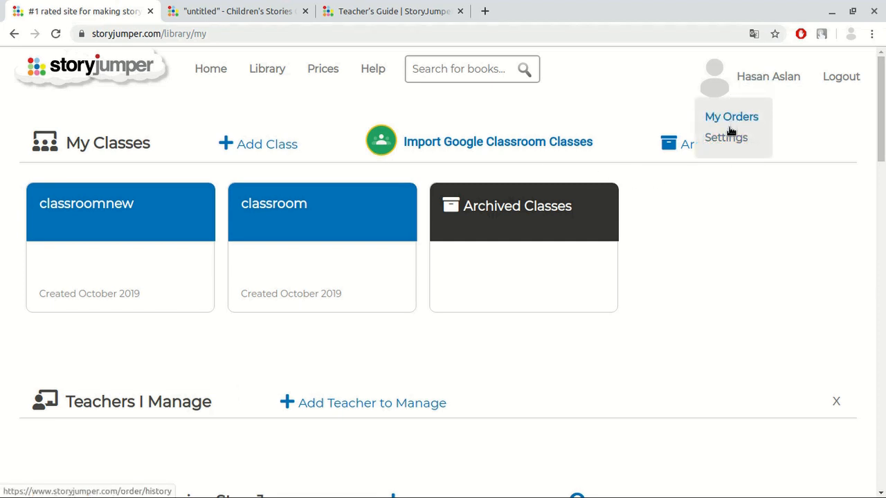
mouse_move(748, 115)
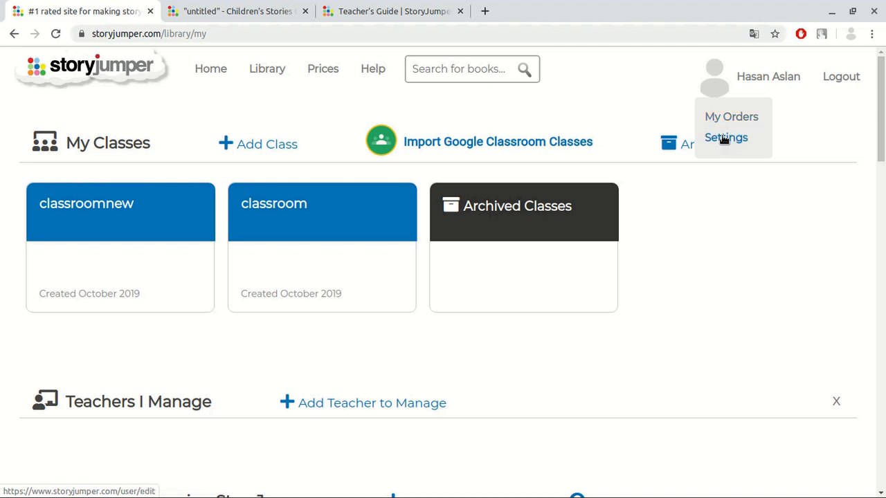
mouse_move(703, 190)
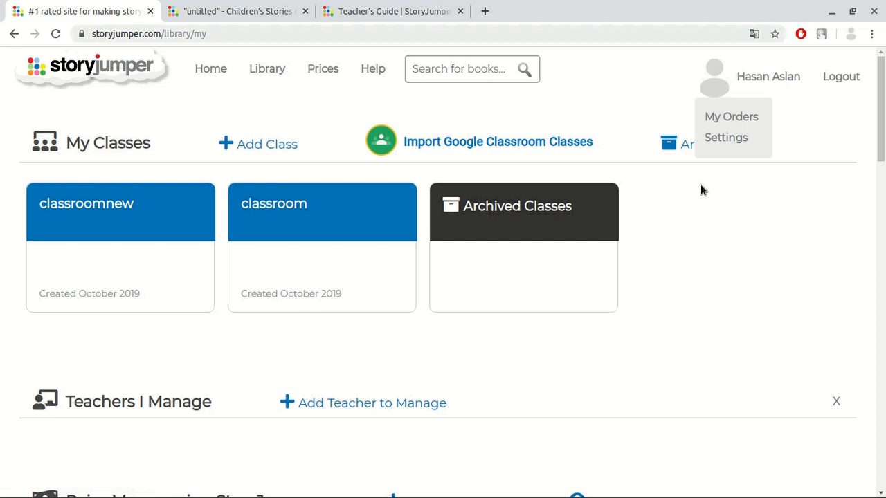
mouse_move(266, 68)
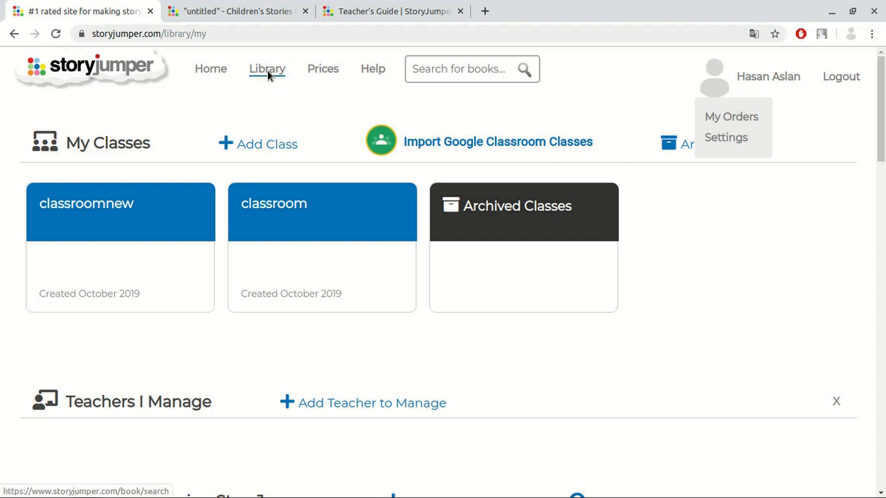
Open the Library from the top navigation bar
left_click(266, 69)
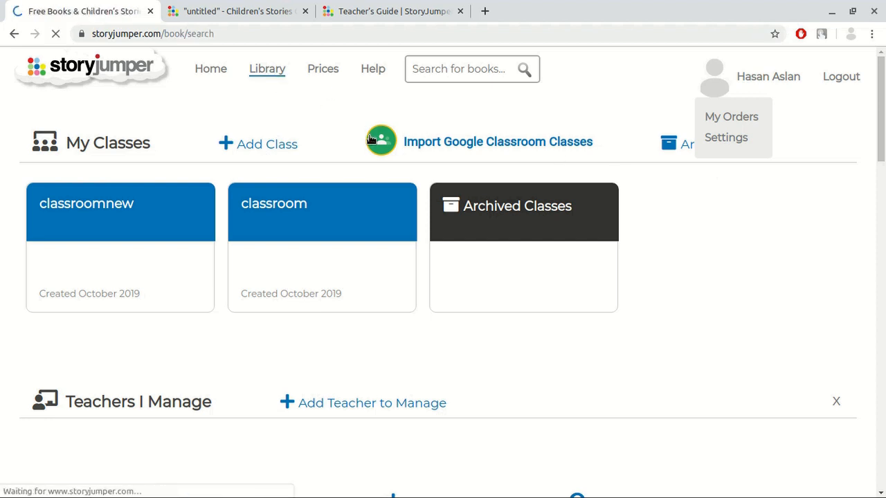
left_click(267, 69)
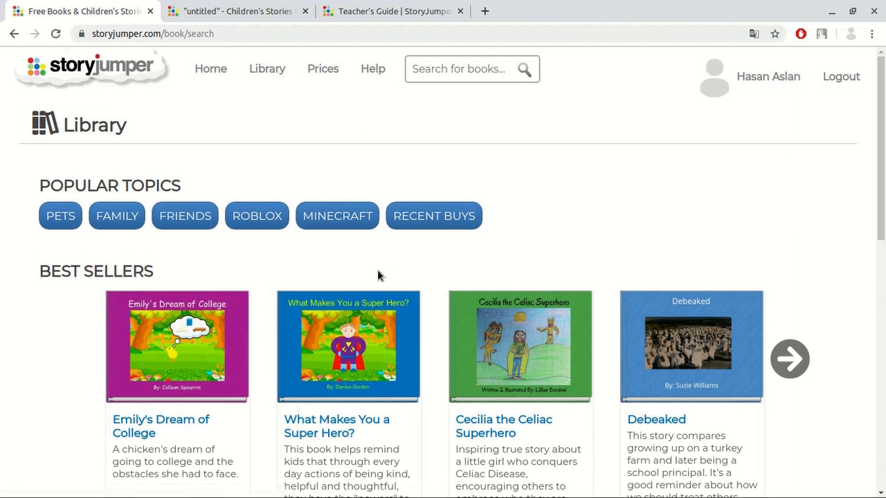
mouse_move(389, 277)
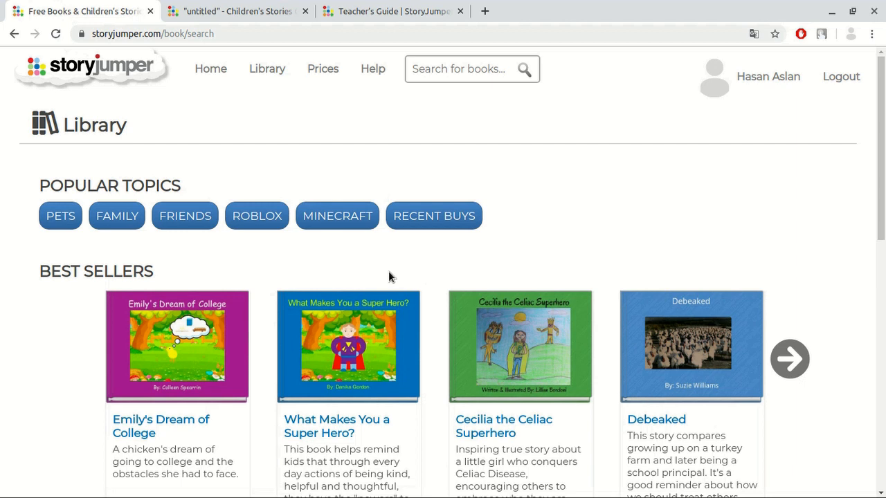